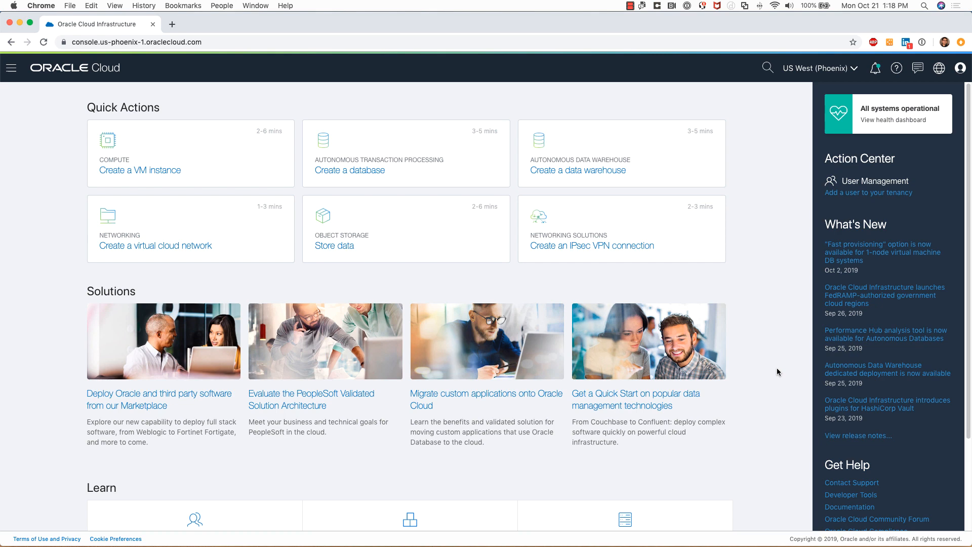
{"action": "mouse_move", "coordinate": [10, 68]}
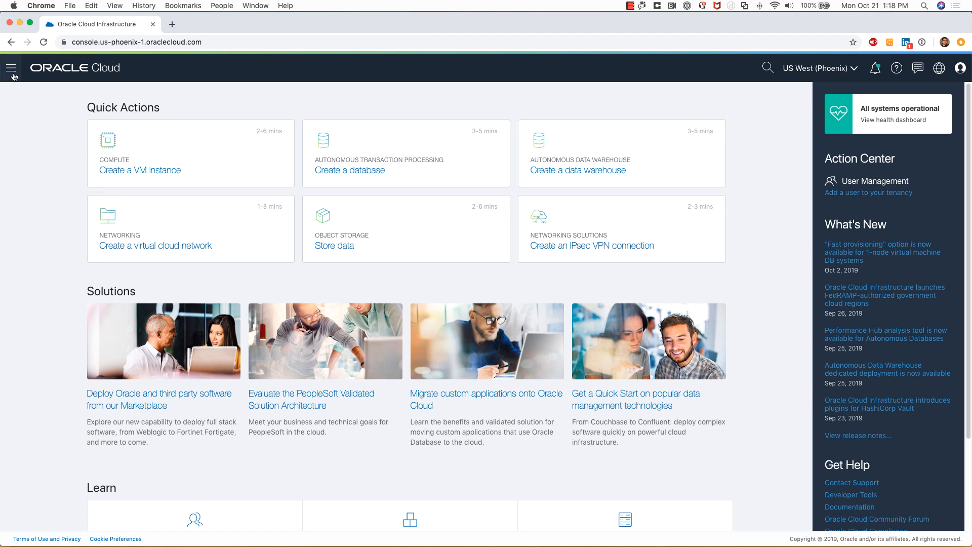
Navigate via the services menu to the Autonomous Data Warehouse databases in Sandbox1.
{"action": "left_click", "coordinate": [11, 68]}
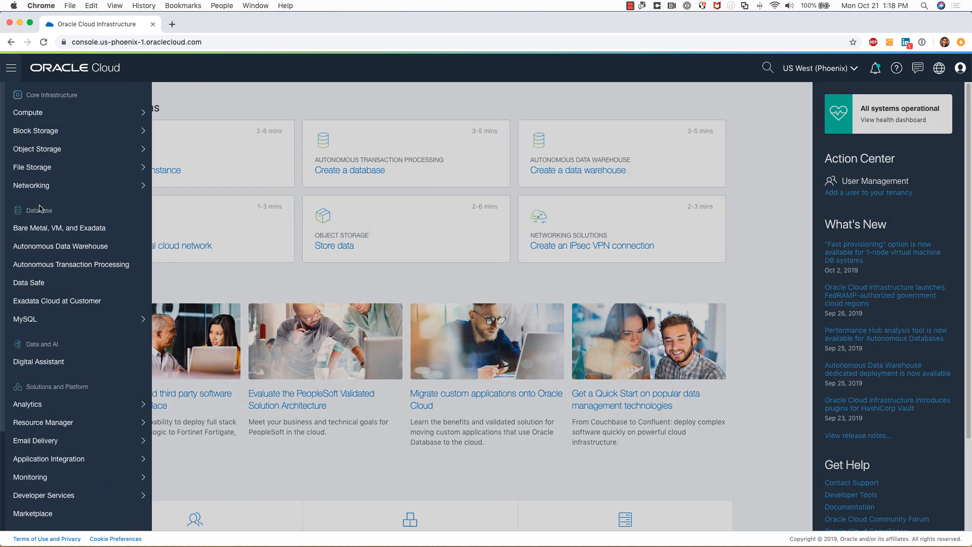
{"action": "mouse_move", "coordinate": [60, 228]}
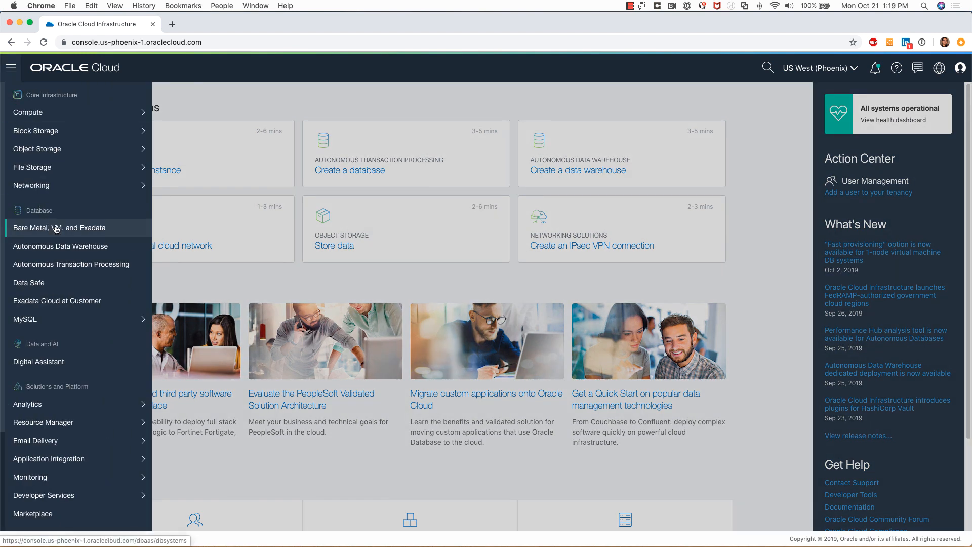
{"action": "left_click", "coordinate": [60, 246]}
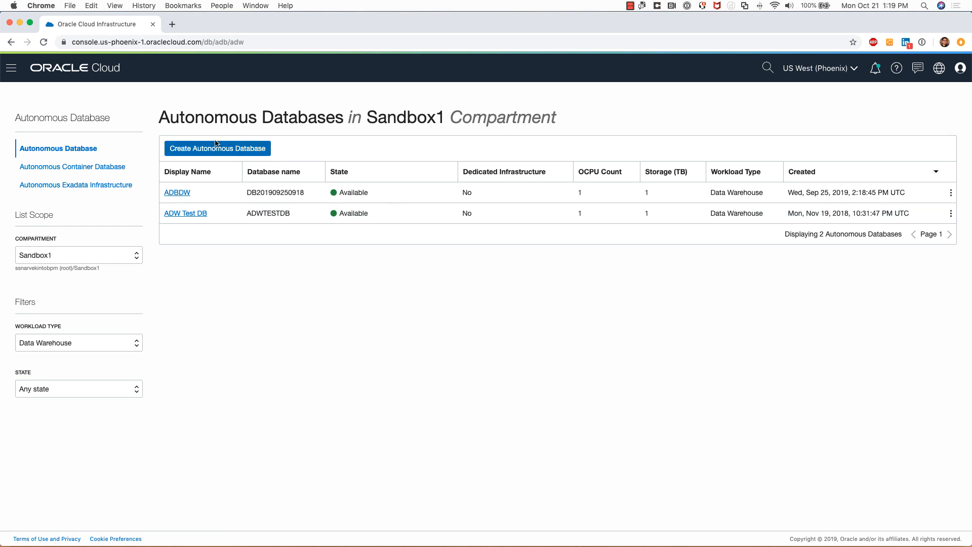
{"action": "mouse_move", "coordinate": [305, 180]}
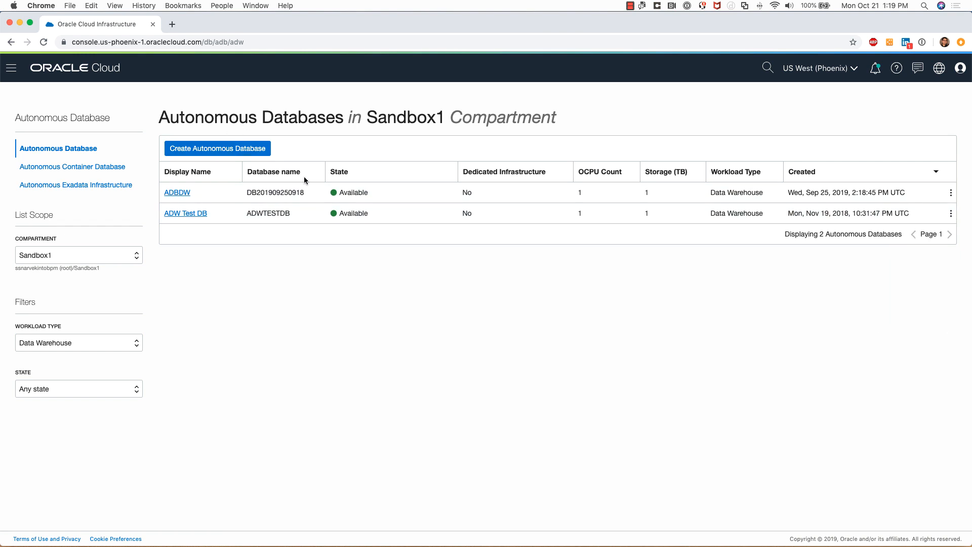
{"action": "mouse_move", "coordinate": [352, 151]}
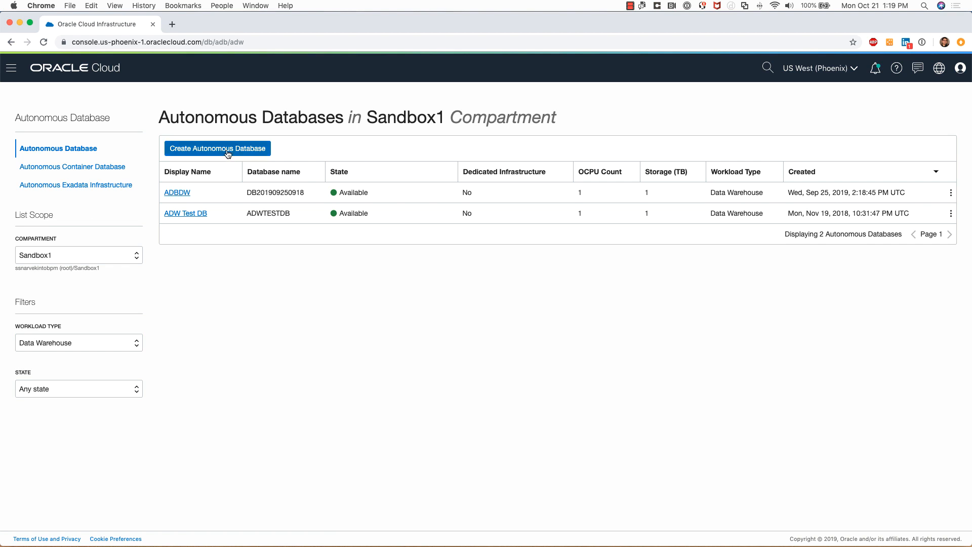
Start a new Autonomous Database and enter the display name 'Test Data Warehouse'.
{"action": "left_click", "coordinate": [217, 148]}
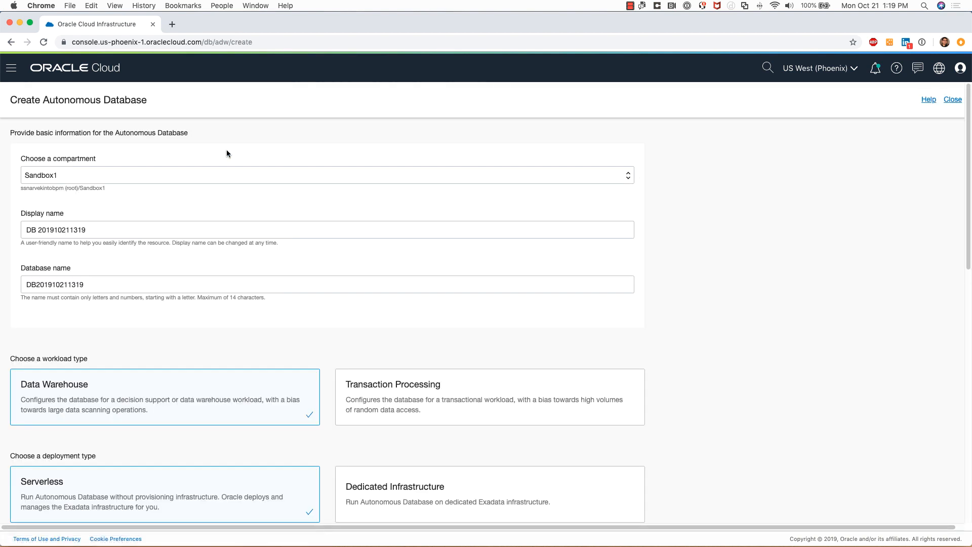
{"action": "mouse_move", "coordinate": [74, 175]}
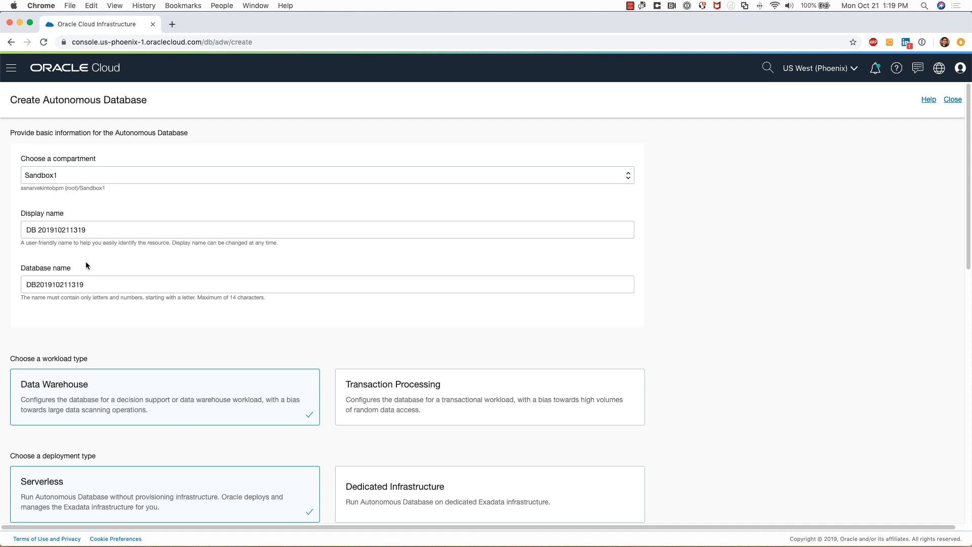
{"action": "mouse_move", "coordinate": [236, 201]}
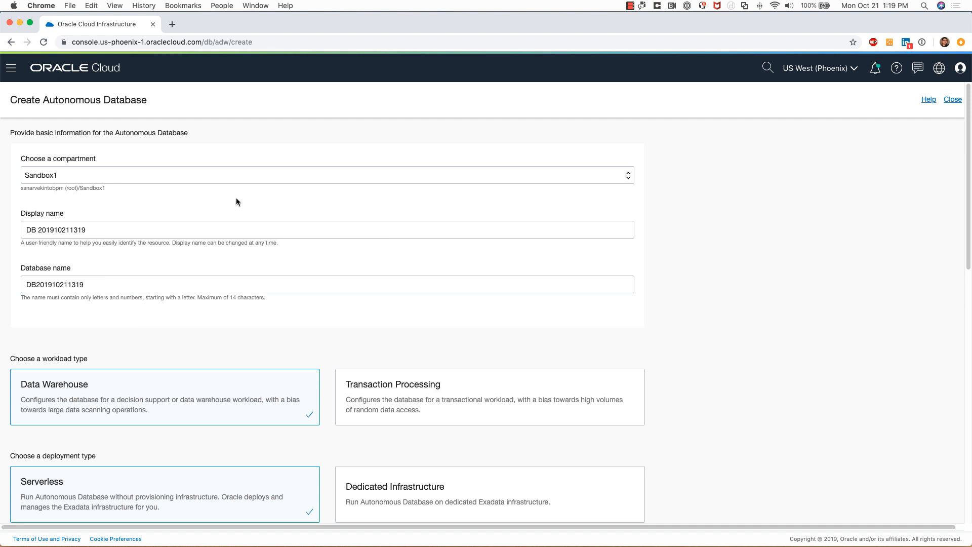
{"action": "mouse_move", "coordinate": [220, 245]}
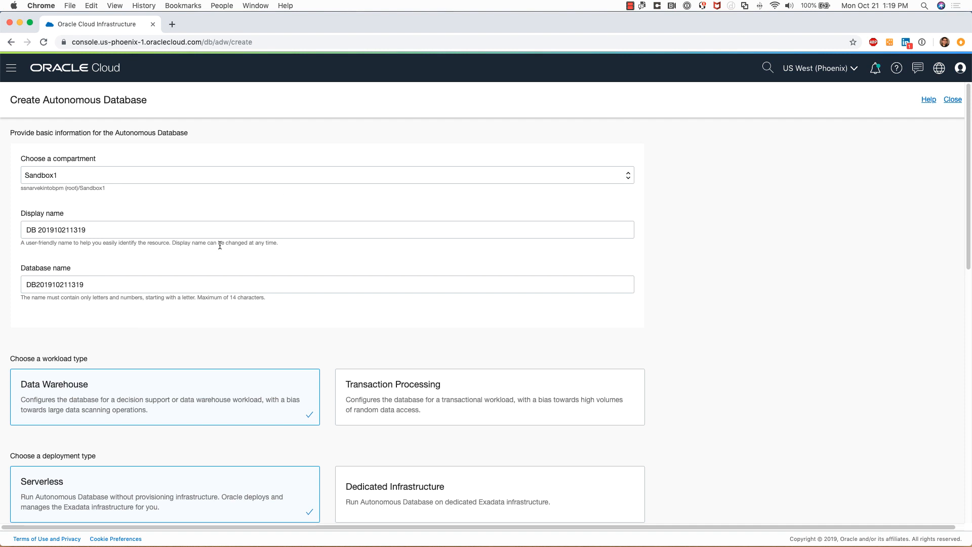
{"action": "mouse_move", "coordinate": [165, 230]}
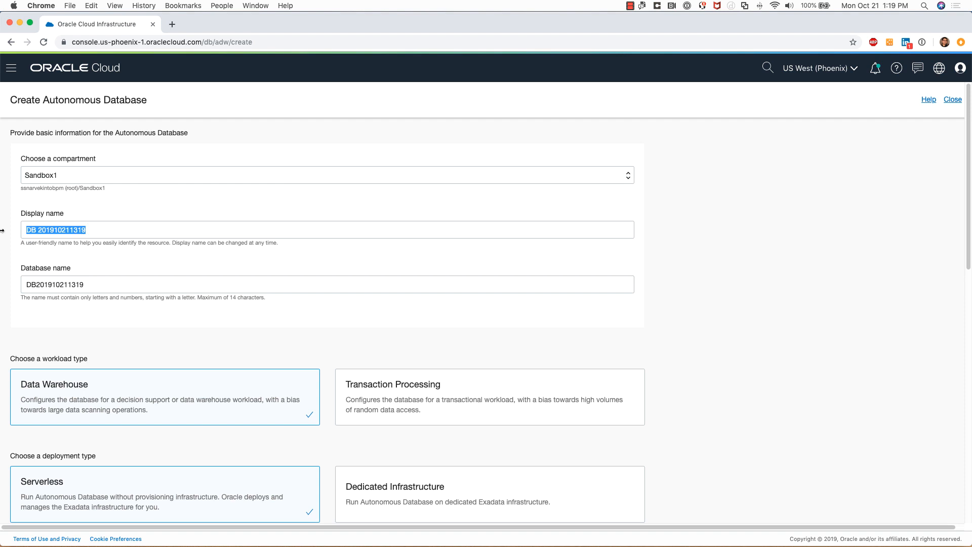
{"action": "type", "text": "Test"}
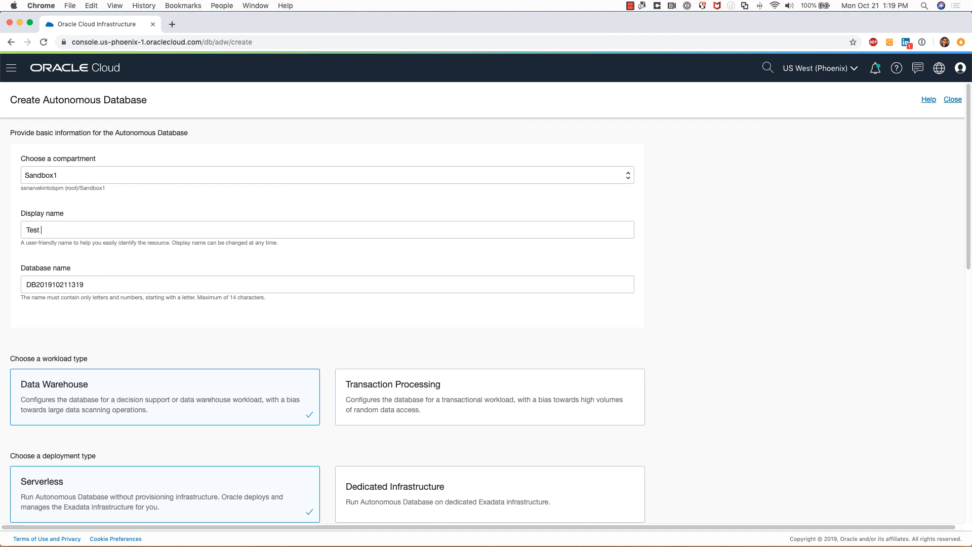
{"action": "type", "text": "Data"}
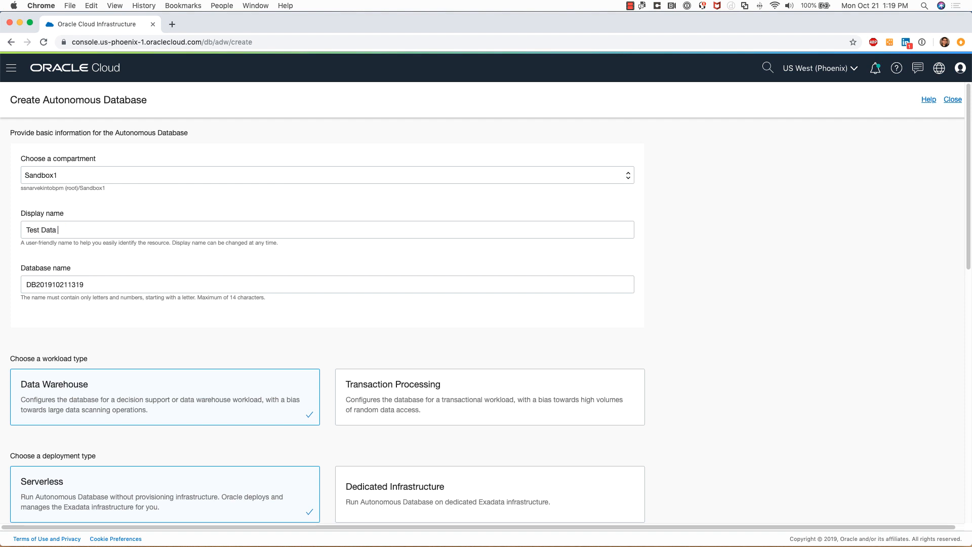
{"action": "type", "text": "Warehouse"}
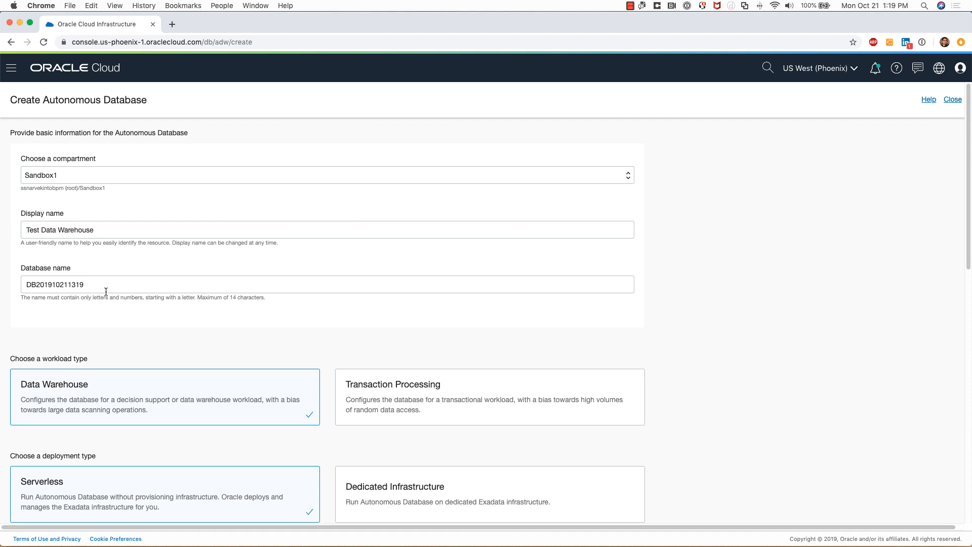
{"action": "left_click", "coordinate": [328, 284]}
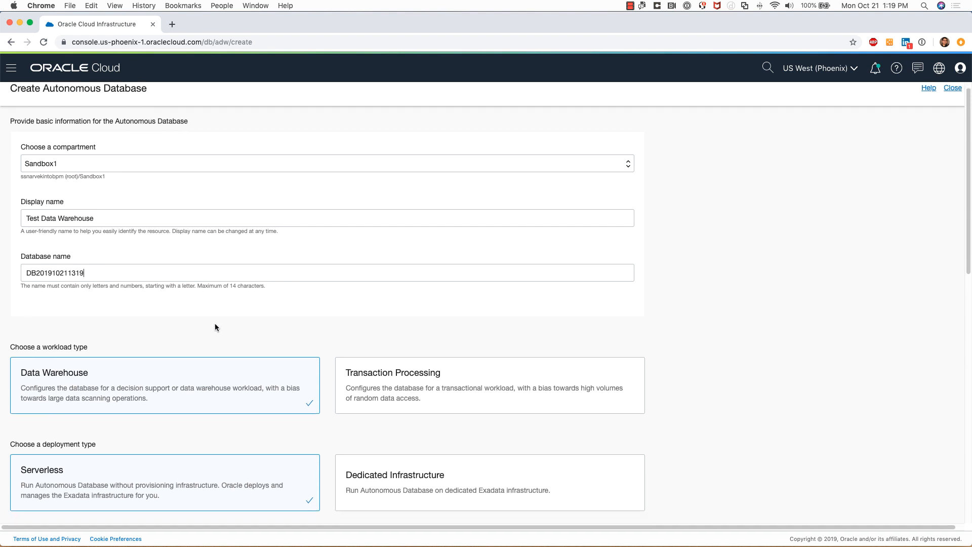
Keep Data Warehouse, Serverless, 1 OCPU and 1 TB storage with auto scaling enabled.
{"action": "scroll", "scroll_direction": "down", "scroll_amount": 3}
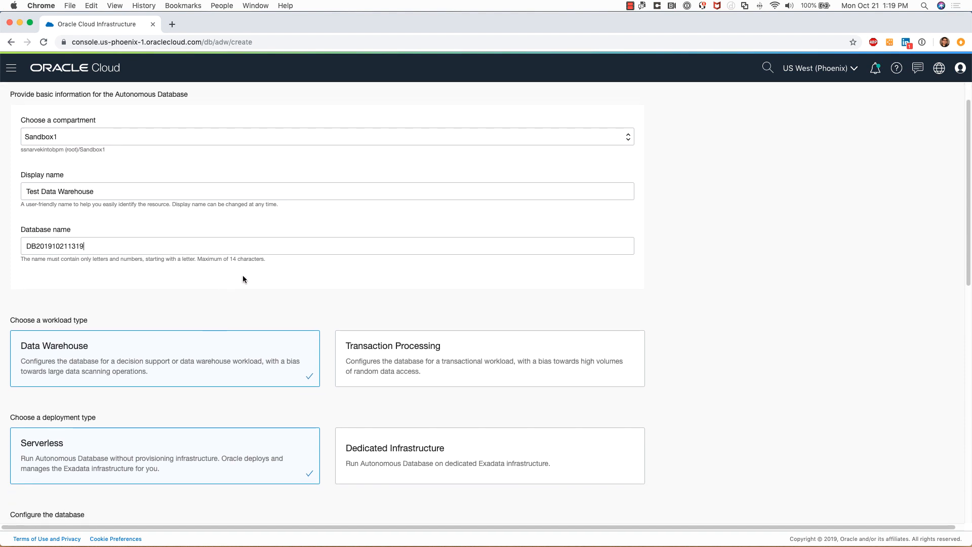
{"action": "mouse_move", "coordinate": [229, 269]}
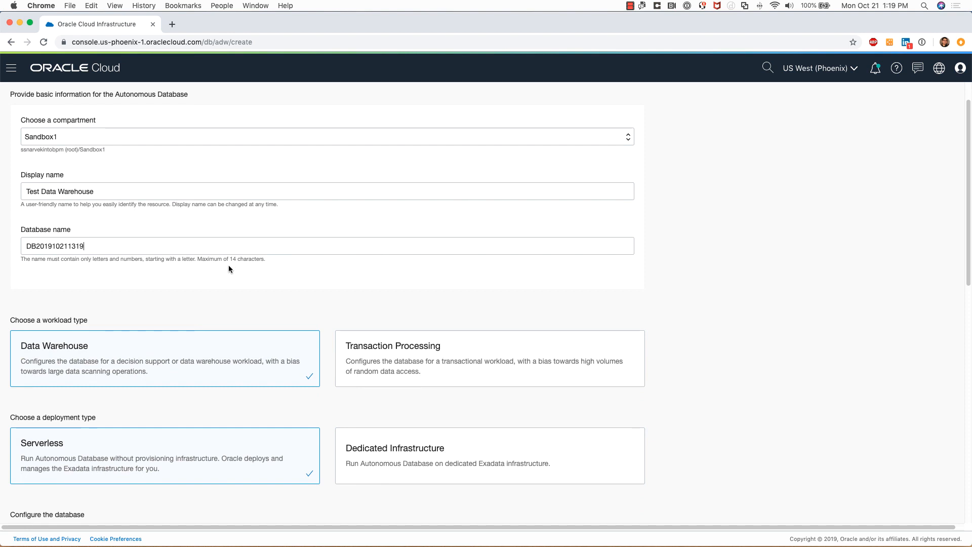
{"action": "scroll", "scroll_direction": "down", "scroll_amount": 3}
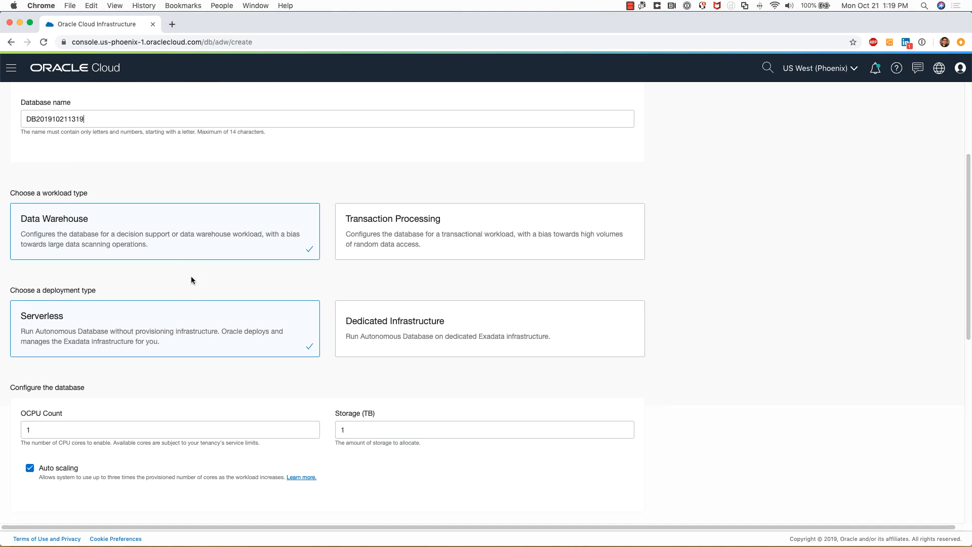
{"action": "scroll", "scroll_direction": "down", "scroll_amount": 3}
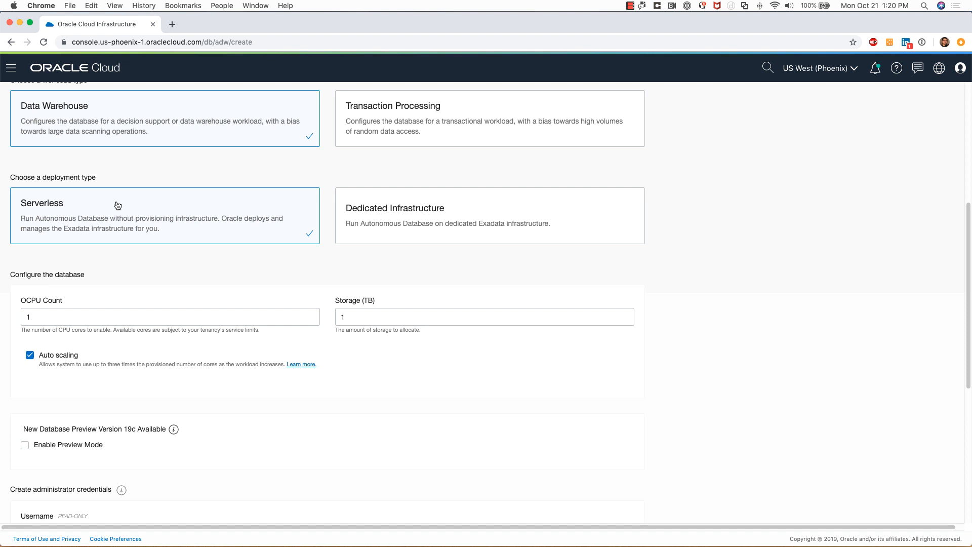
{"action": "mouse_move", "coordinate": [141, 279]}
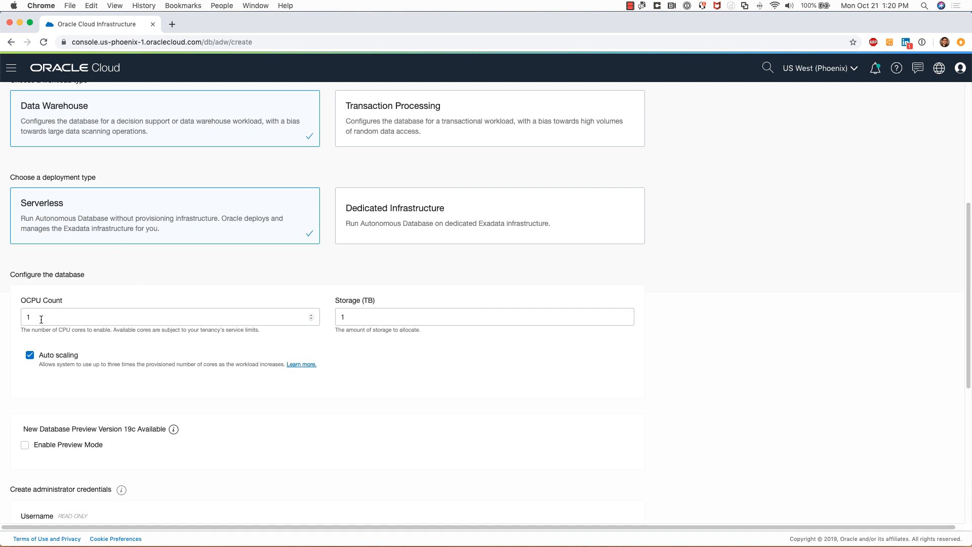
{"action": "mouse_move", "coordinate": [78, 318]}
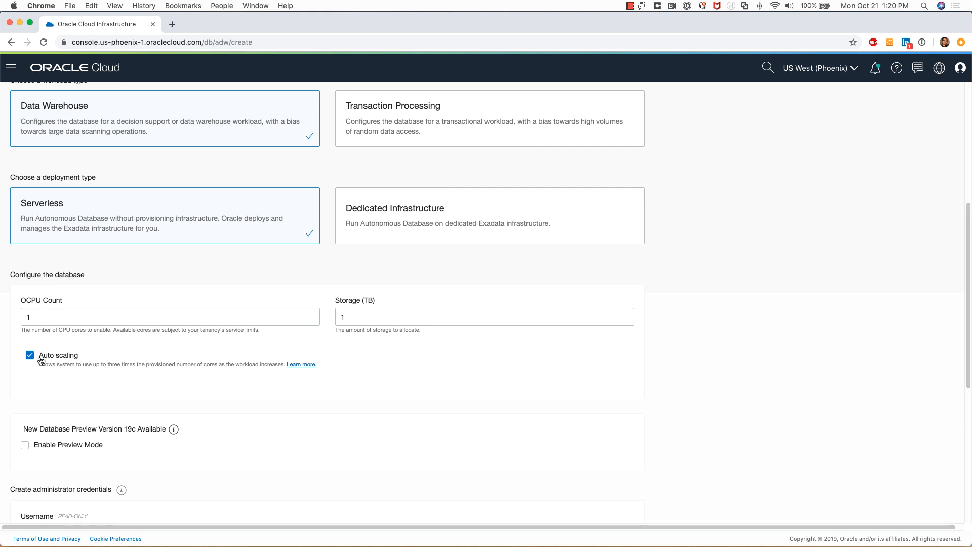
{"action": "mouse_move", "coordinate": [37, 365]}
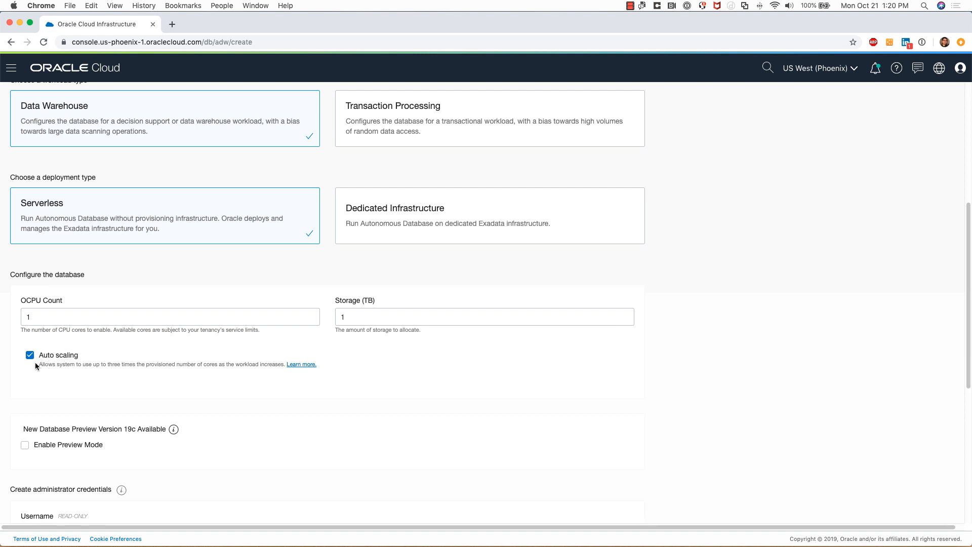
{"action": "mouse_move", "coordinate": [119, 371]}
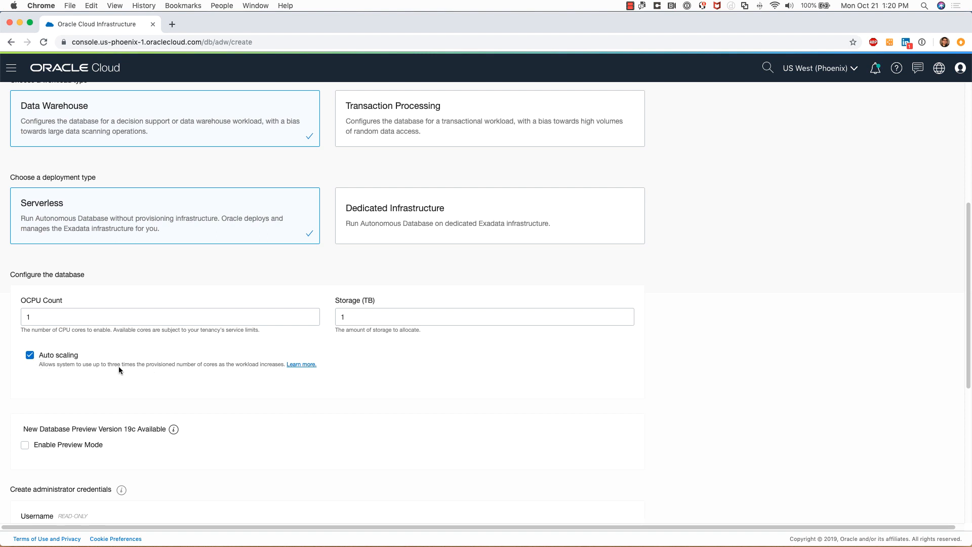
{"action": "mouse_move", "coordinate": [80, 371]}
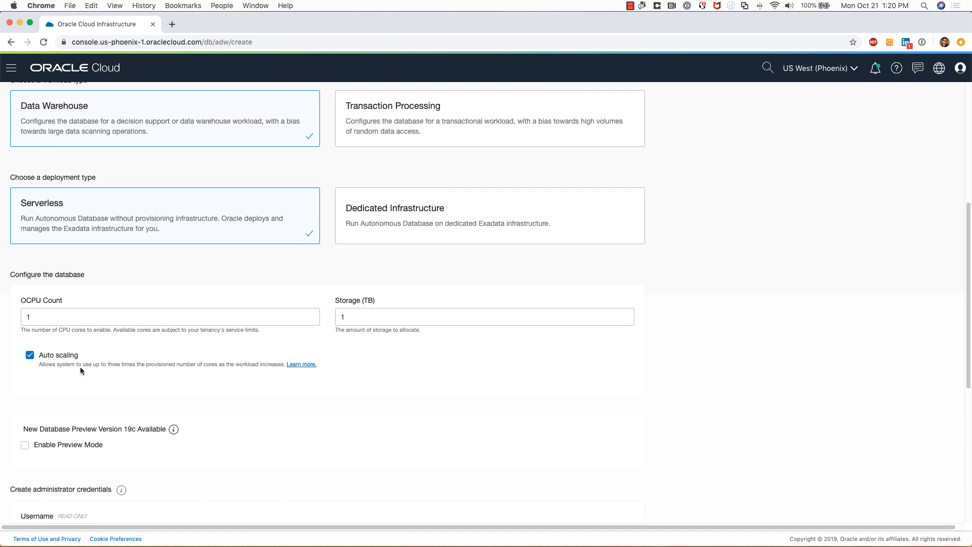
{"action": "mouse_move", "coordinate": [63, 363]}
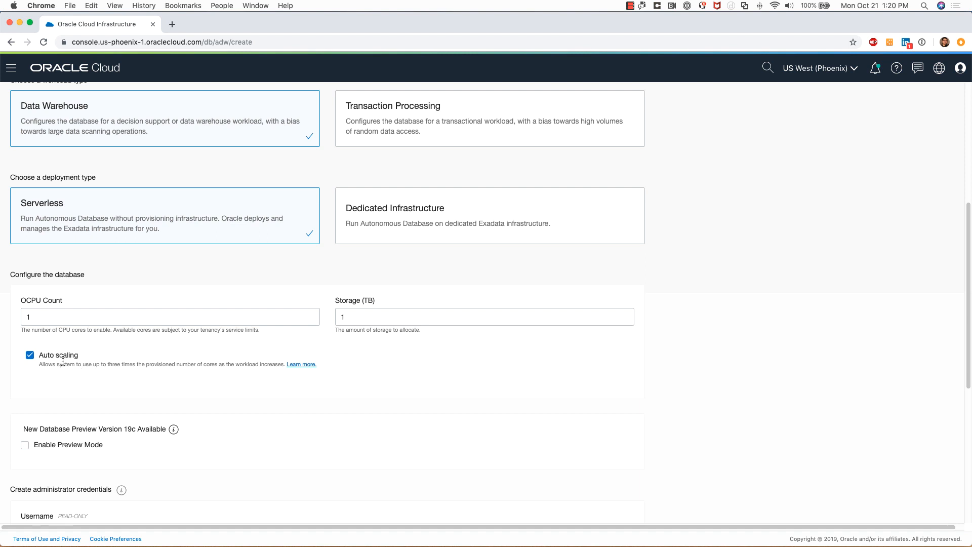
{"action": "mouse_move", "coordinate": [112, 372]}
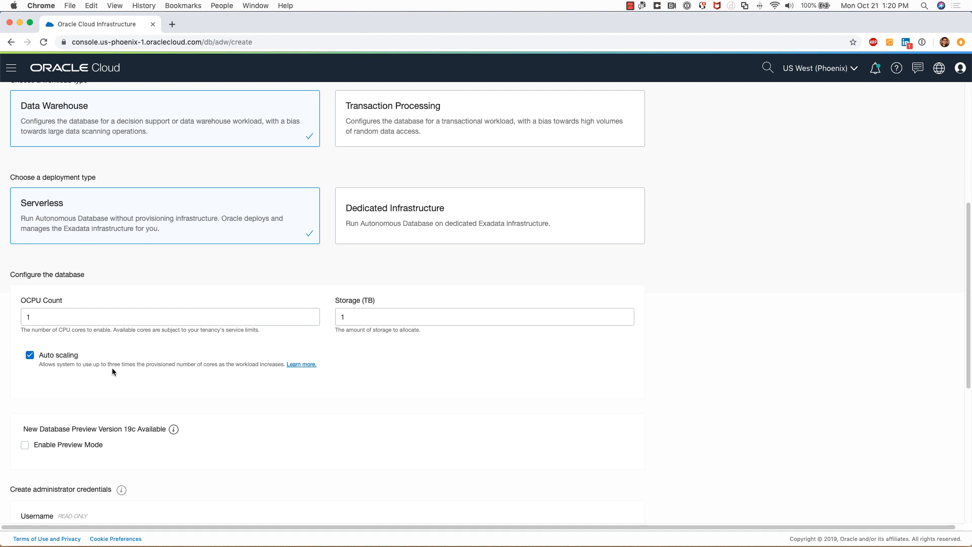
{"action": "mouse_move", "coordinate": [123, 367]}
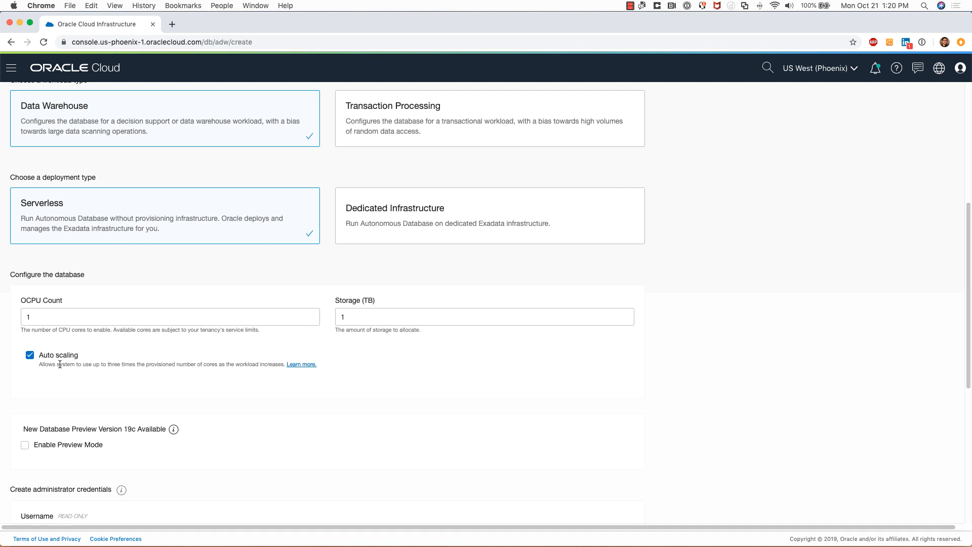
{"action": "mouse_move", "coordinate": [140, 365]}
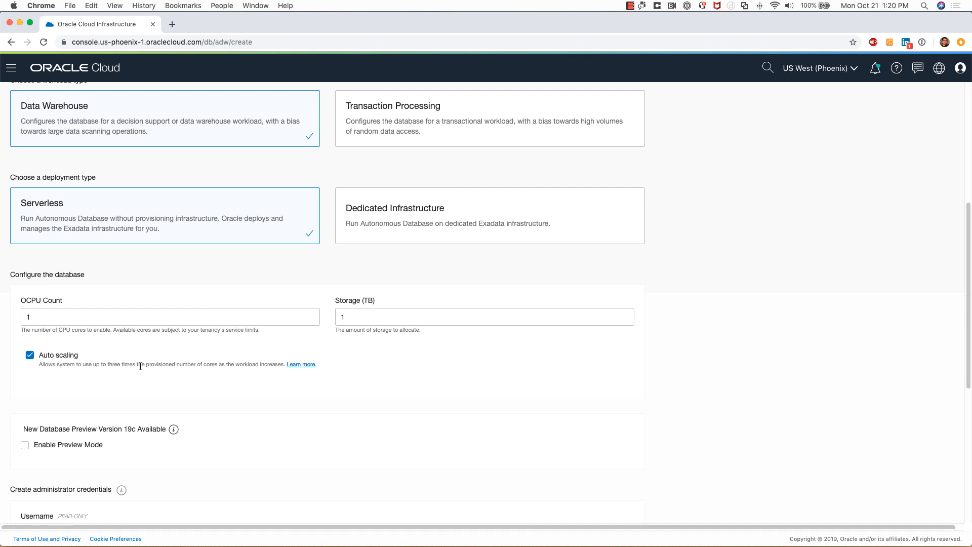
Enter the ADMIN password and its matching confirmation, keeping Bring Your Own Licence.
{"action": "scroll", "scroll_direction": "down", "scroll_amount": 3}
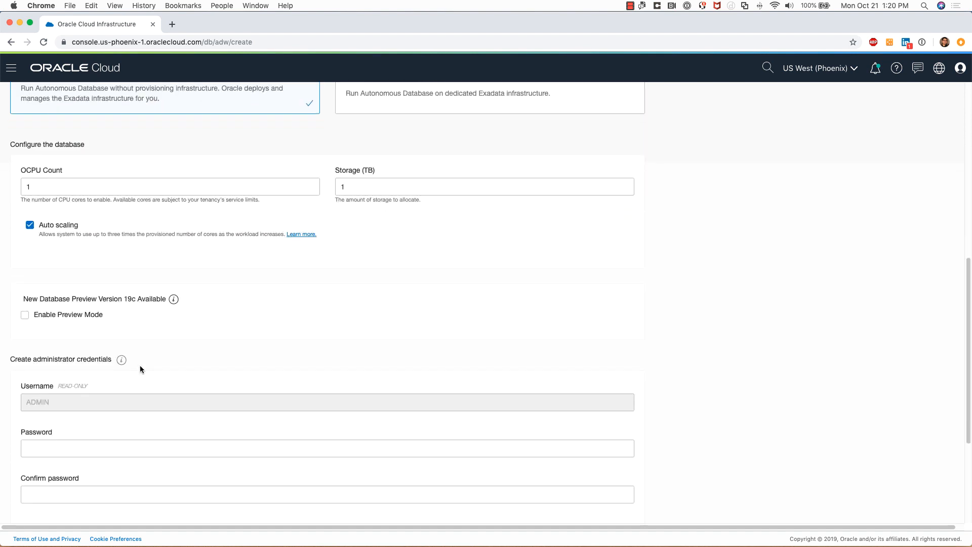
{"action": "mouse_move", "coordinate": [304, 356]}
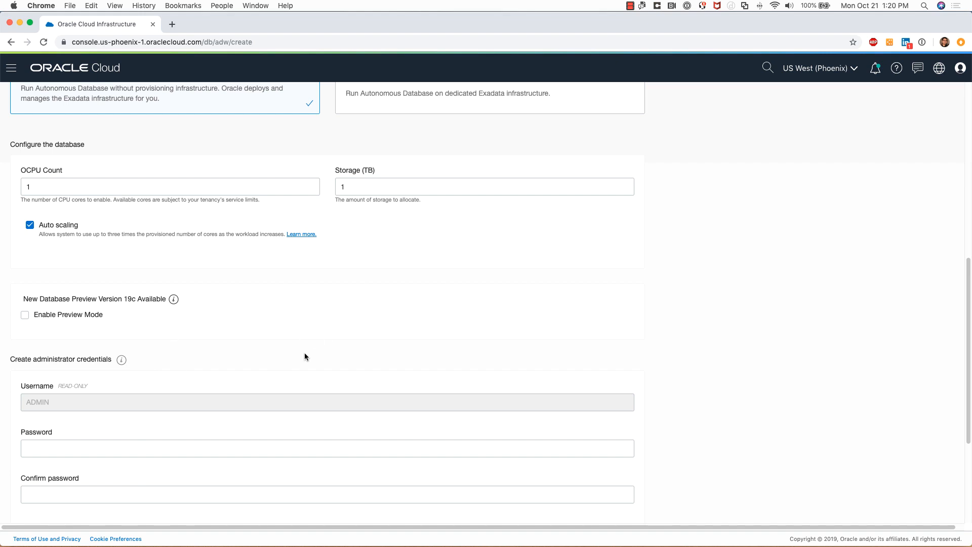
{"action": "scroll", "scroll_direction": "down", "scroll_amount": 3}
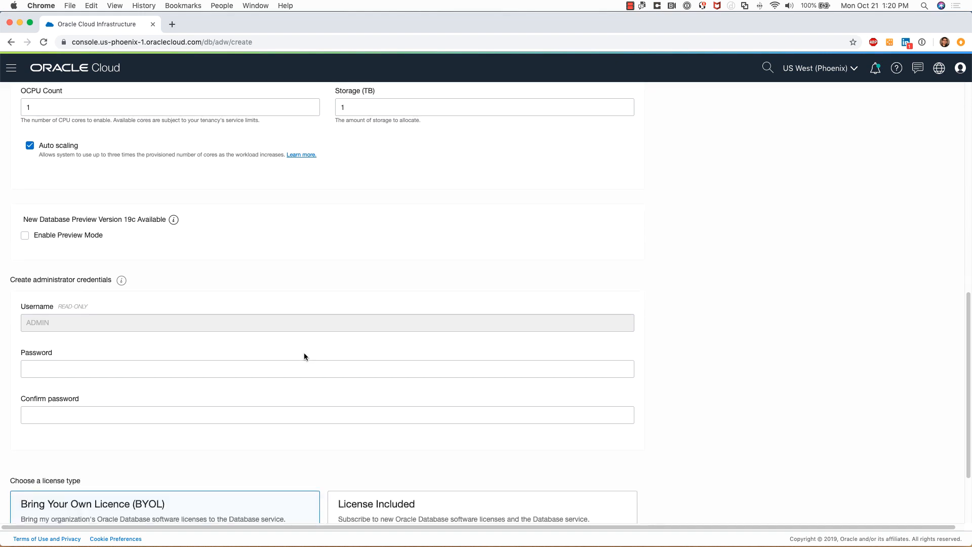
{"action": "left_click", "coordinate": [327, 368]}
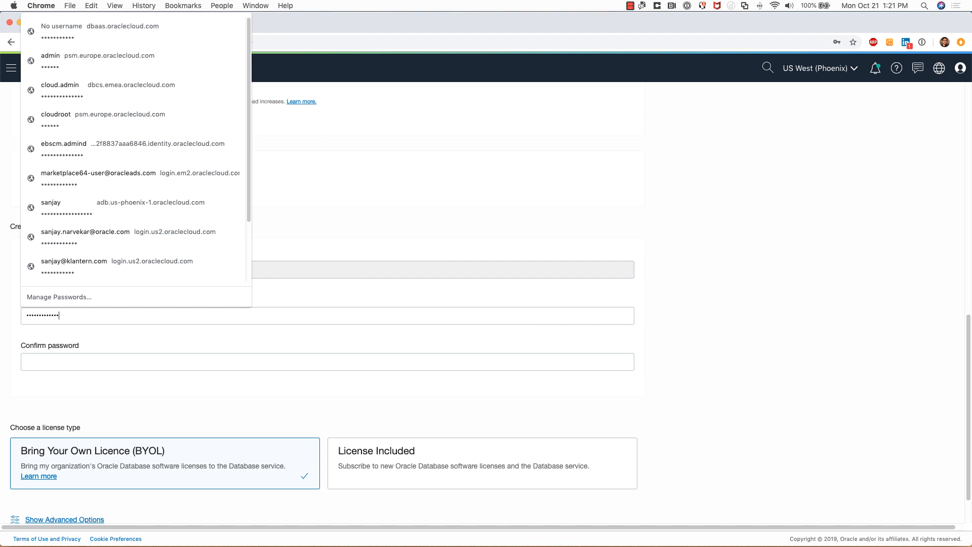
{"action": "left_click", "coordinate": [327, 361]}
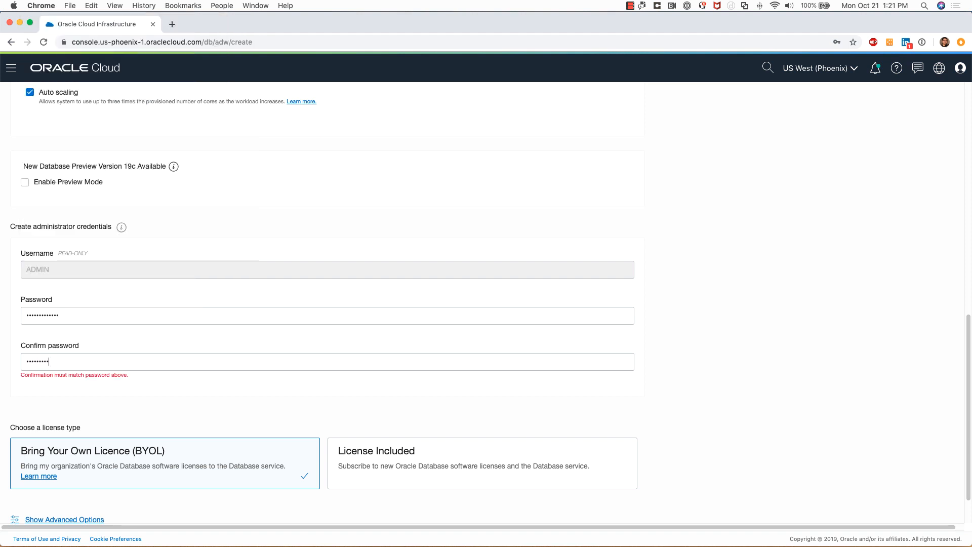
{"action": "type", "text": "••••"}
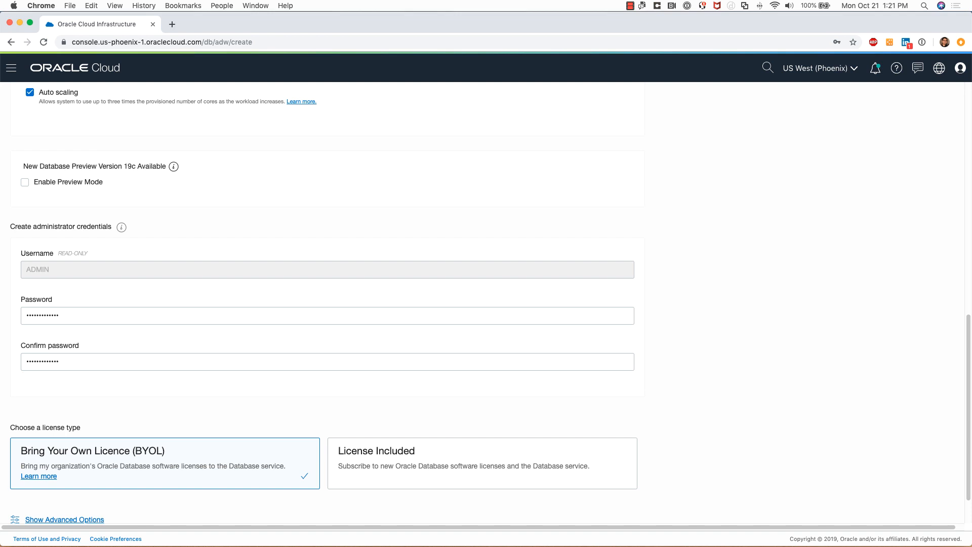
{"action": "scroll", "scroll_direction": "down", "scroll_amount": 3}
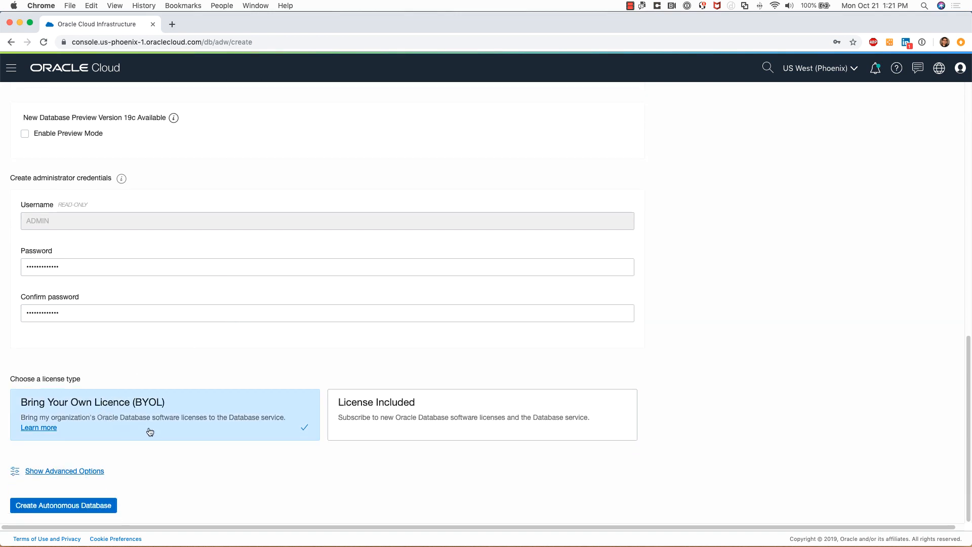
Expand the advanced options to show the empty Tags section.
{"action": "left_click", "coordinate": [64, 471]}
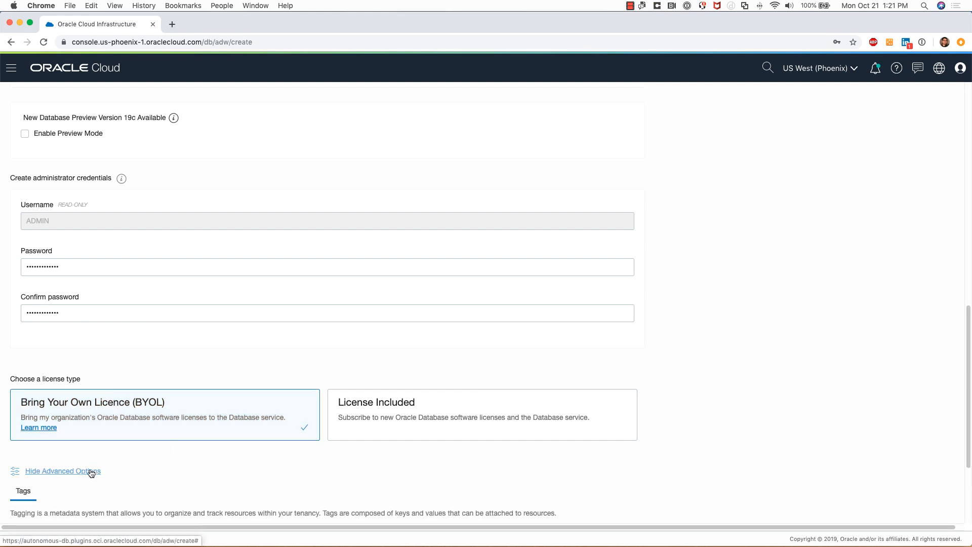
{"action": "scroll", "scroll_direction": "down", "scroll_amount": 3}
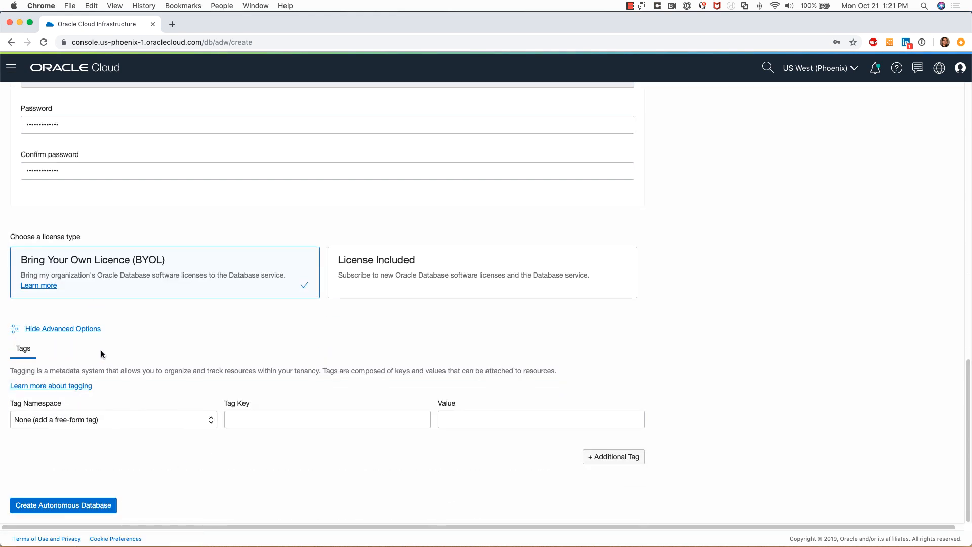
{"action": "mouse_move", "coordinate": [171, 335]}
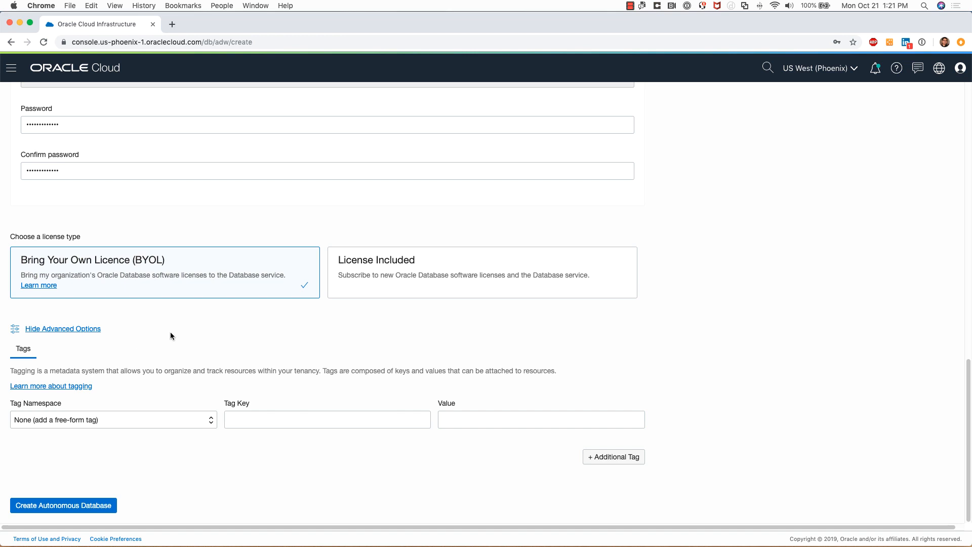
{"action": "mouse_move", "coordinate": [282, 450]}
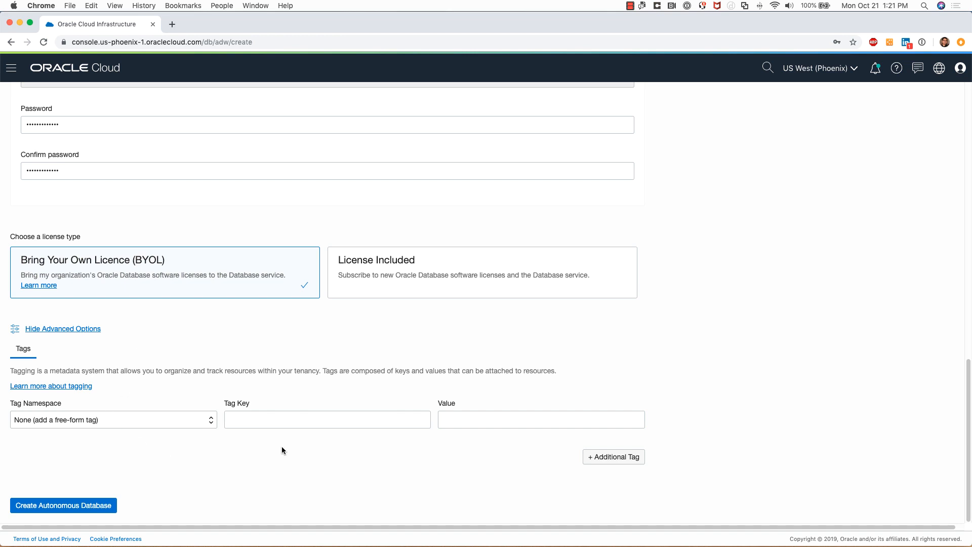
{"action": "mouse_move", "coordinate": [269, 443]}
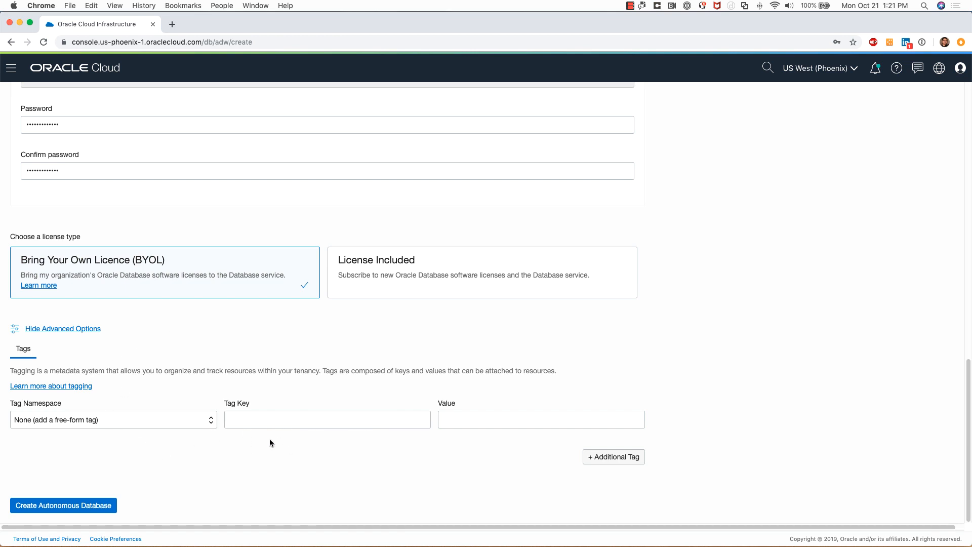
Collapse advanced options, create the database, and dismiss Chrome's save-password offer.
{"action": "left_click", "coordinate": [62, 328]}
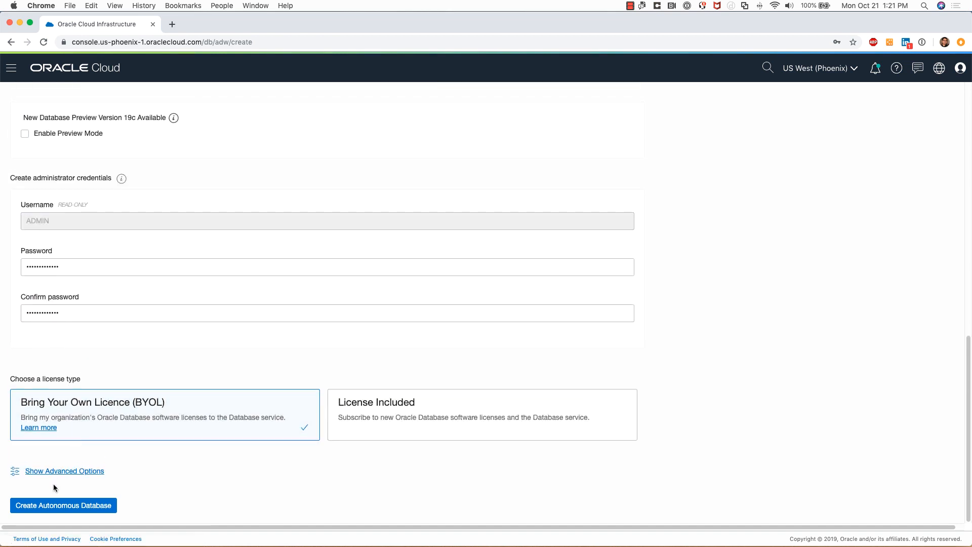
{"action": "left_click", "coordinate": [63, 505]}
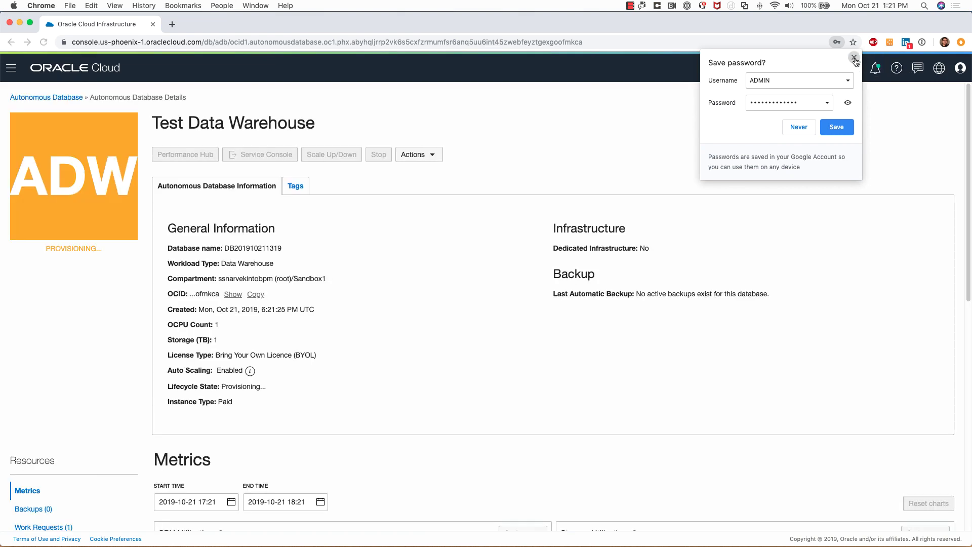
{"action": "left_click", "coordinate": [855, 62]}
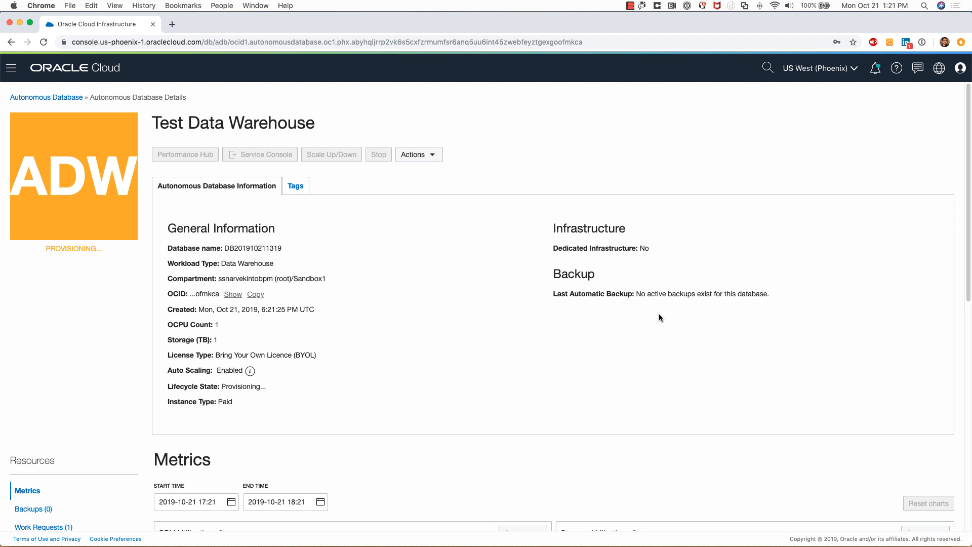
{"action": "mouse_move", "coordinate": [114, 184]}
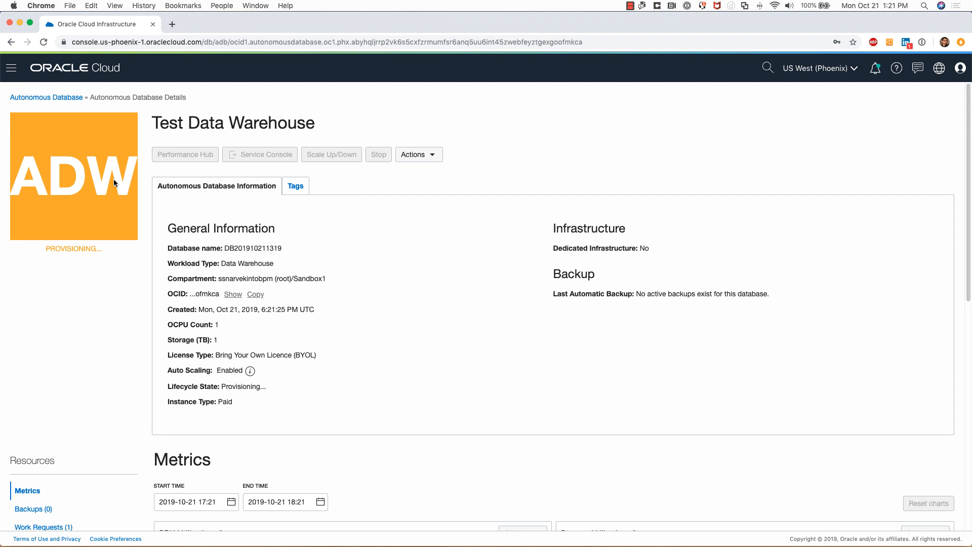
{"action": "mouse_move", "coordinate": [21, 186]}
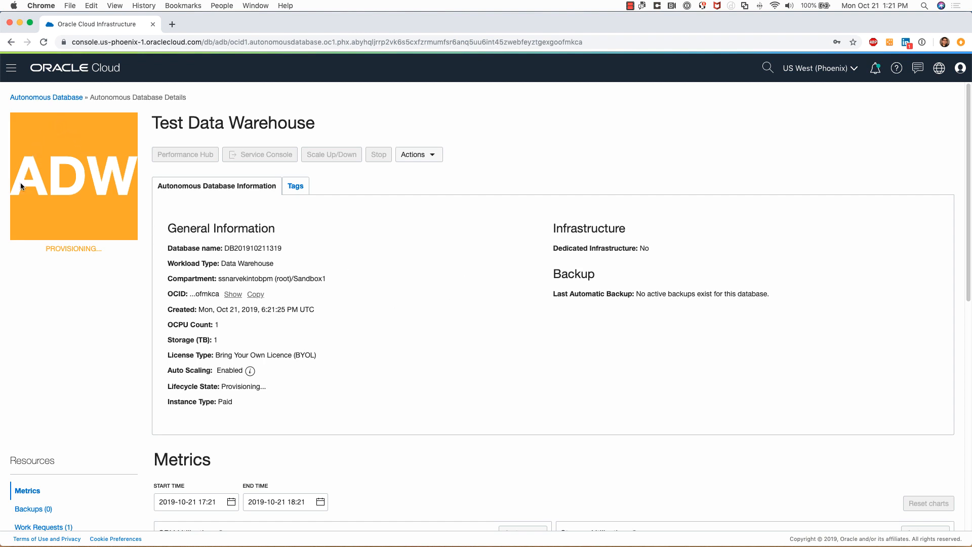
{"action": "mouse_move", "coordinate": [82, 128]}
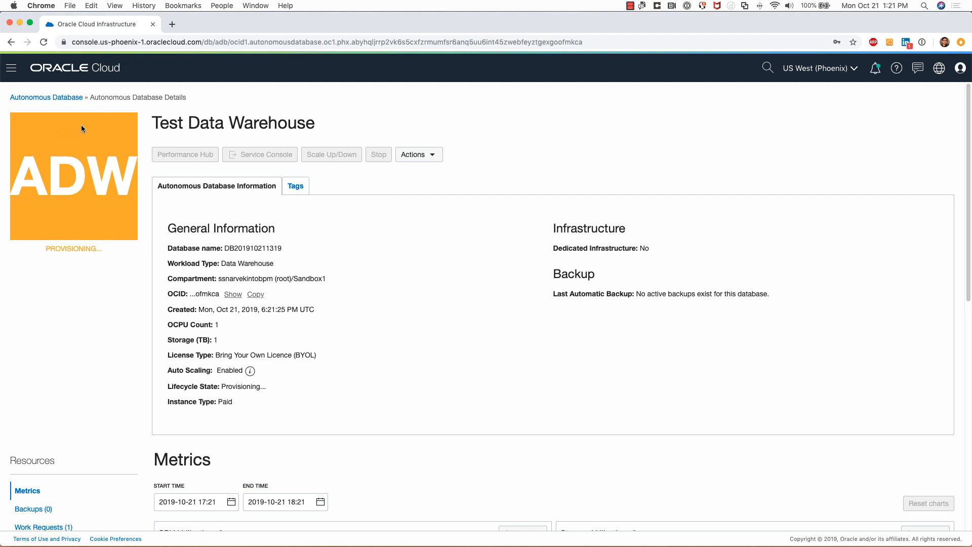
{"action": "mouse_move", "coordinate": [62, 202]}
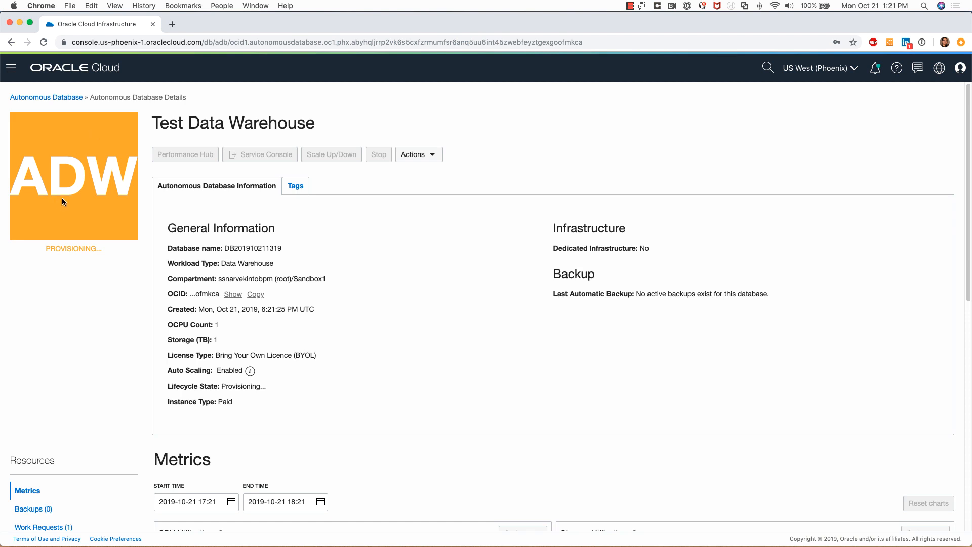
{"action": "mouse_move", "coordinate": [108, 245]}
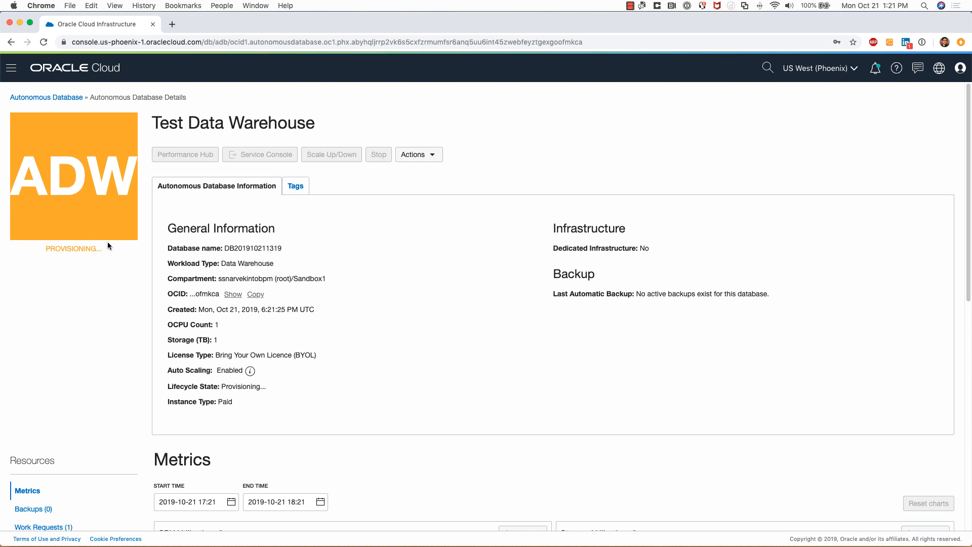
{"action": "mouse_move", "coordinate": [92, 264]}
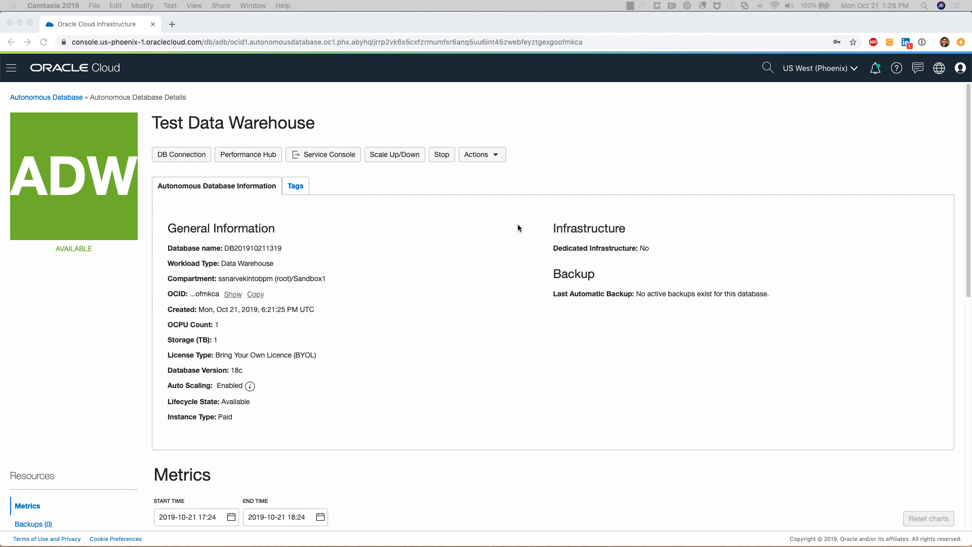
{"action": "mouse_move", "coordinate": [62, 199]}
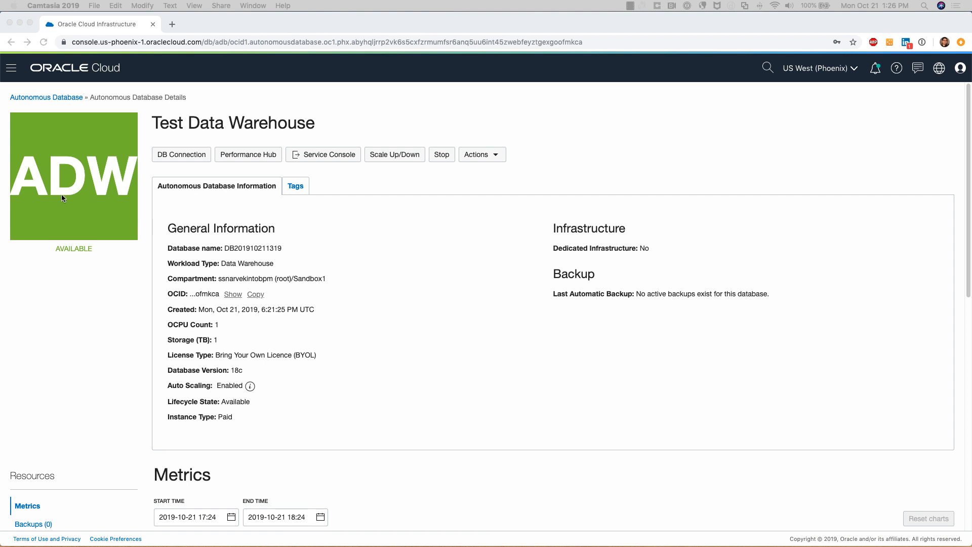
{"action": "mouse_move", "coordinate": [43, 236]}
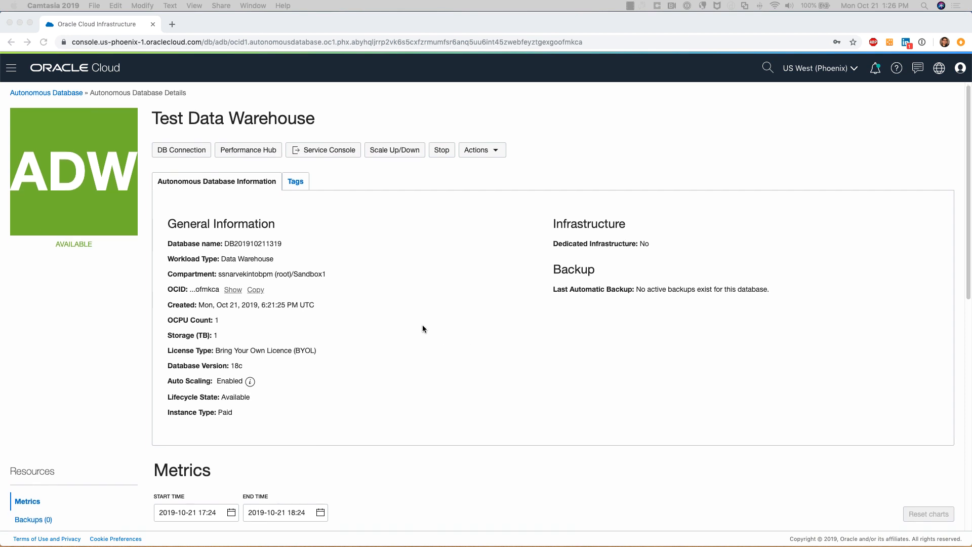
{"action": "scroll", "scroll_direction": "down", "scroll_amount": 3}
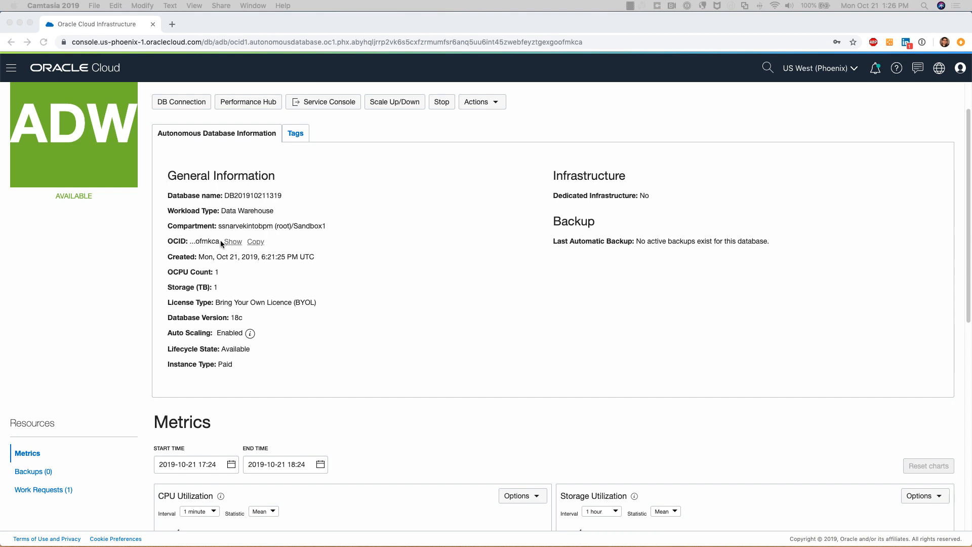
{"action": "mouse_move", "coordinate": [258, 333]}
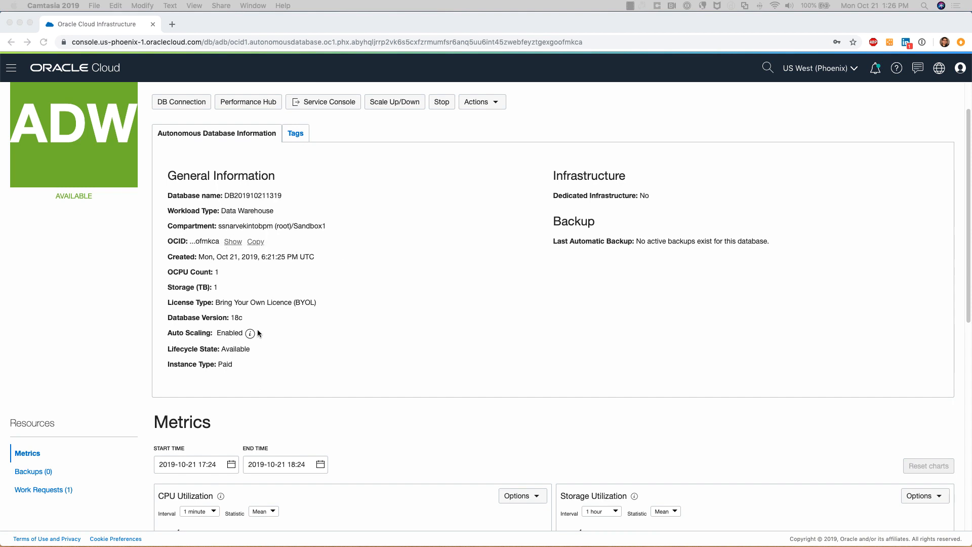
{"action": "mouse_move", "coordinate": [235, 321]}
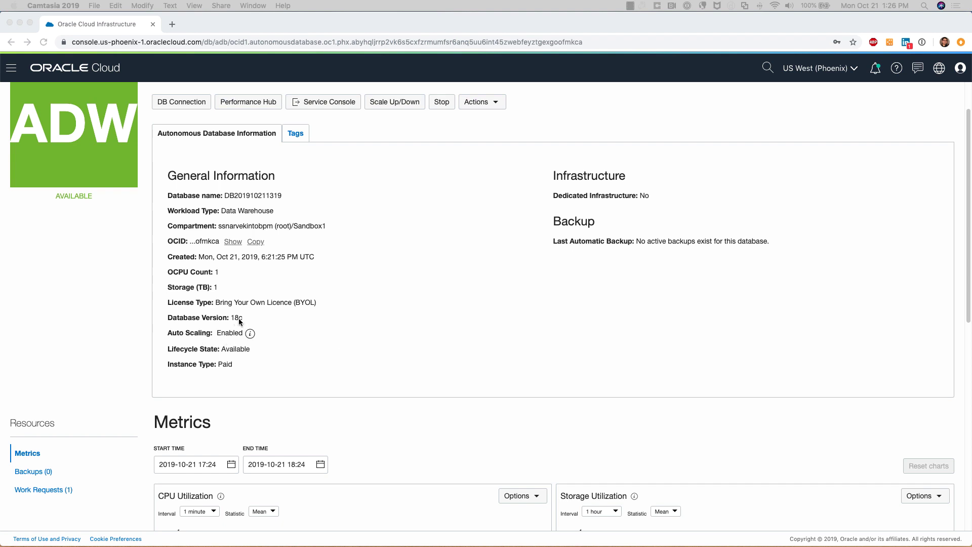
{"action": "mouse_move", "coordinate": [503, 352]}
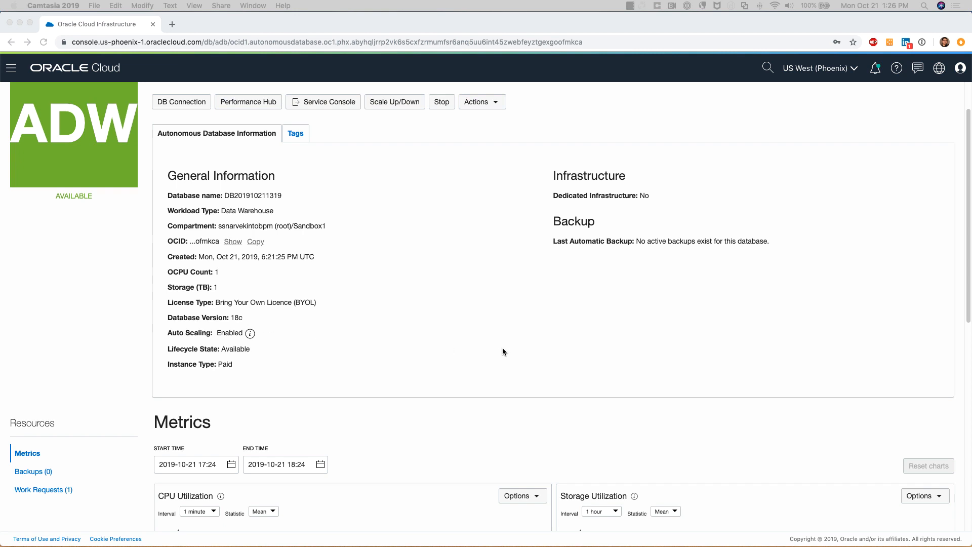
{"action": "mouse_move", "coordinate": [560, 225]}
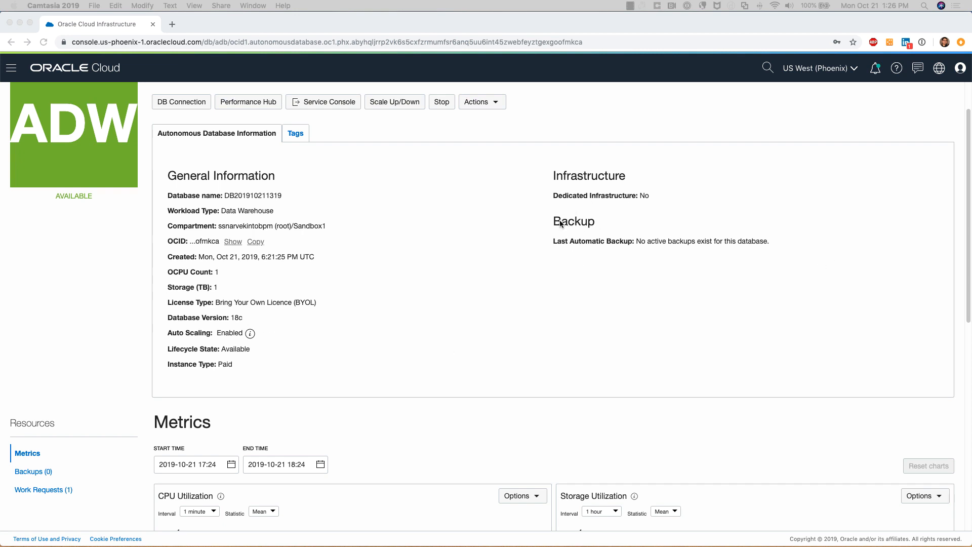
{"action": "mouse_move", "coordinate": [774, 247]}
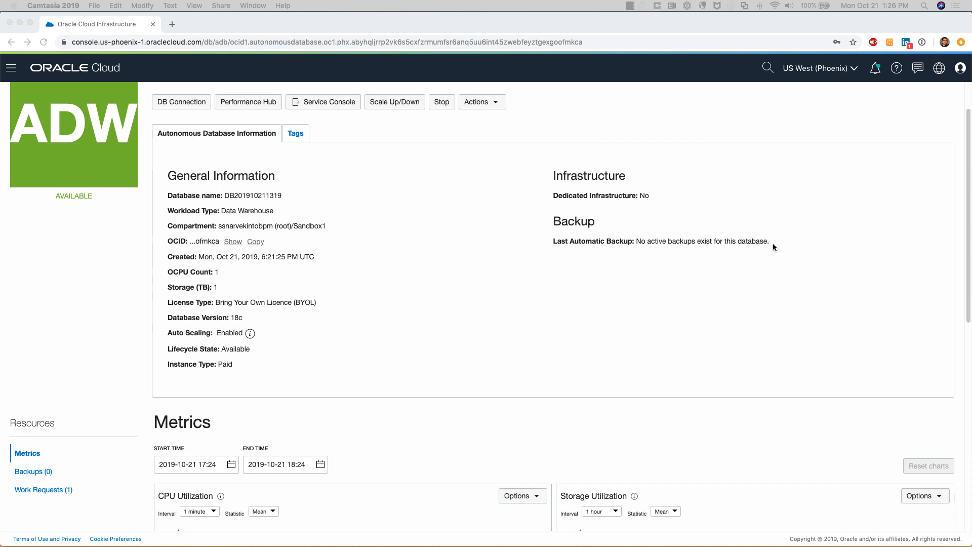
{"action": "scroll", "scroll_direction": "down", "scroll_amount": 3}
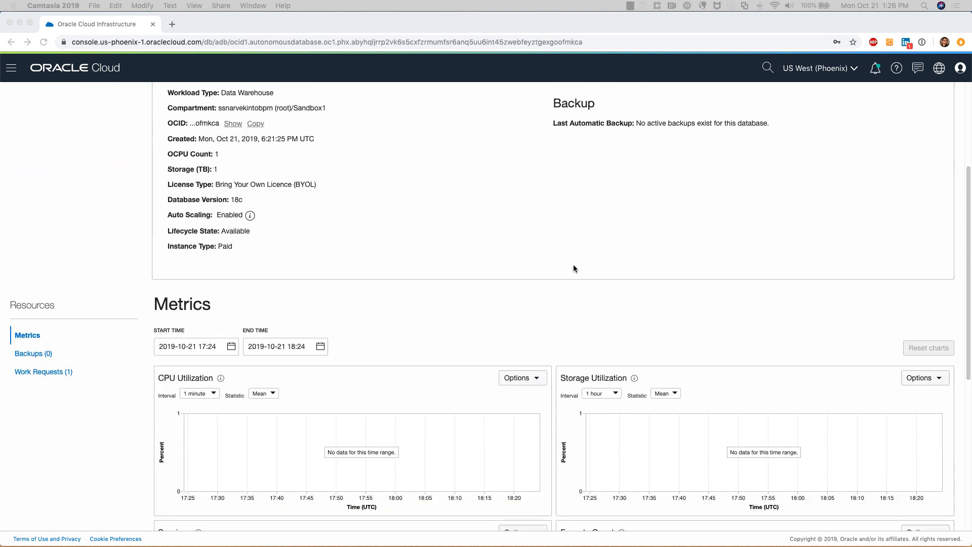
{"action": "scroll", "scroll_direction": "down", "scroll_amount": 3}
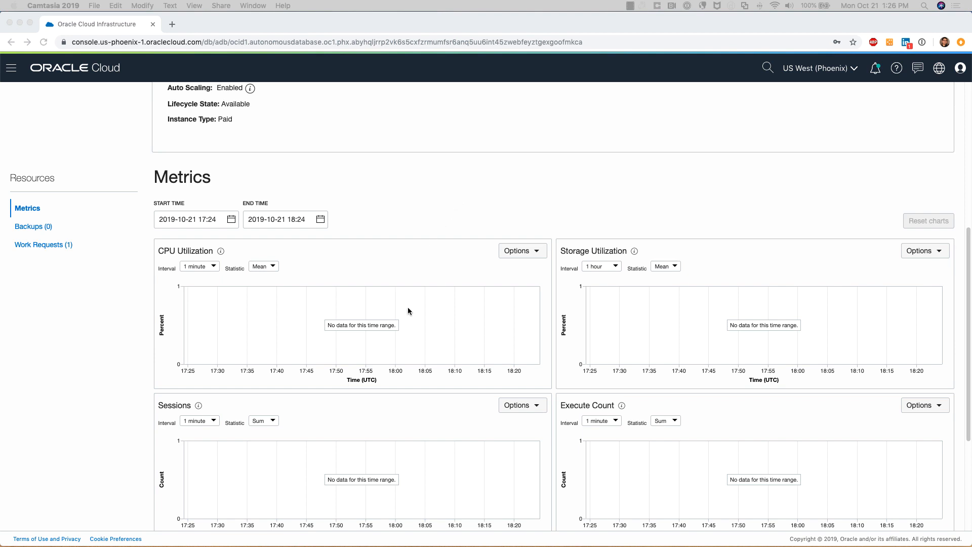
{"action": "mouse_move", "coordinate": [415, 316]}
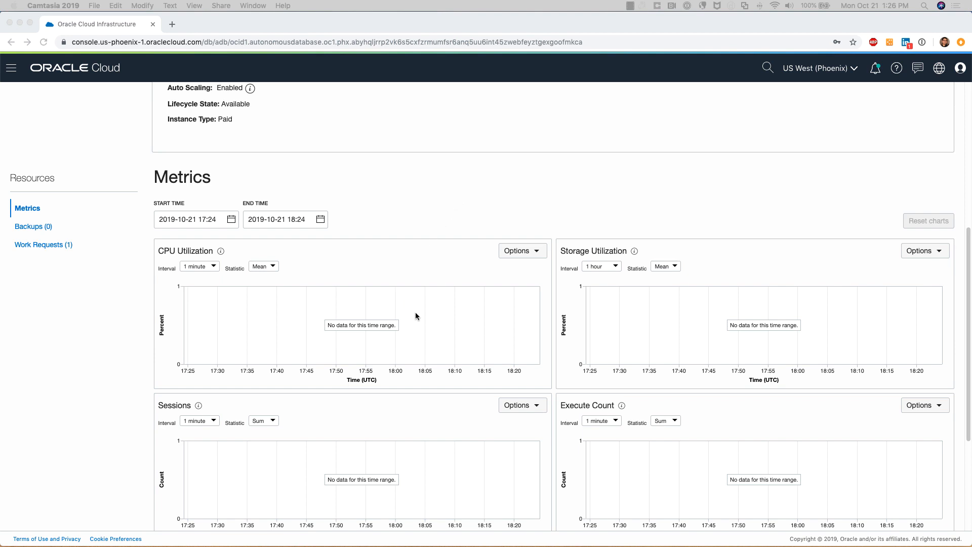
{"action": "mouse_move", "coordinate": [389, 294]}
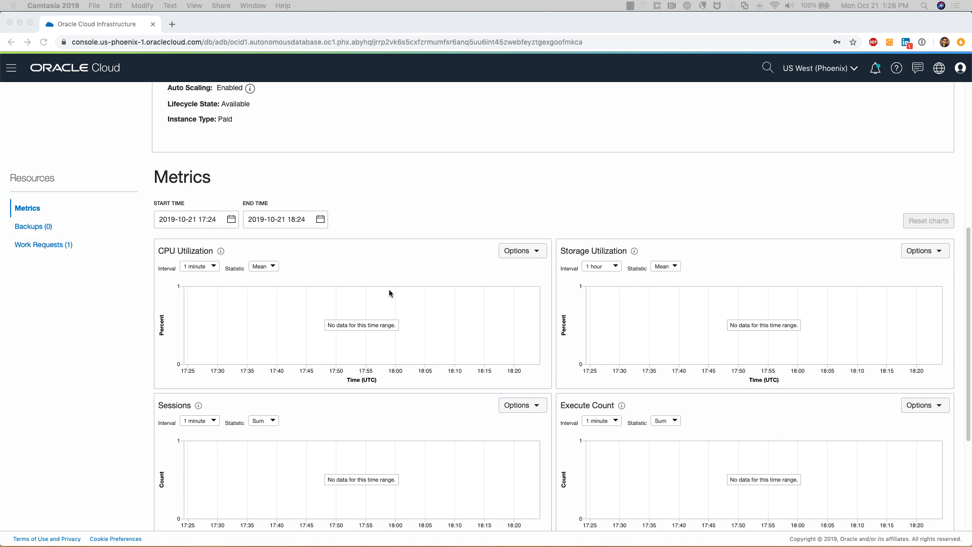
{"action": "scroll", "scroll_direction": "down", "scroll_amount": 3}
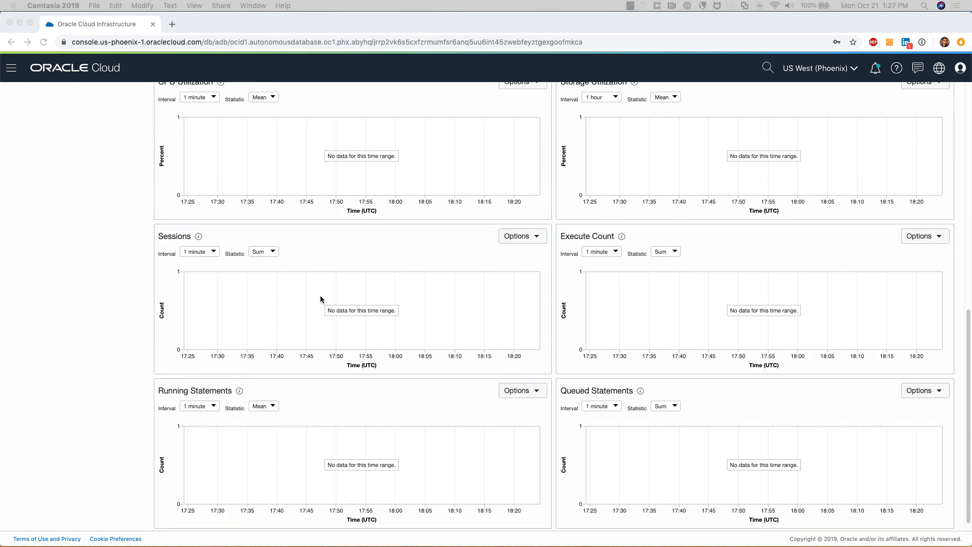
{"action": "mouse_move", "coordinate": [644, 279]}
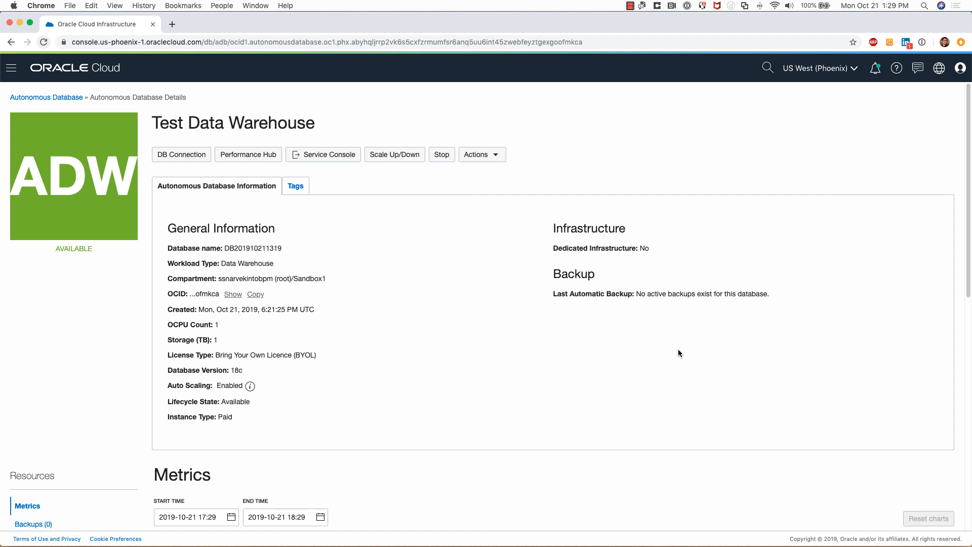
{"action": "mouse_move", "coordinate": [180, 154]}
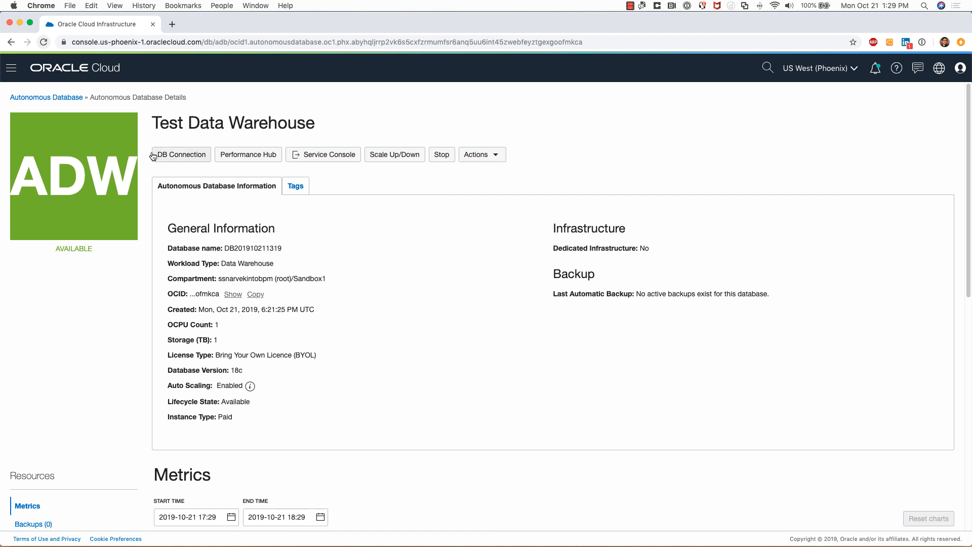
{"action": "left_click", "coordinate": [181, 154]}
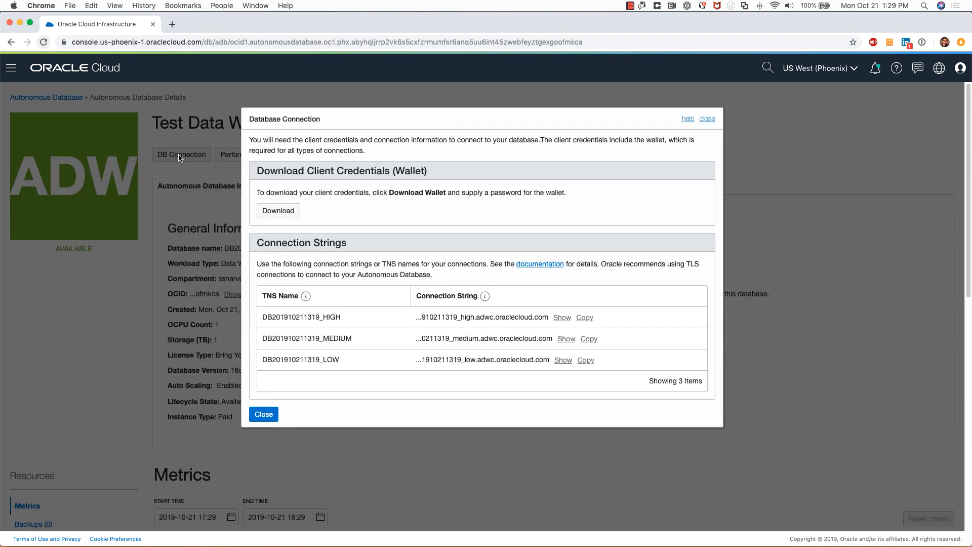
{"action": "mouse_move", "coordinate": [515, 227]}
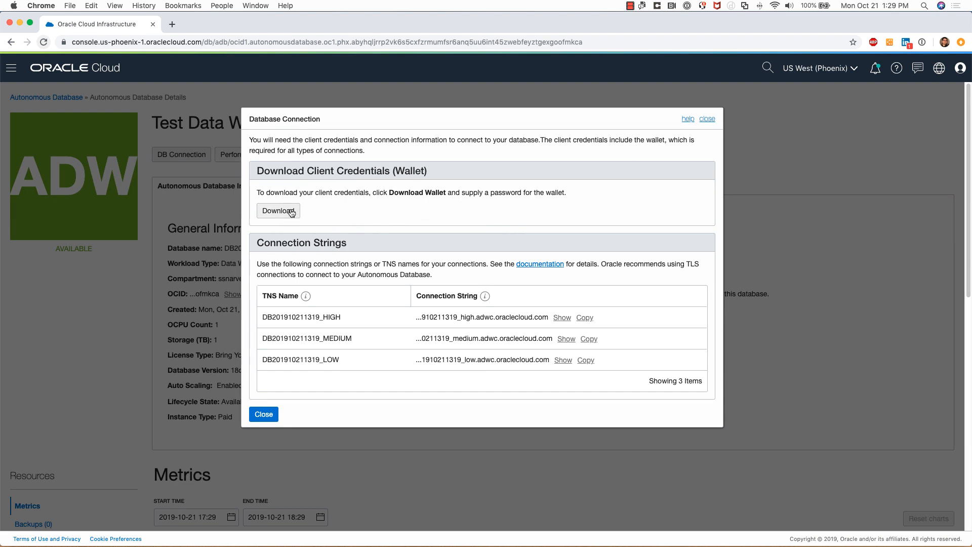
{"action": "mouse_move", "coordinate": [512, 223]}
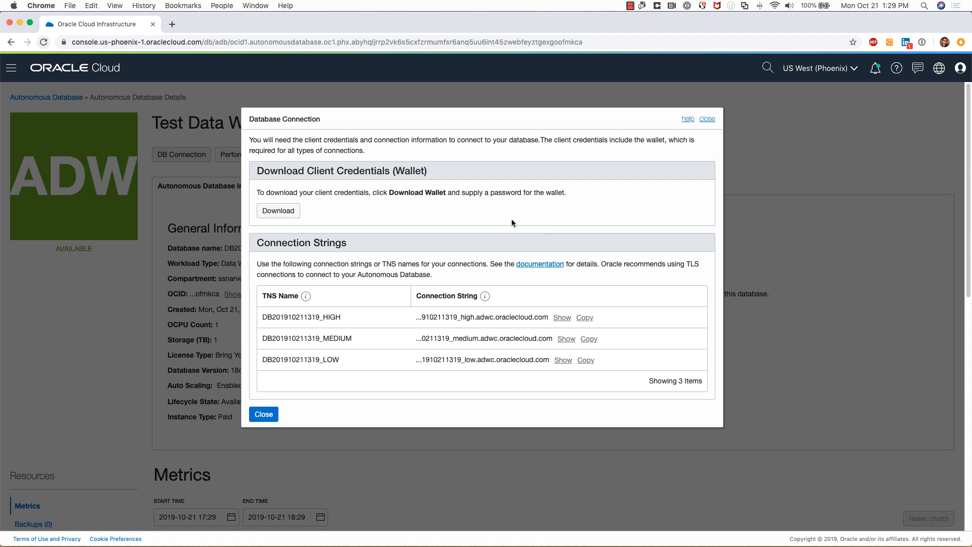
{"action": "mouse_move", "coordinate": [475, 212]}
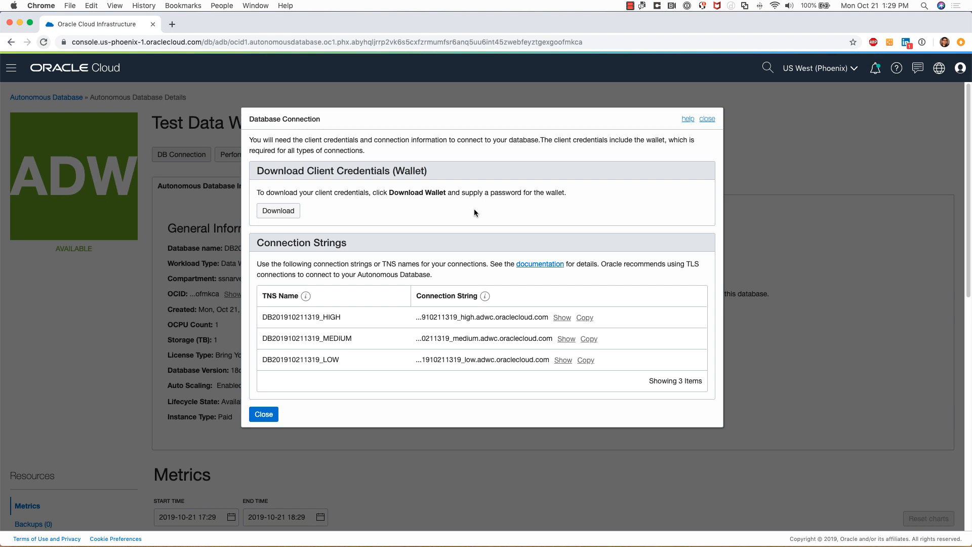
{"action": "mouse_move", "coordinate": [370, 263]}
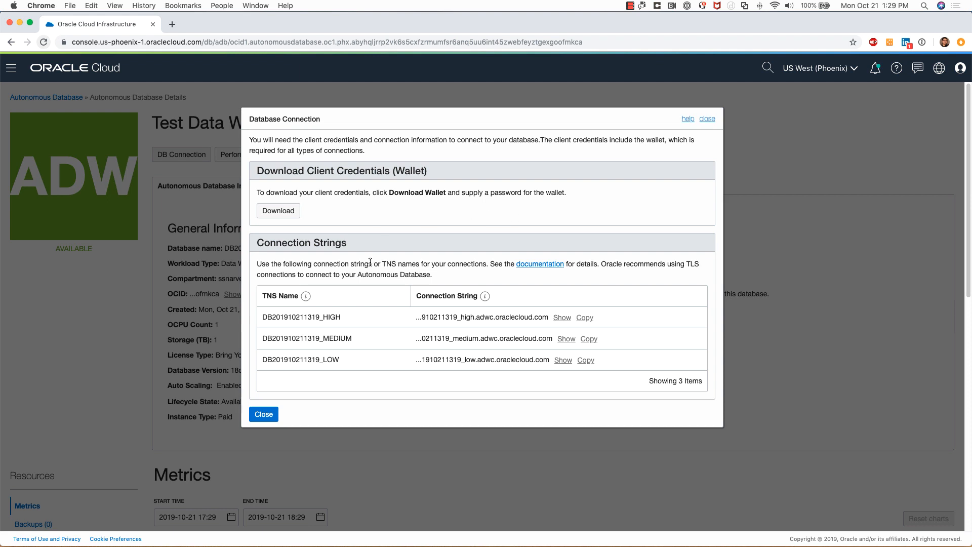
{"action": "mouse_move", "coordinate": [348, 338]}
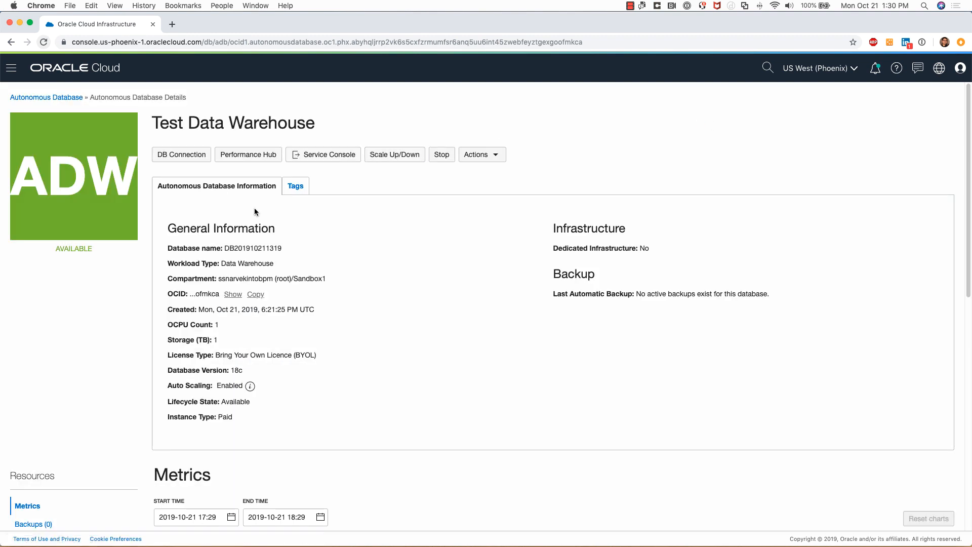
View Performance Hub's empty SQL Monitoring, then return to the ASH Analytics session charts.
{"action": "left_click", "coordinate": [247, 154]}
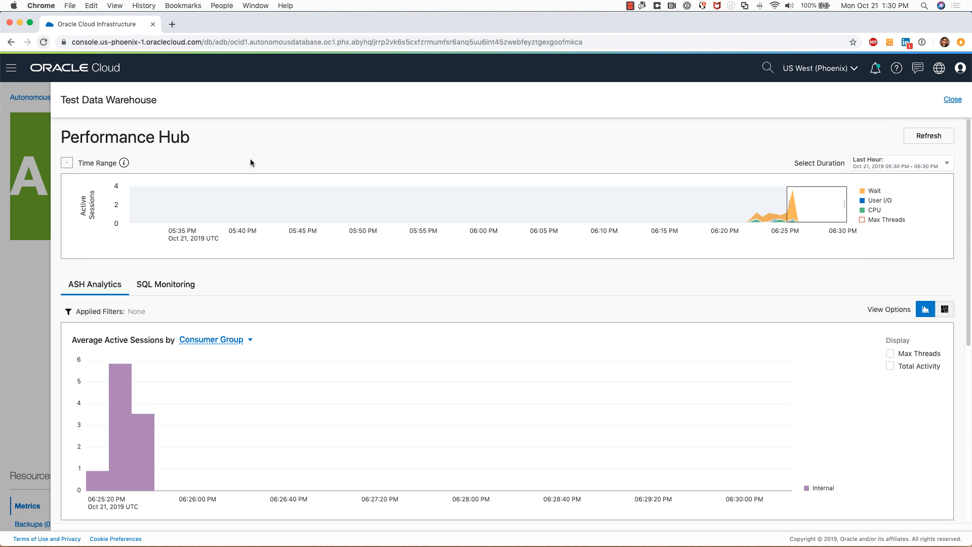
{"action": "mouse_move", "coordinate": [423, 224]}
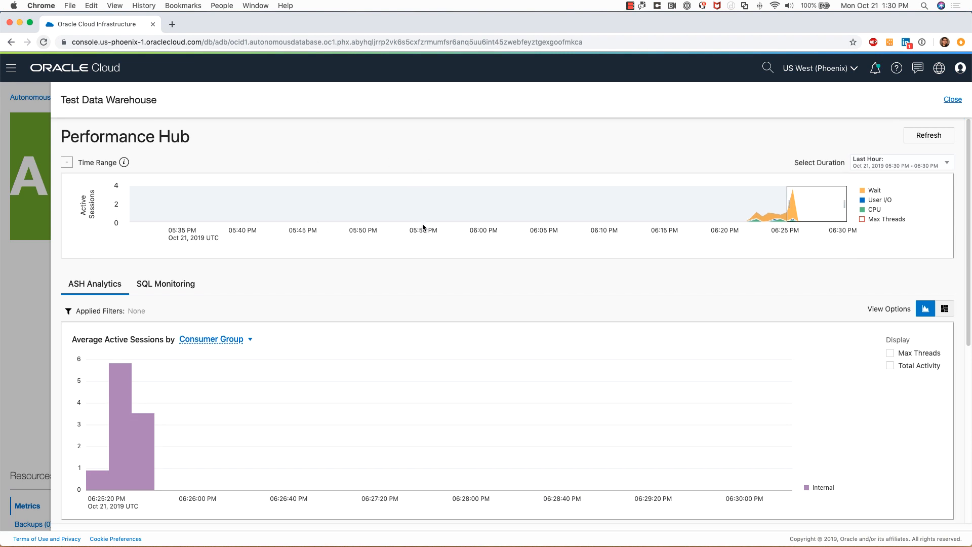
{"action": "scroll", "scroll_direction": "down", "scroll_amount": 3}
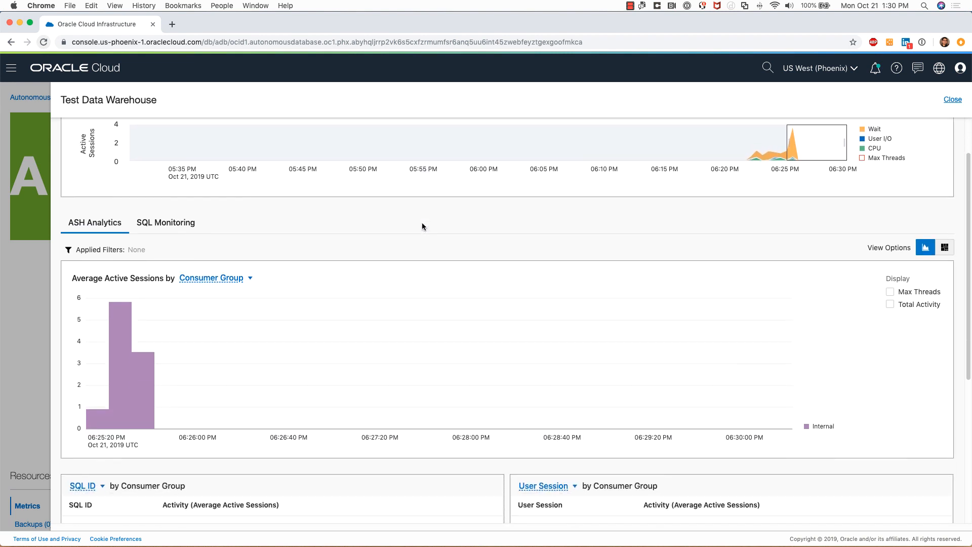
{"action": "left_click", "coordinate": [166, 223]}
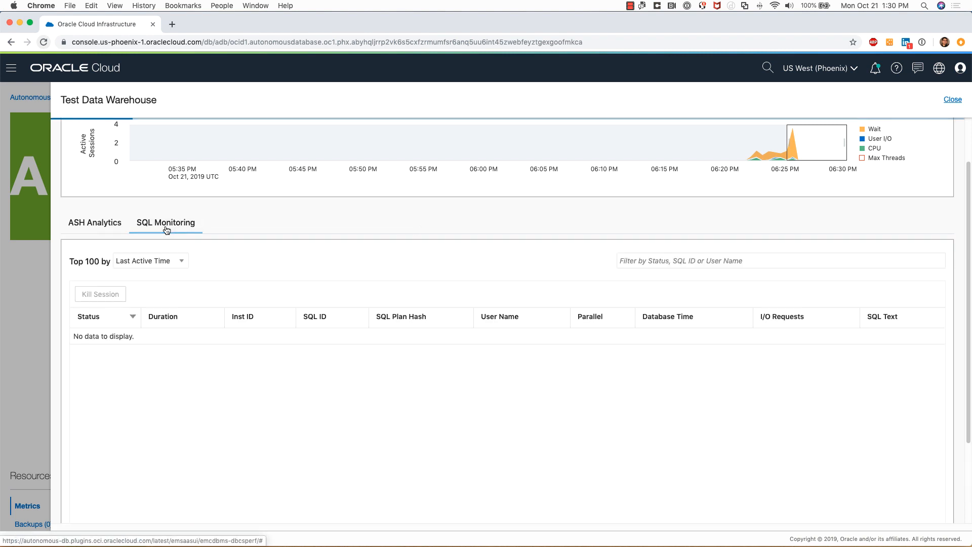
{"action": "left_click", "coordinate": [94, 222]}
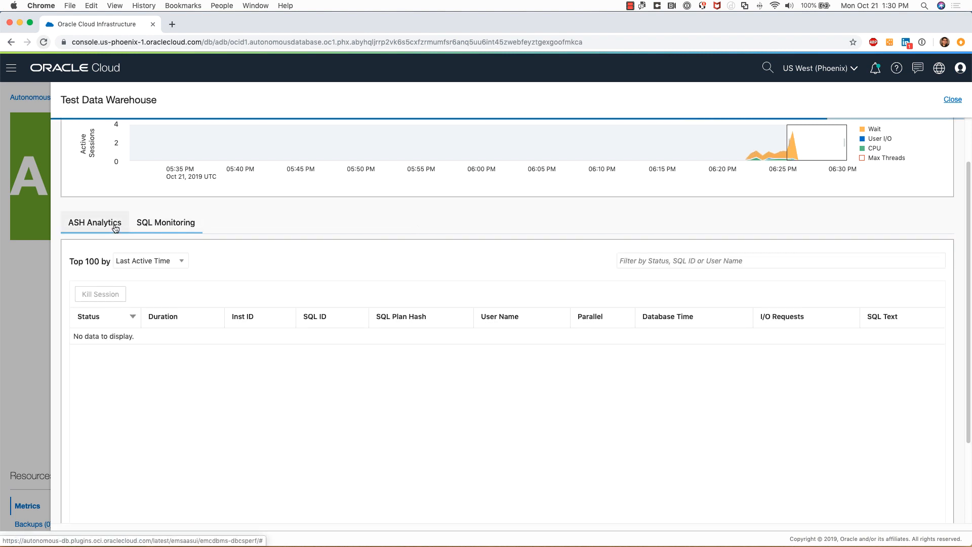
{"action": "left_click", "coordinate": [94, 222]}
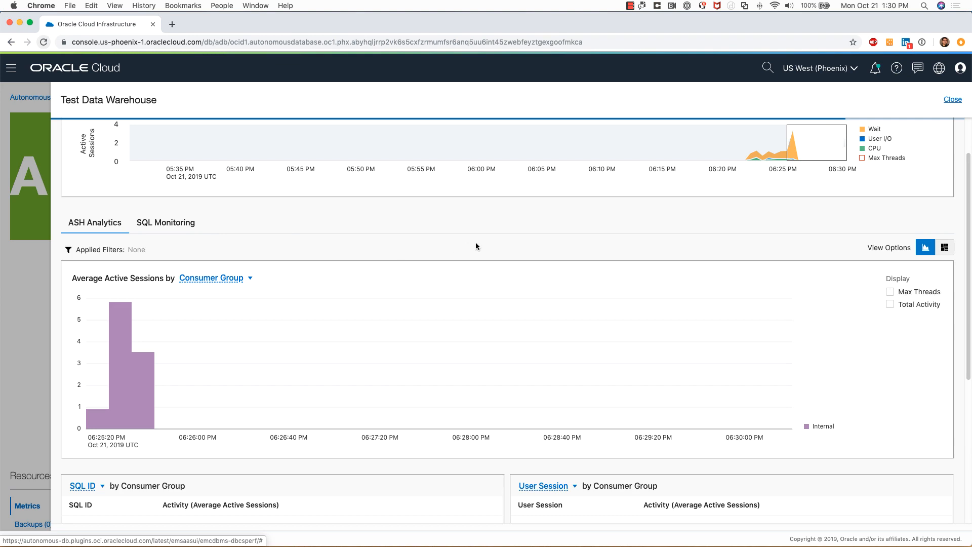
{"action": "scroll", "scroll_direction": "down", "scroll_amount": 3}
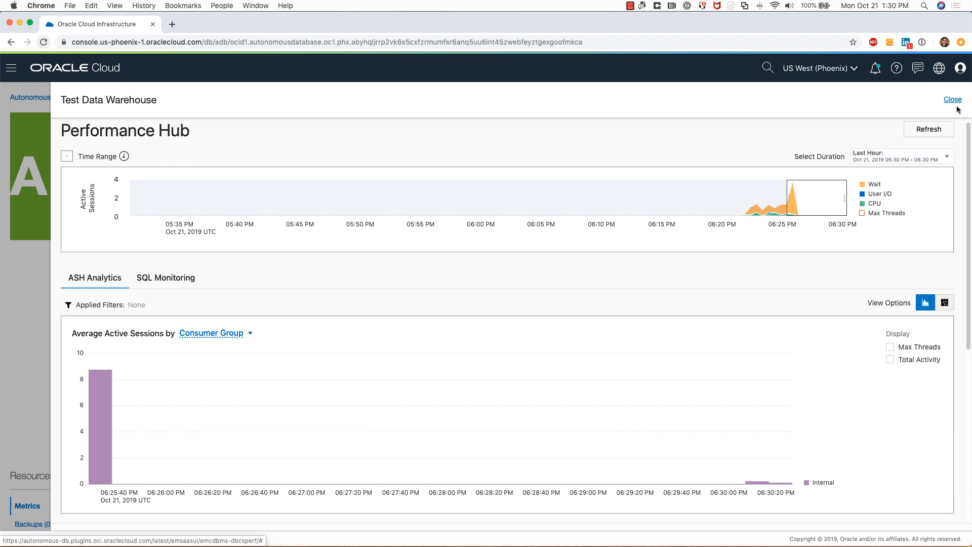
Close Performance Hub and open Edit Access Control List from Actions, keeping IP Address notation.
{"action": "left_click", "coordinate": [952, 99]}
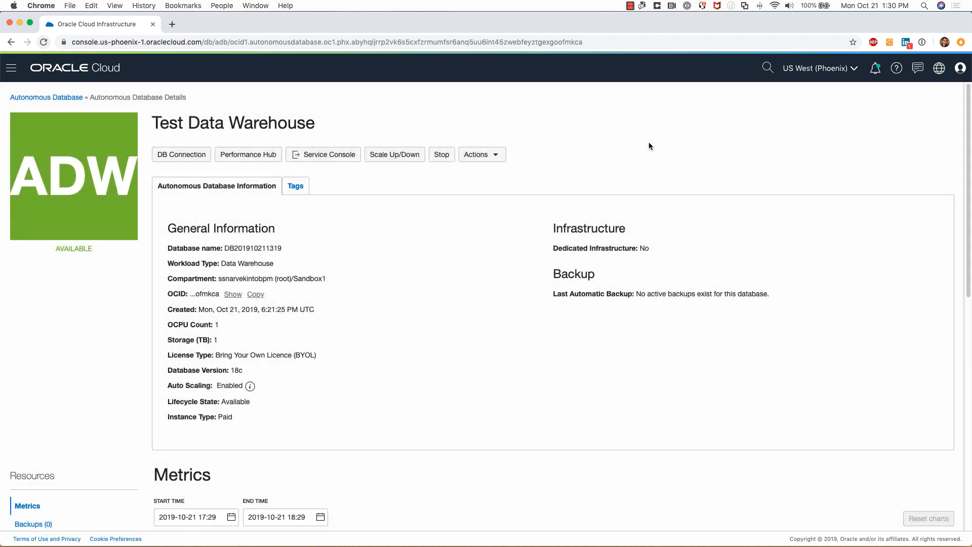
{"action": "mouse_move", "coordinate": [648, 160]}
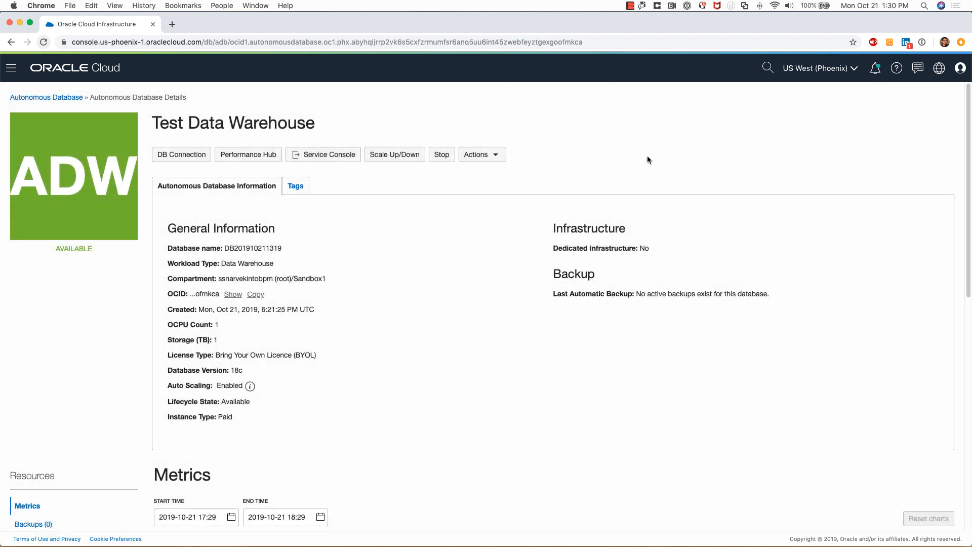
{"action": "left_click", "coordinate": [481, 154]}
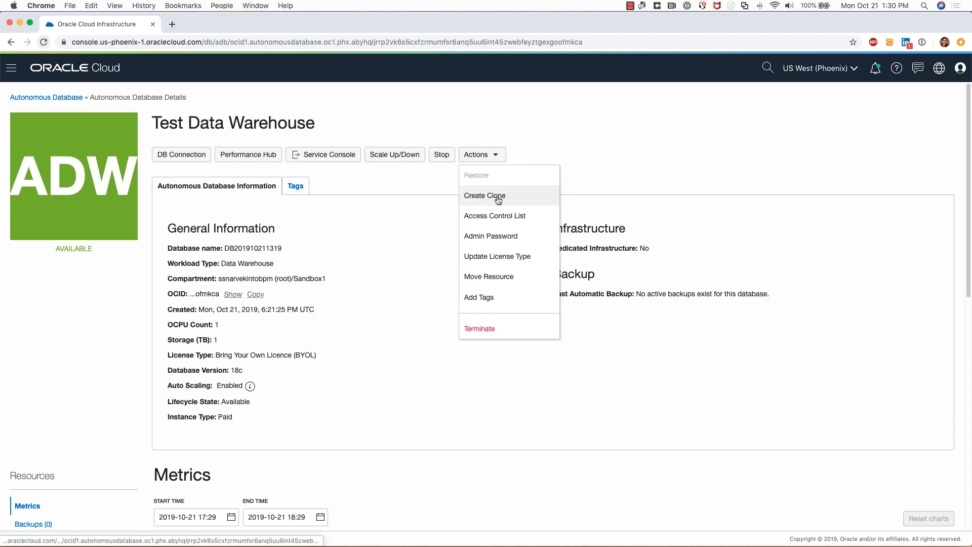
{"action": "mouse_move", "coordinate": [495, 215]}
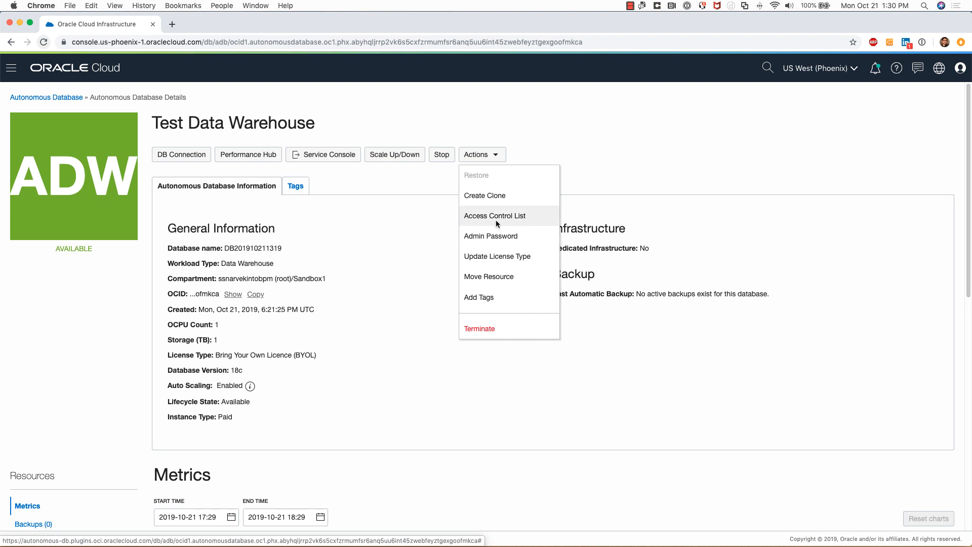
{"action": "left_click", "coordinate": [494, 214]}
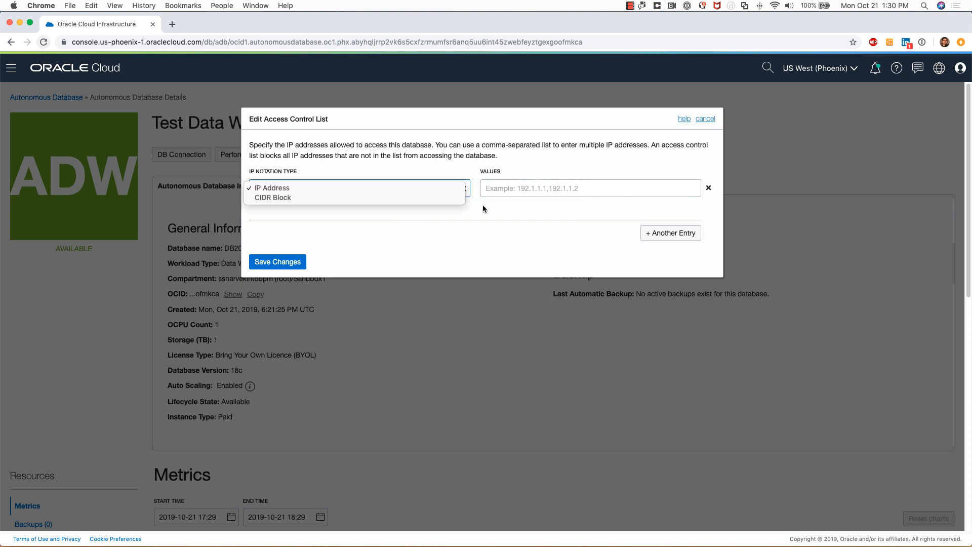
{"action": "left_click", "coordinate": [270, 189]}
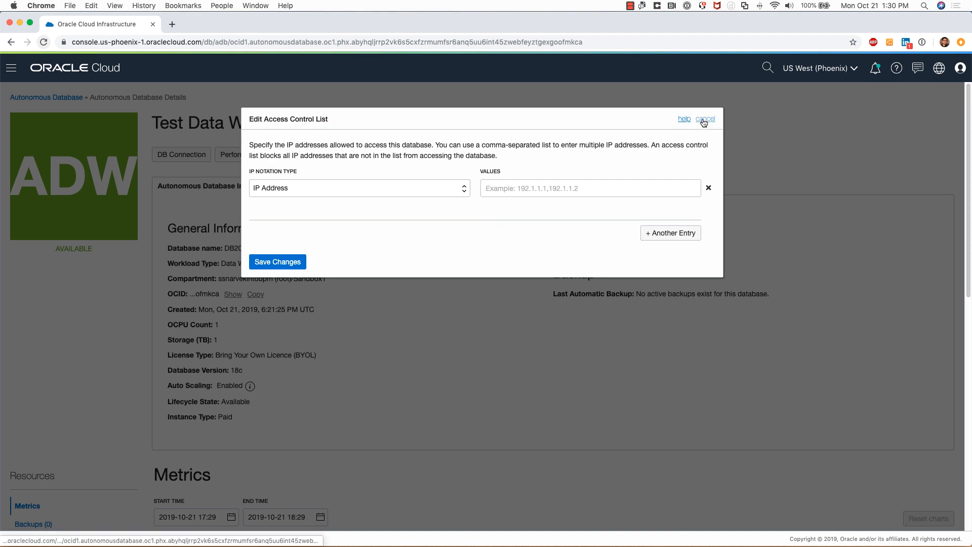
{"action": "left_click", "coordinate": [706, 119]}
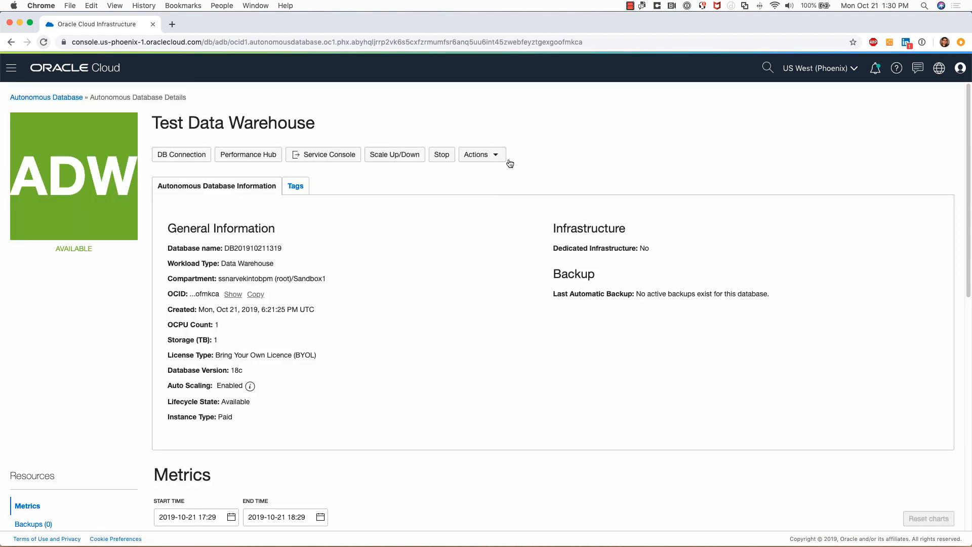
{"action": "left_click", "coordinate": [480, 154]}
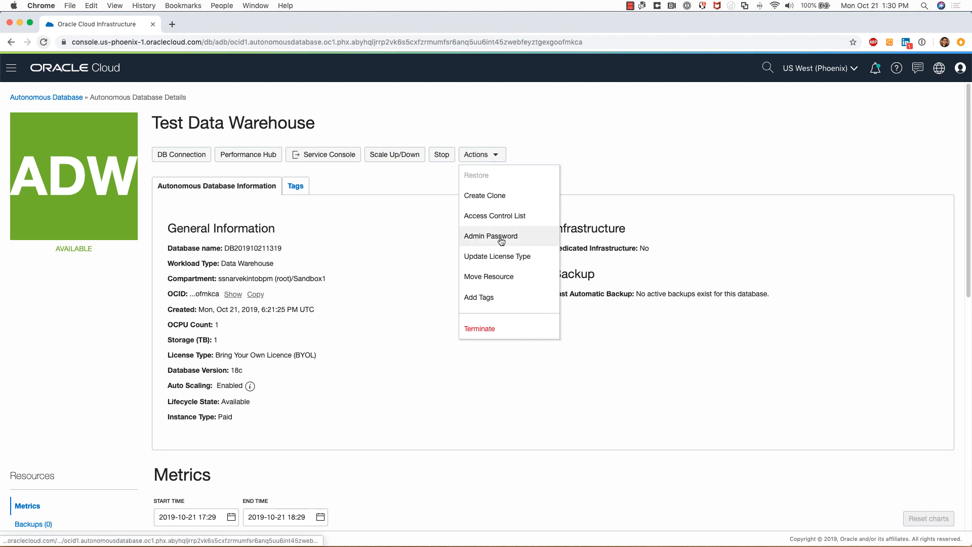
{"action": "mouse_move", "coordinate": [490, 236]}
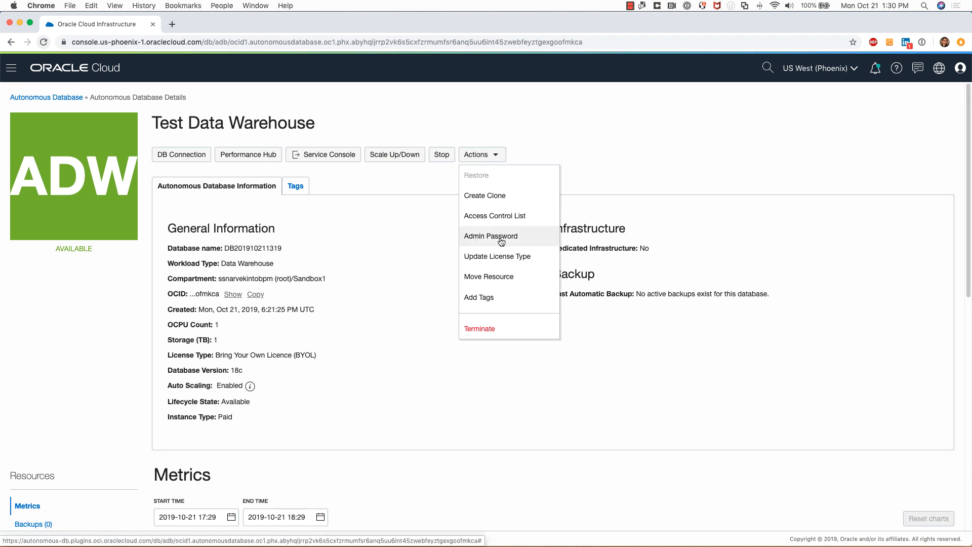
{"action": "mouse_move", "coordinate": [499, 256]}
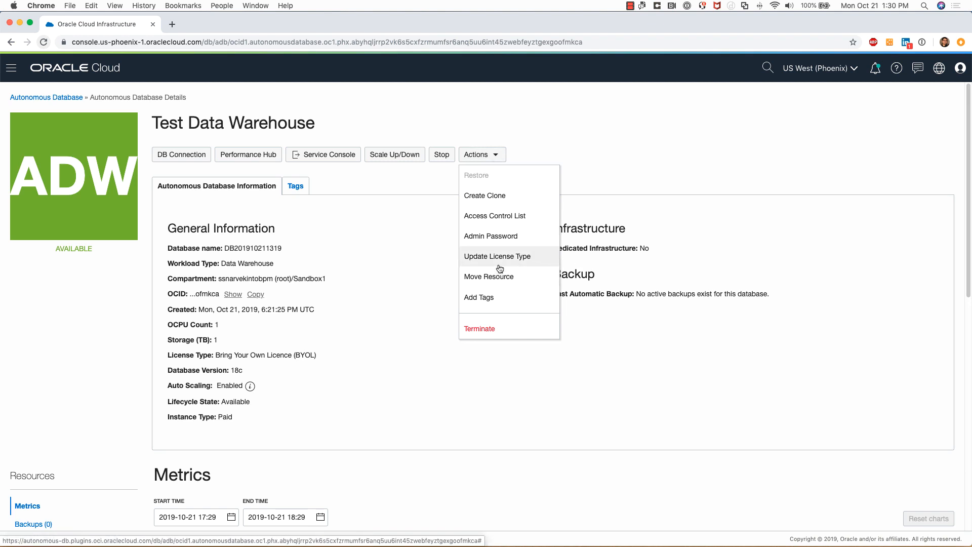
{"action": "left_click", "coordinate": [496, 256]}
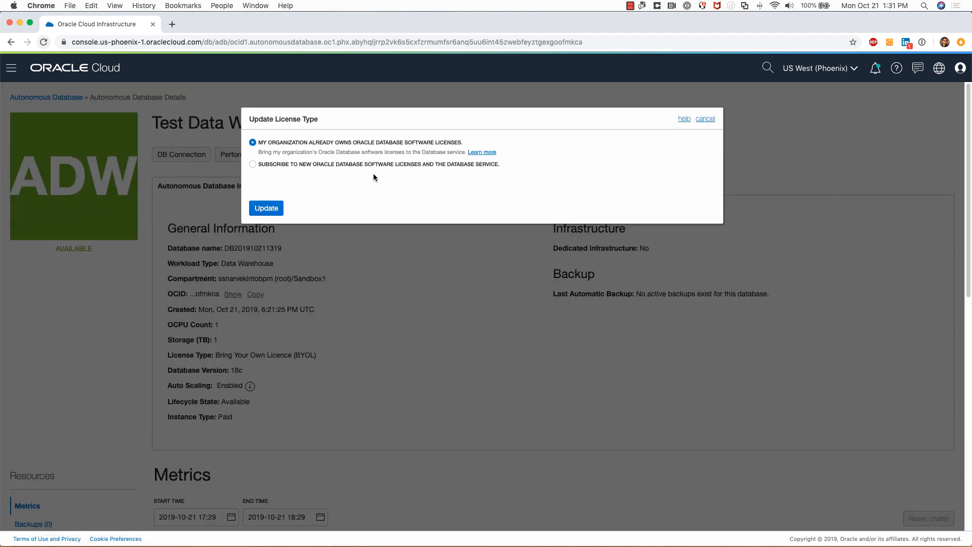
{"action": "left_click", "coordinate": [705, 119]}
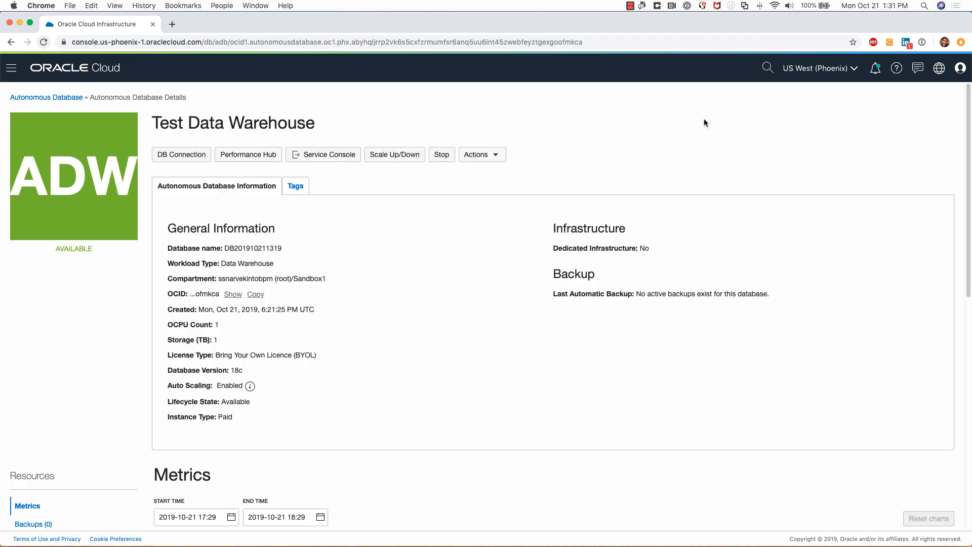
{"action": "left_click", "coordinate": [481, 154]}
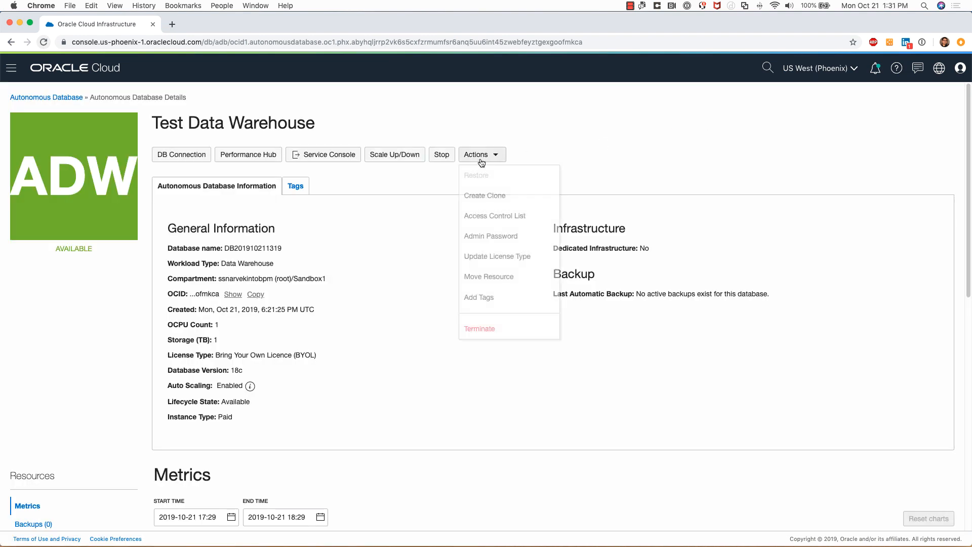
{"action": "mouse_move", "coordinate": [500, 275]}
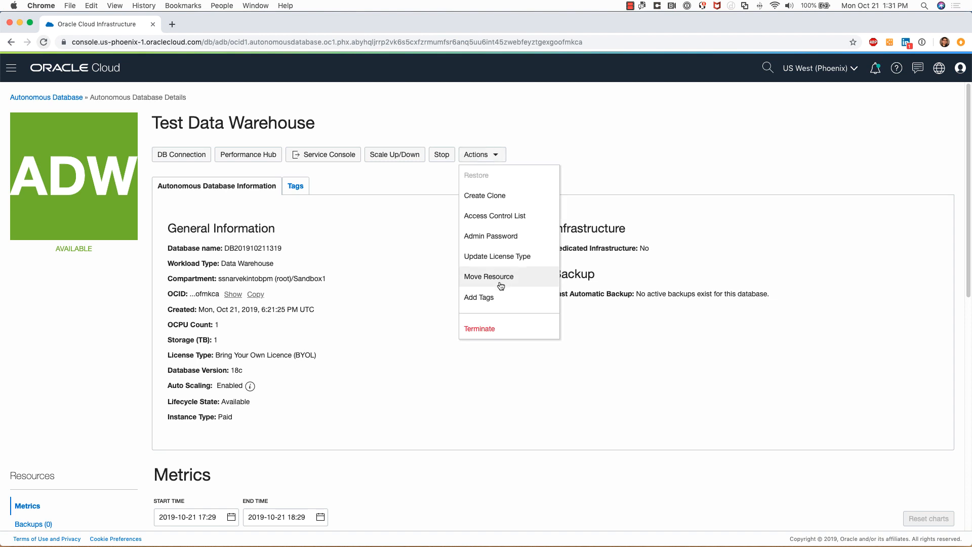
{"action": "left_click", "coordinate": [489, 276]}
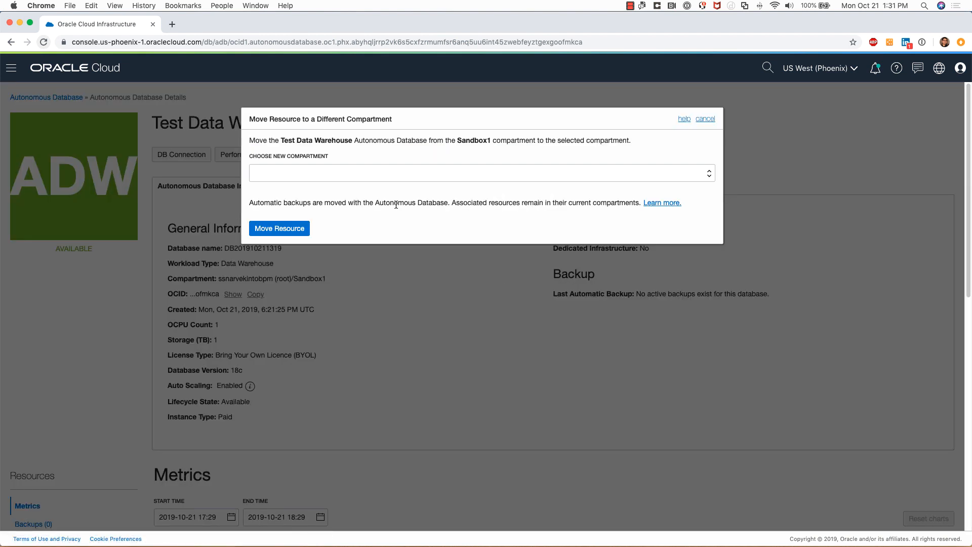
{"action": "mouse_move", "coordinate": [711, 120]}
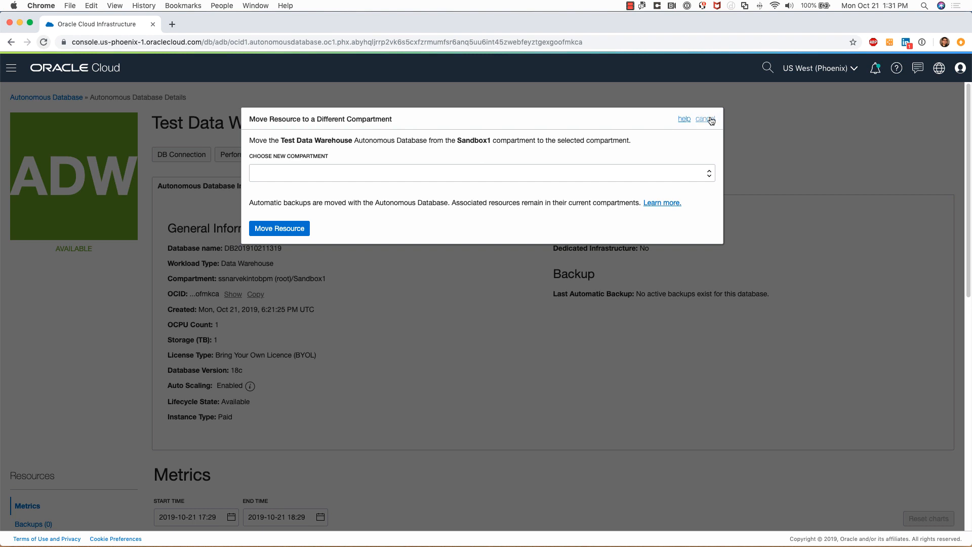
{"action": "left_click", "coordinate": [702, 118]}
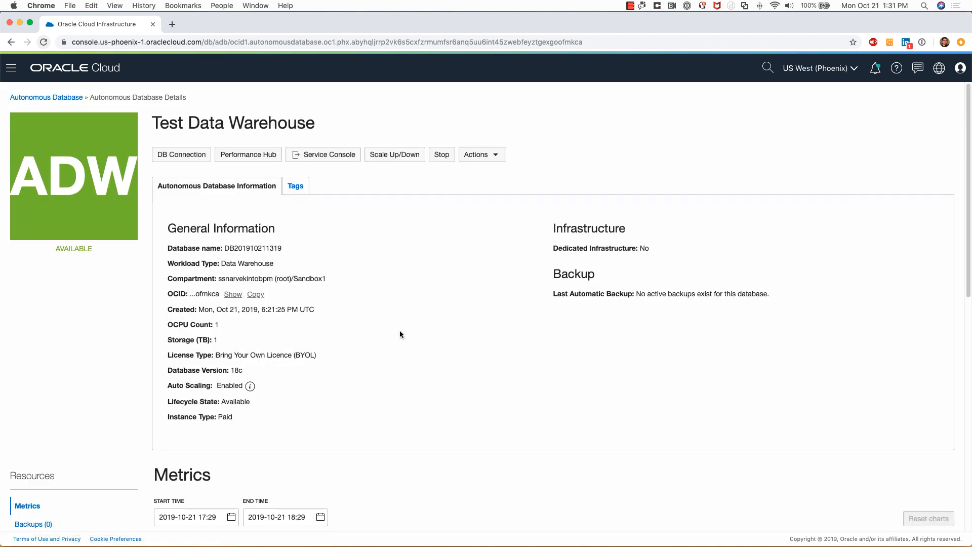
{"action": "left_click", "coordinate": [482, 154]}
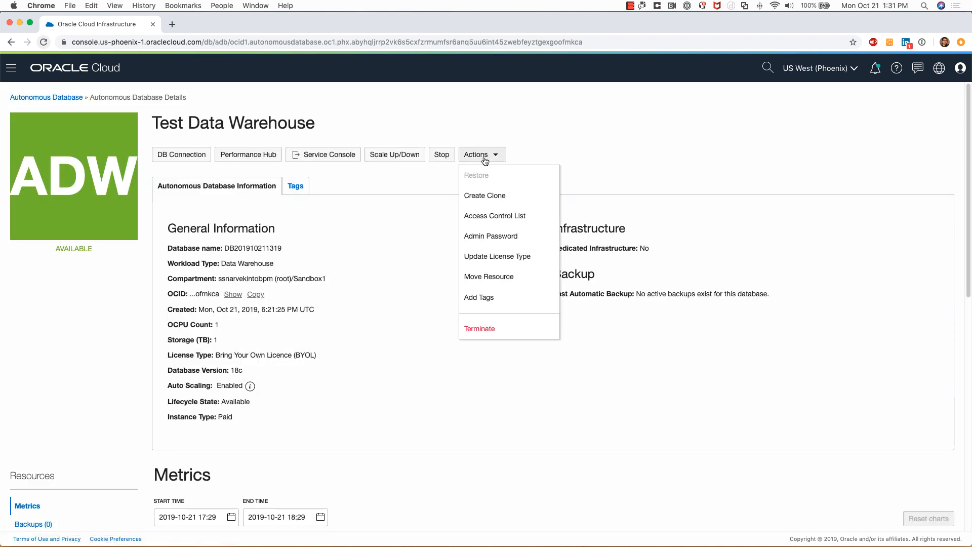
{"action": "mouse_move", "coordinate": [485, 196]}
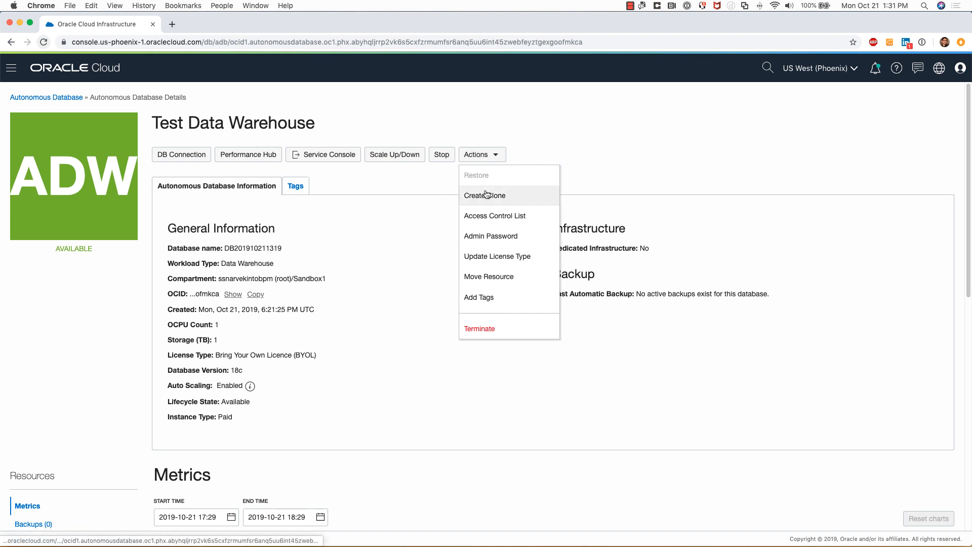
{"action": "mouse_move", "coordinate": [490, 236]}
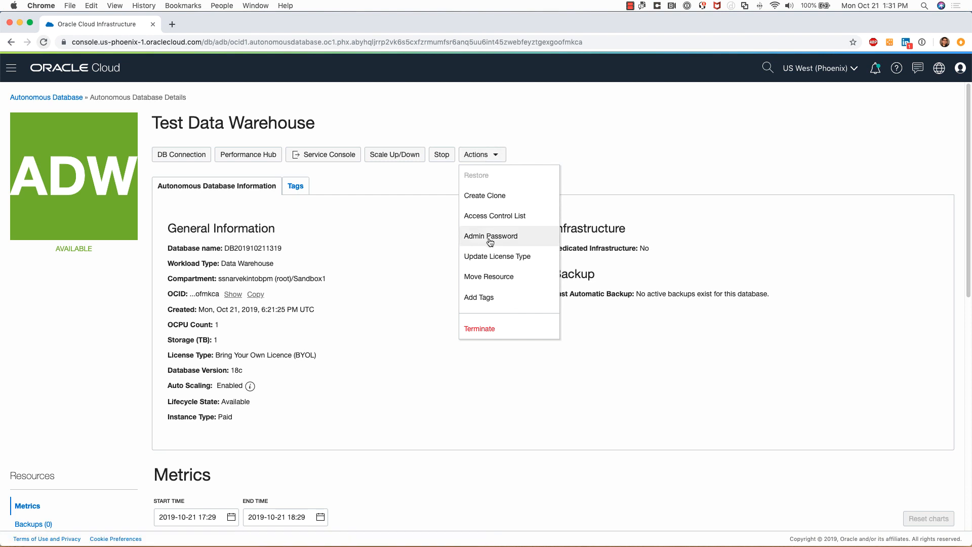
{"action": "mouse_move", "coordinate": [490, 236]}
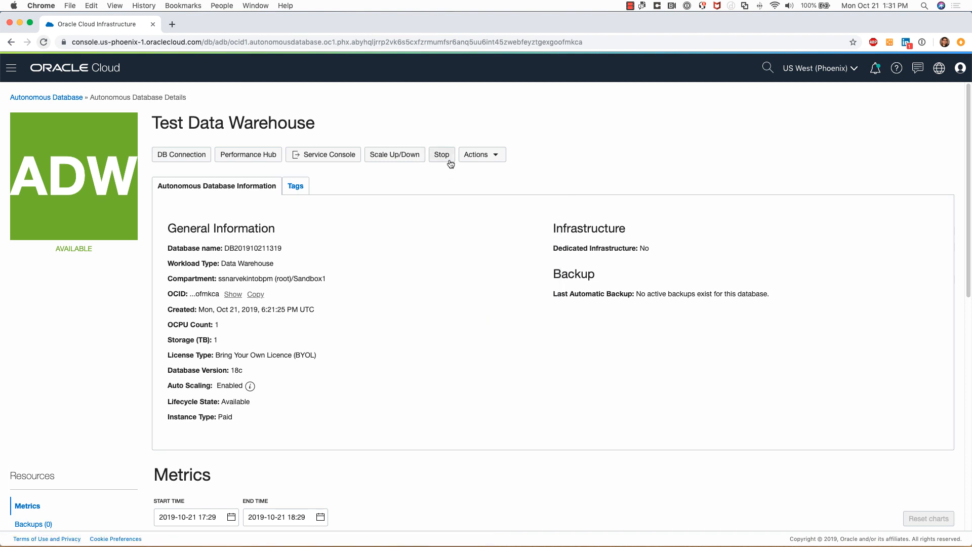
{"action": "mouse_move", "coordinate": [381, 166]}
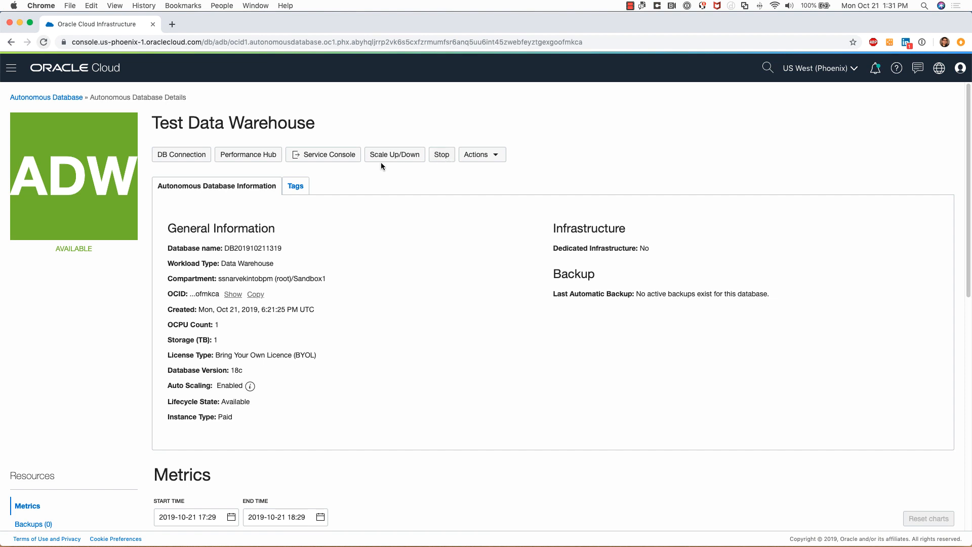
{"action": "left_click", "coordinate": [394, 154]}
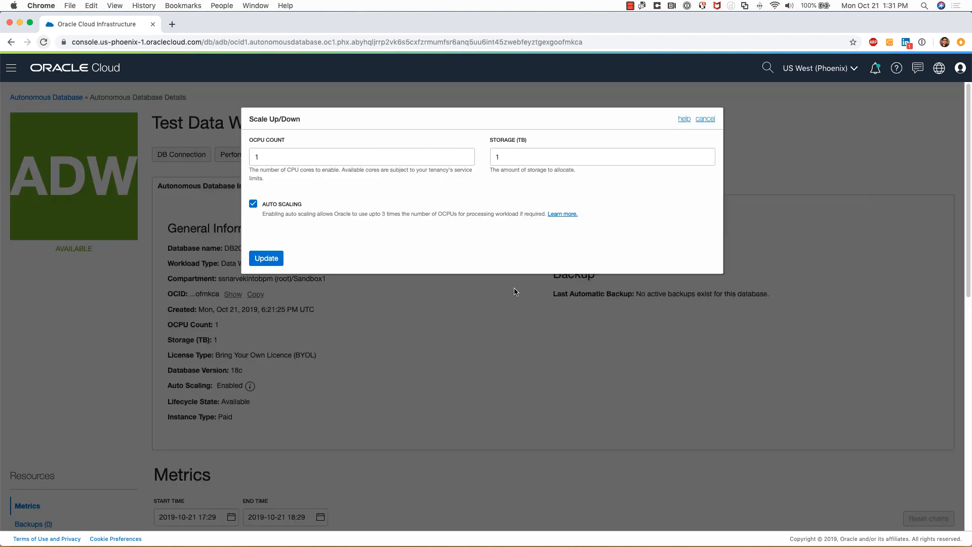
{"action": "mouse_move", "coordinate": [438, 196]}
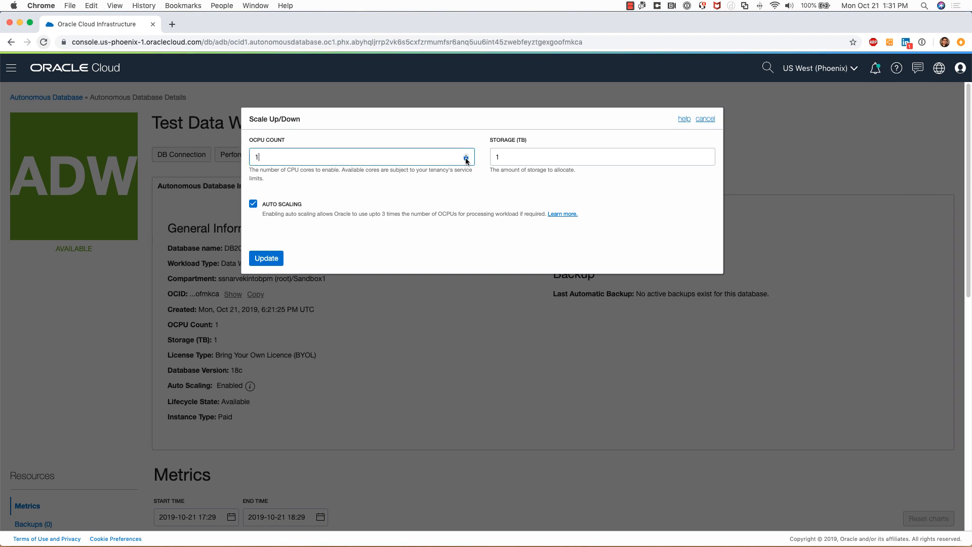
{"action": "type", "text": "2"}
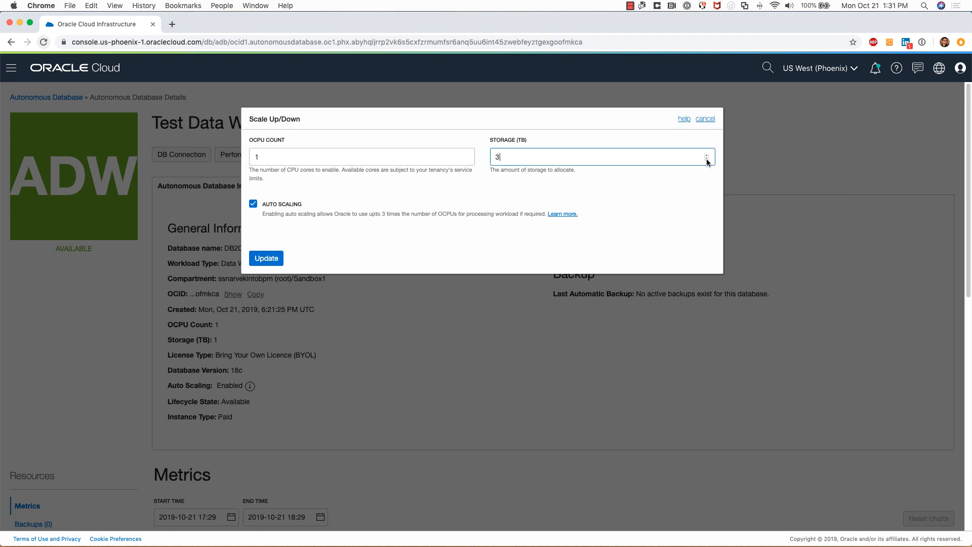
{"action": "left_click", "coordinate": [706, 159]}
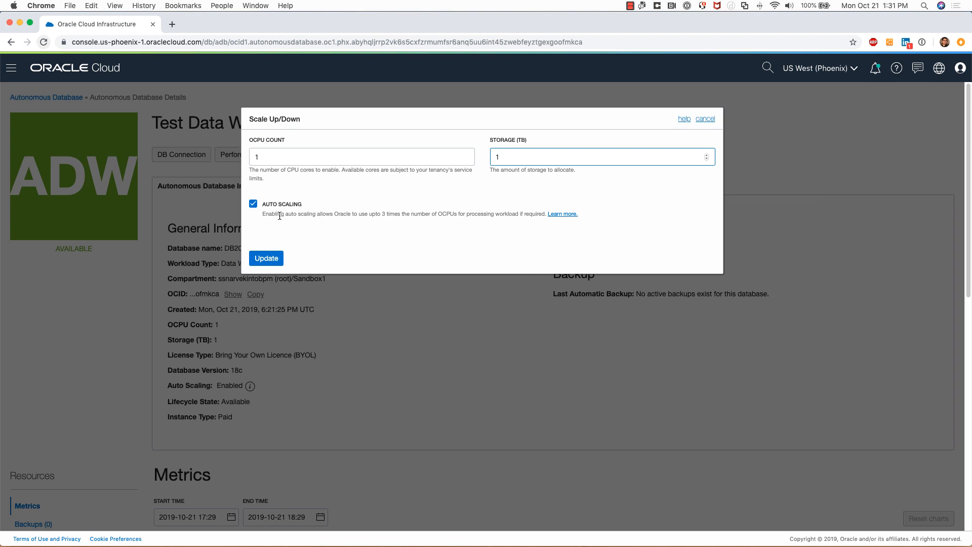
{"action": "mouse_move", "coordinate": [253, 204]}
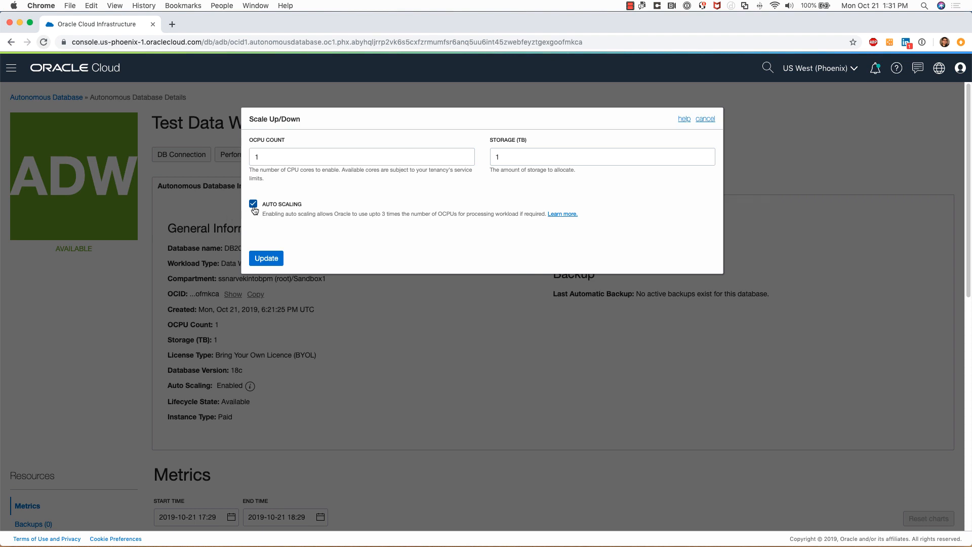
{"action": "left_click", "coordinate": [253, 203]}
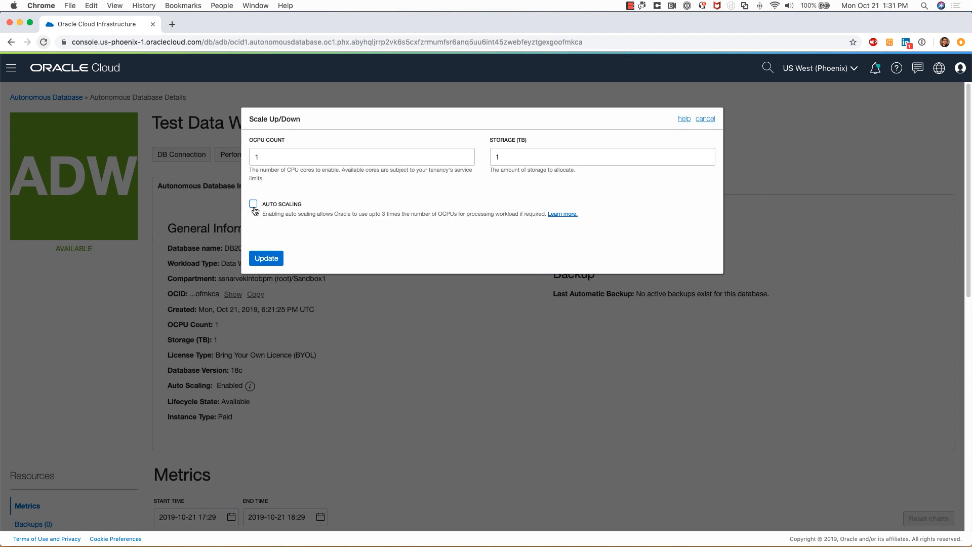
{"action": "left_click", "coordinate": [254, 204]}
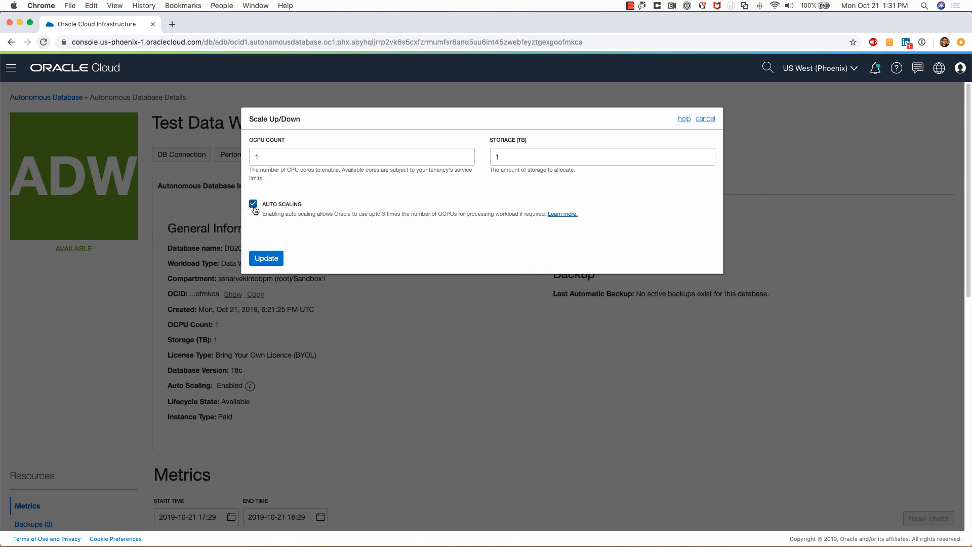
{"action": "mouse_move", "coordinate": [693, 130]}
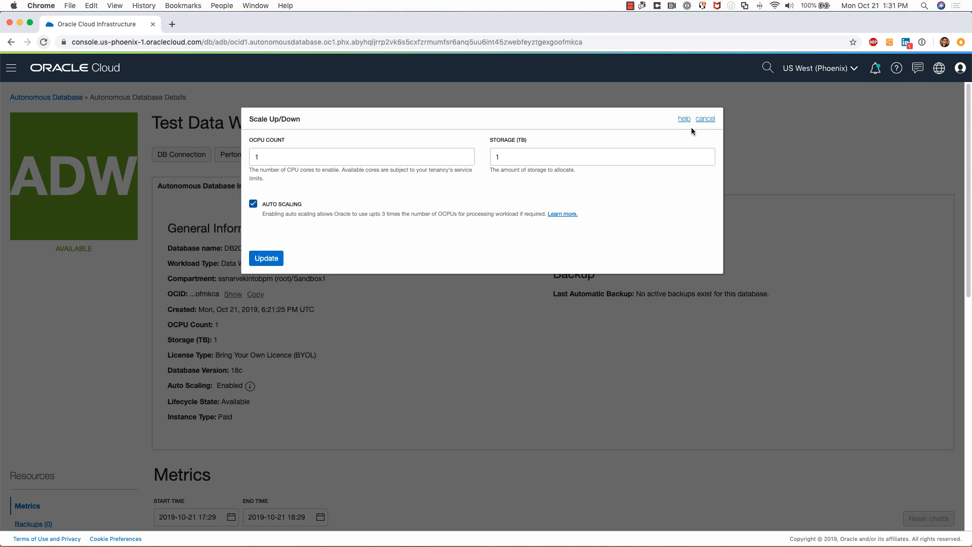
{"action": "left_click", "coordinate": [705, 119]}
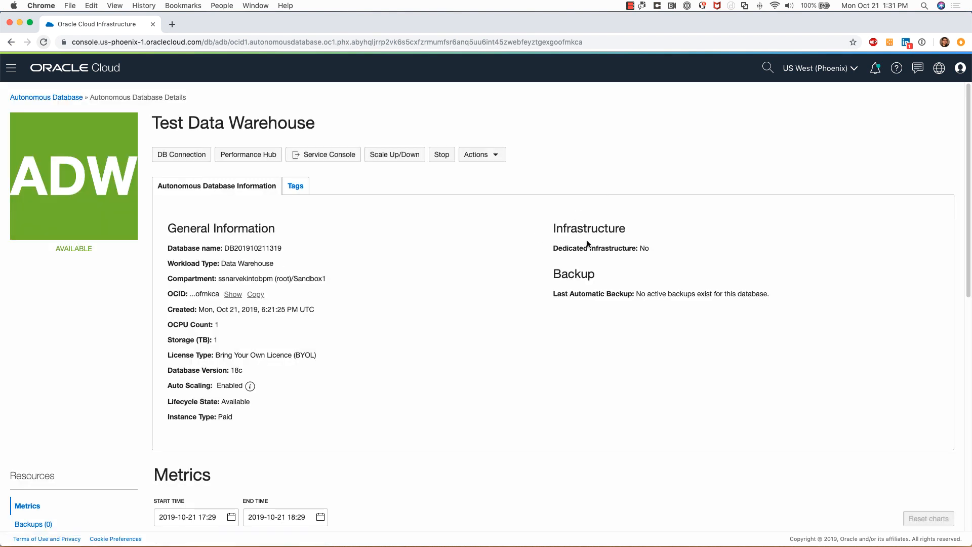
{"action": "mouse_move", "coordinate": [444, 210]}
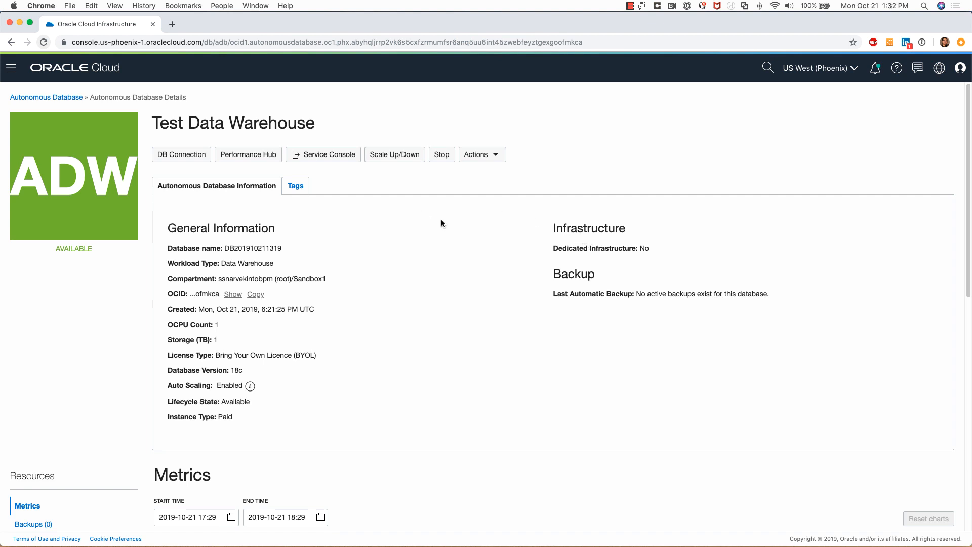
{"action": "mouse_move", "coordinate": [813, 224]}
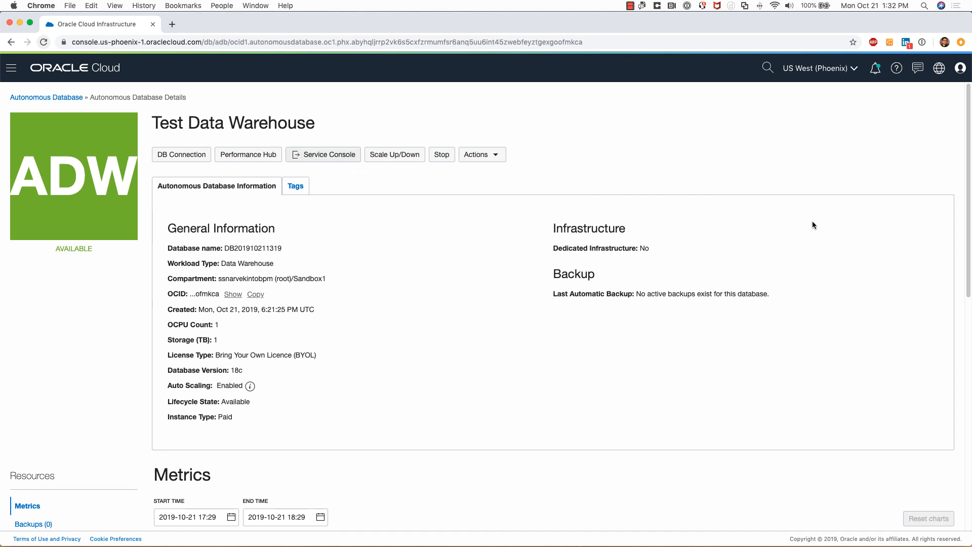
{"action": "left_click", "coordinate": [323, 153]}
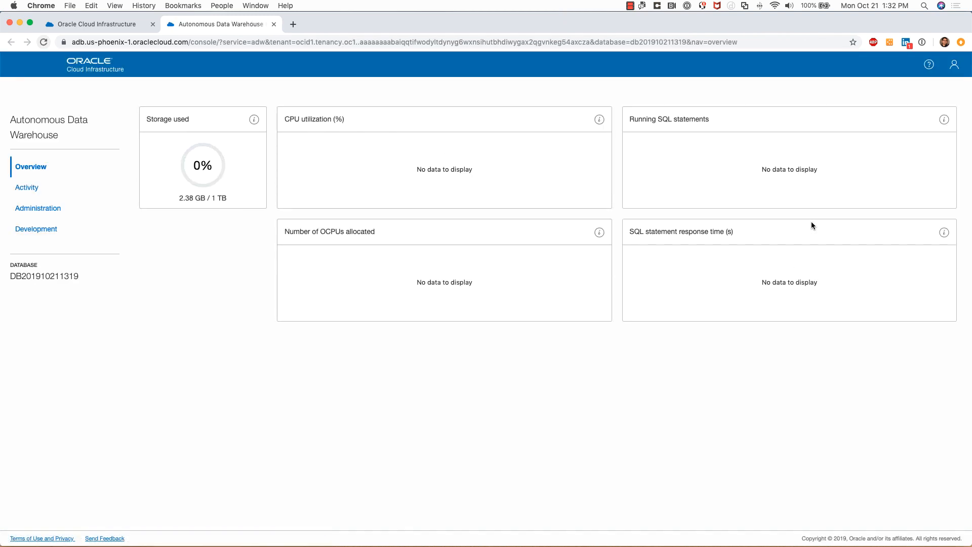
{"action": "mouse_move", "coordinate": [214, 132]}
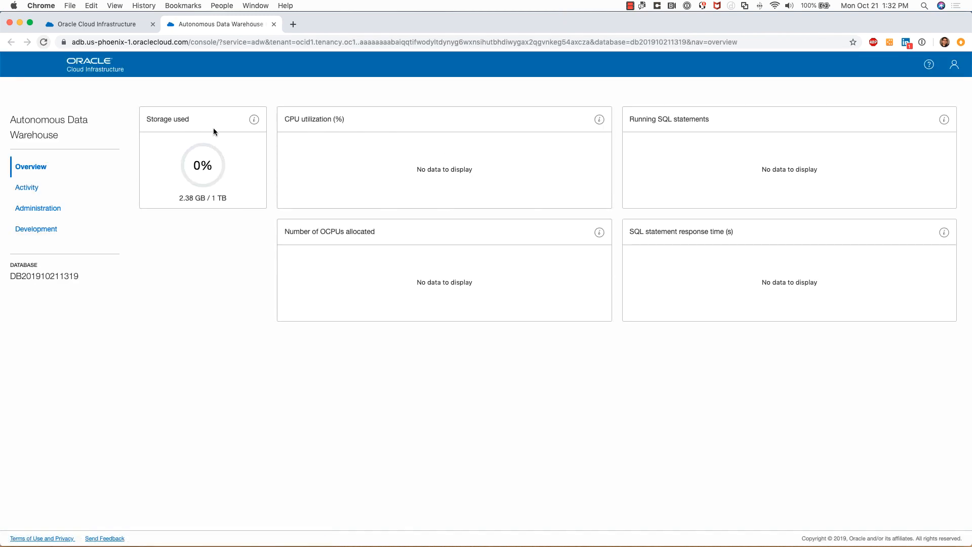
{"action": "mouse_move", "coordinate": [202, 158]}
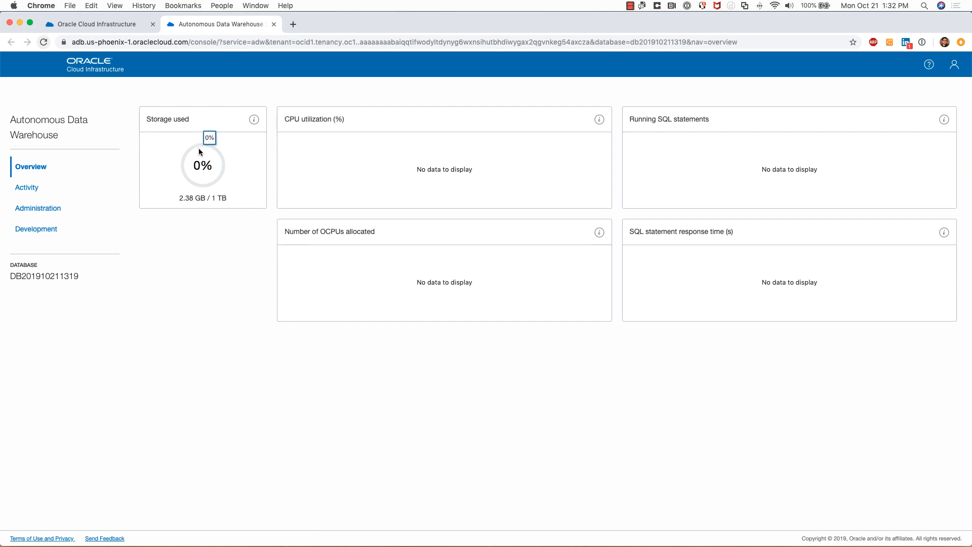
{"action": "mouse_move", "coordinate": [722, 137]}
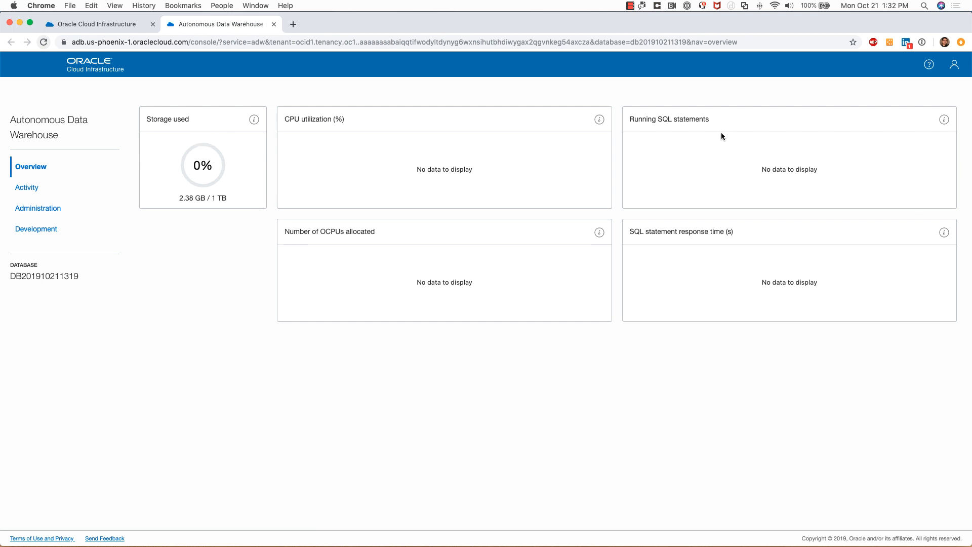
{"action": "mouse_move", "coordinate": [311, 274]}
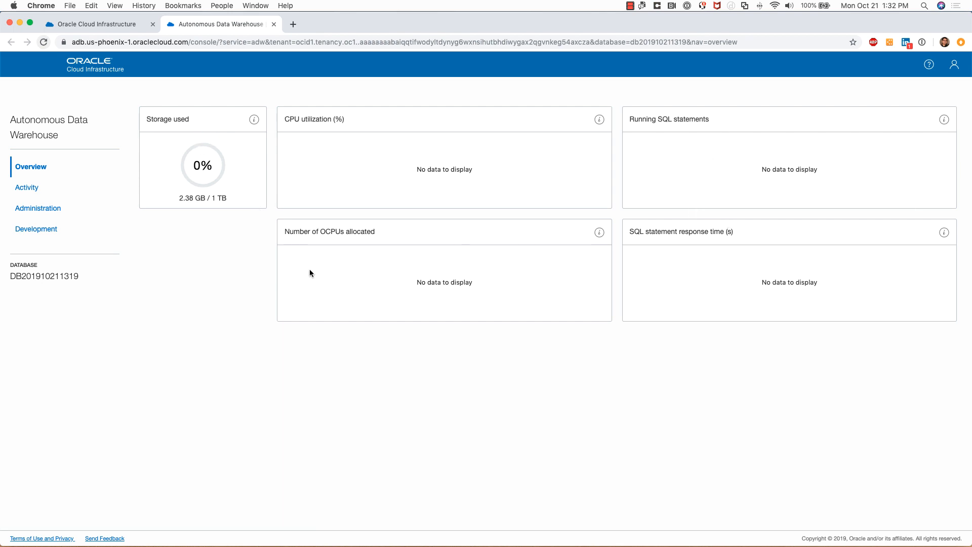
{"action": "mouse_move", "coordinate": [818, 266]}
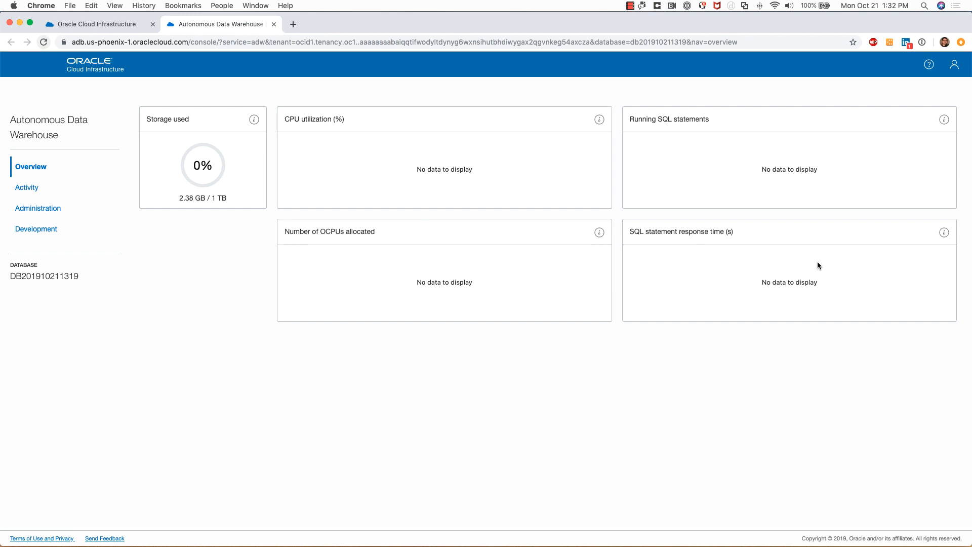
{"action": "mouse_move", "coordinate": [599, 120]}
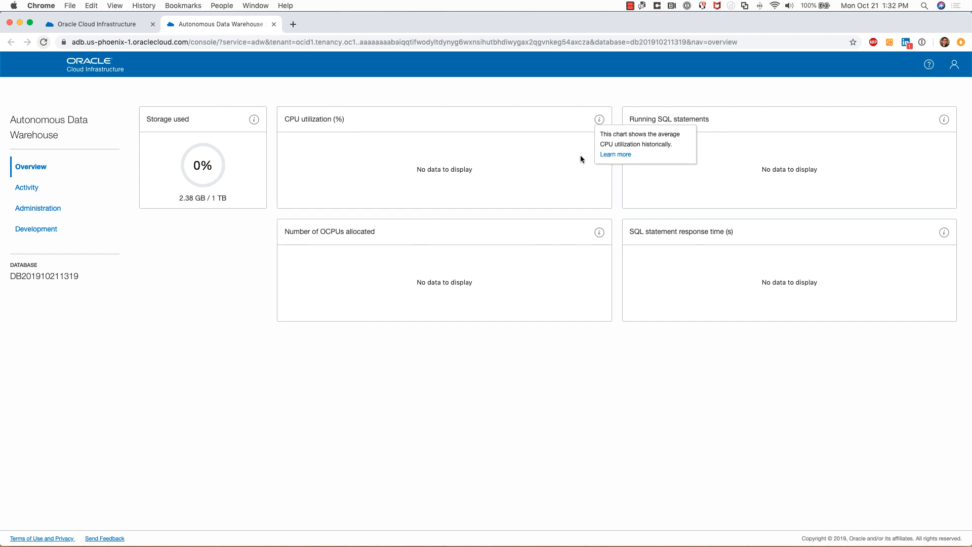
{"action": "mouse_move", "coordinate": [698, 143]}
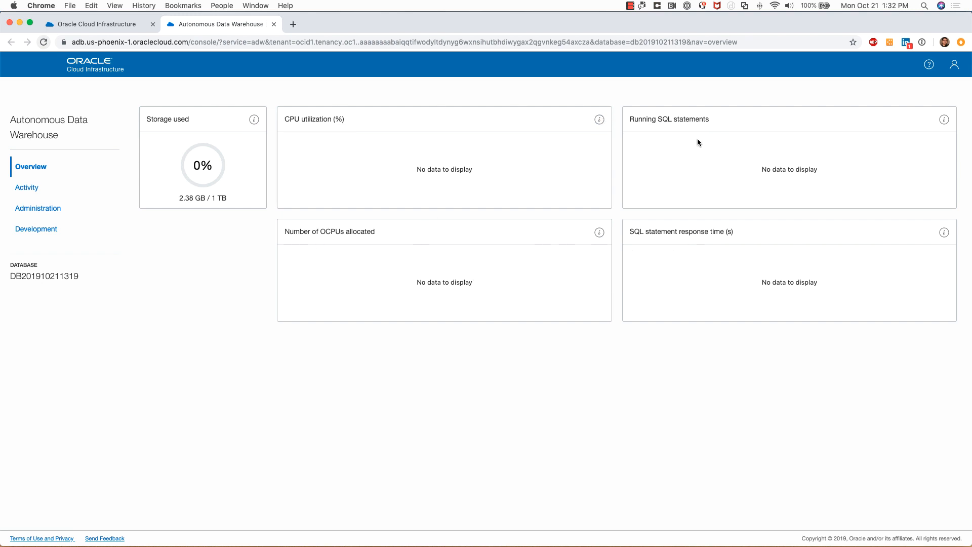
{"action": "mouse_move", "coordinate": [37, 207]}
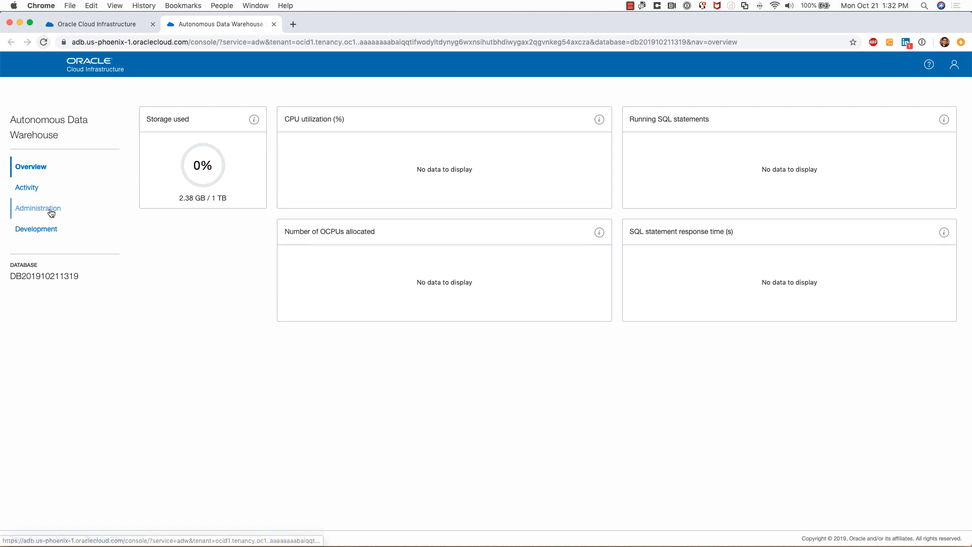
View the Activity charts, then the empty Monitored SQL statements list.
{"action": "left_click", "coordinate": [26, 187]}
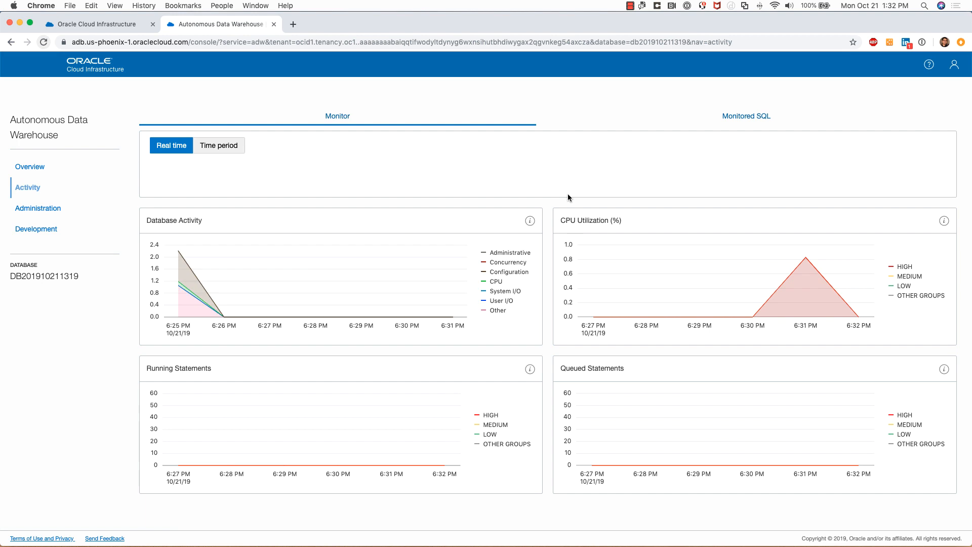
{"action": "mouse_move", "coordinate": [402, 132]}
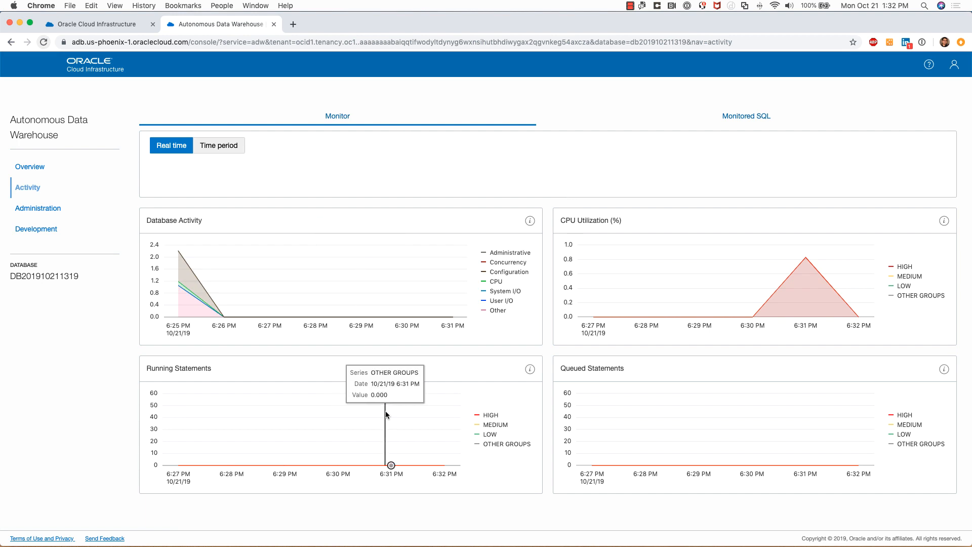
{"action": "mouse_move", "coordinate": [772, 233]}
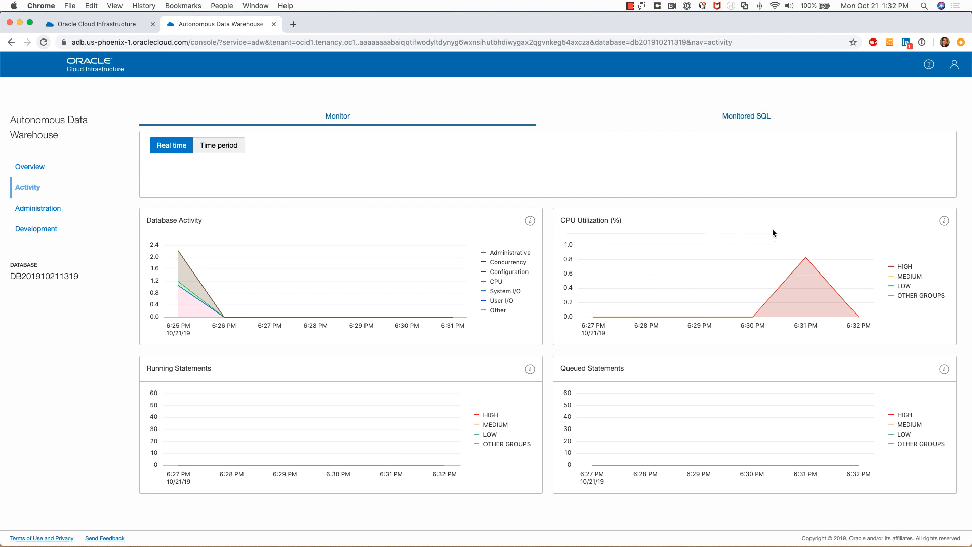
{"action": "mouse_move", "coordinate": [644, 464]}
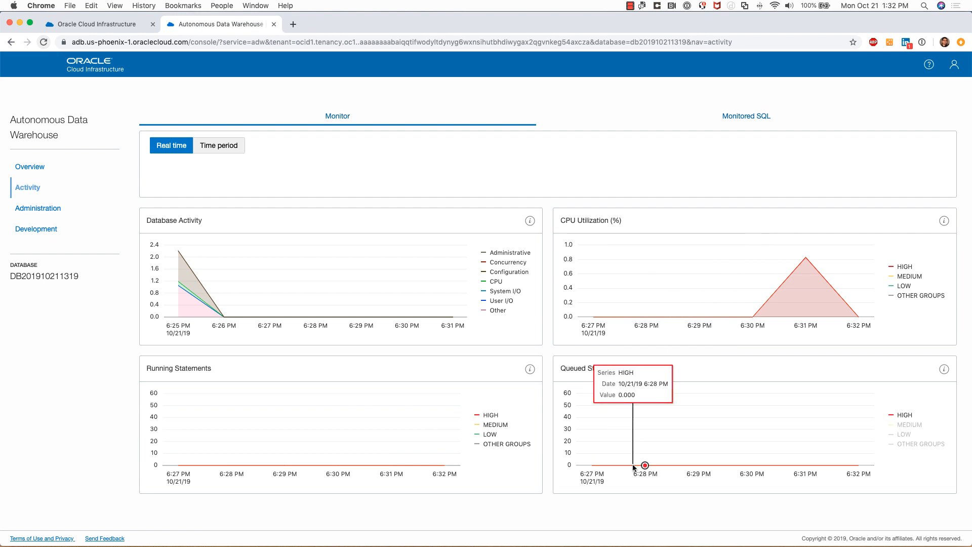
{"action": "left_click", "coordinate": [746, 116]}
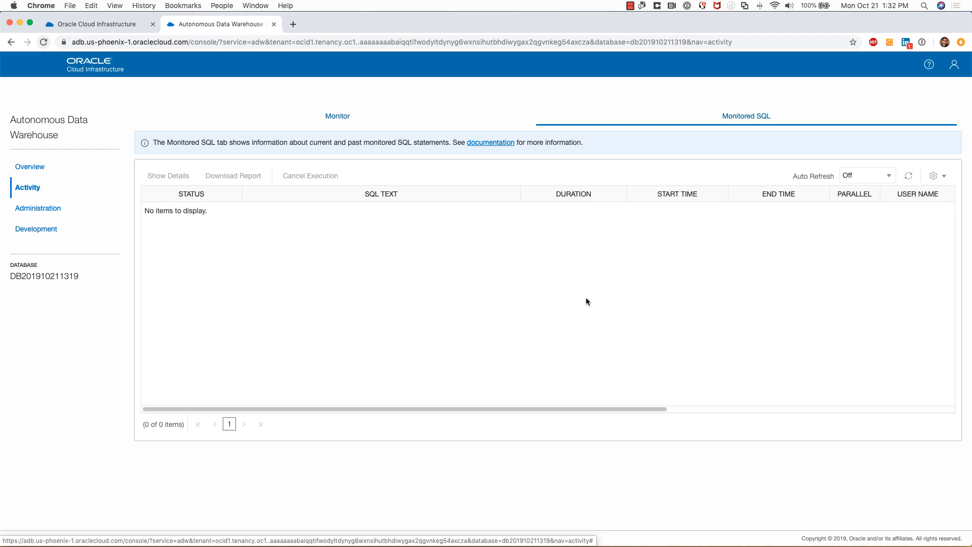
{"action": "mouse_move", "coordinate": [588, 241]}
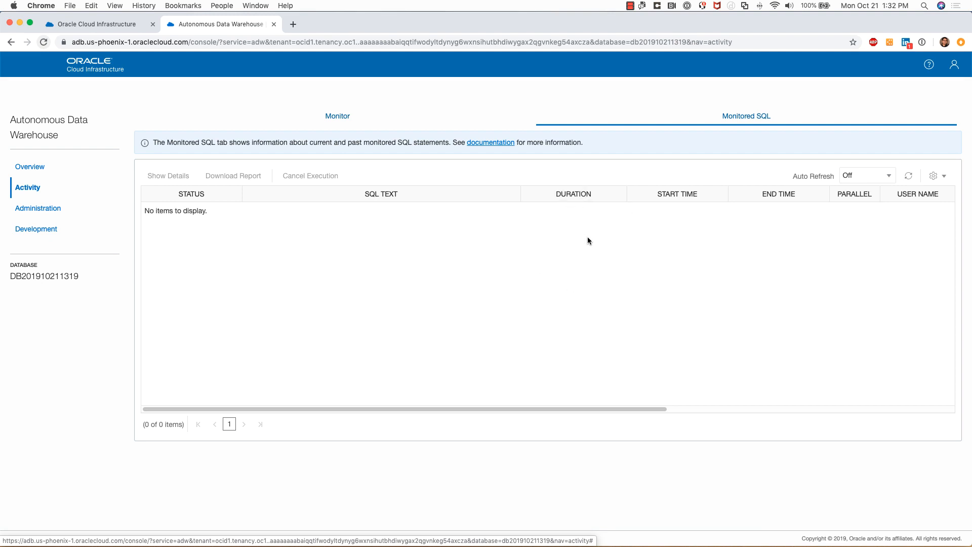
{"action": "mouse_move", "coordinate": [37, 207]}
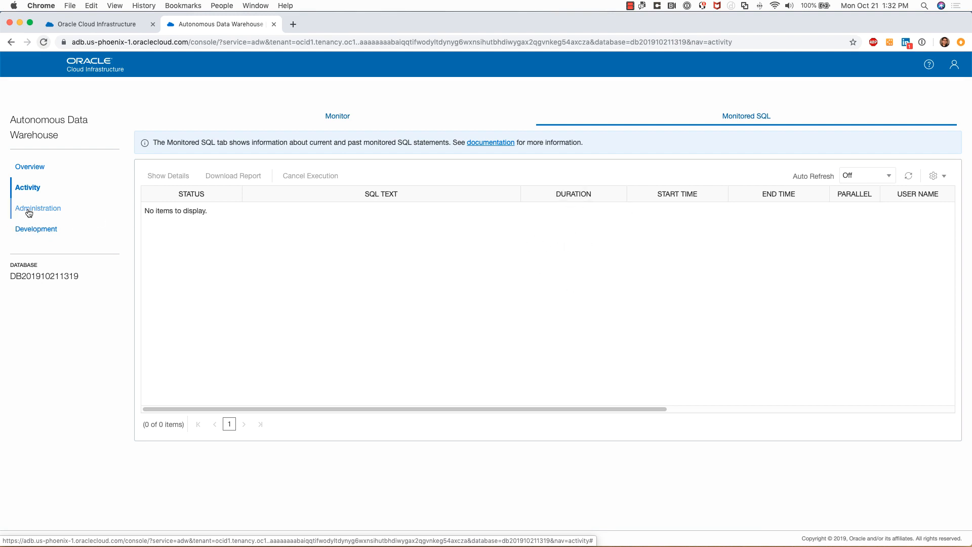
In Administration, review Resource Management Rules' CPU/IO shares and cancel without saving.
{"action": "left_click", "coordinate": [37, 208]}
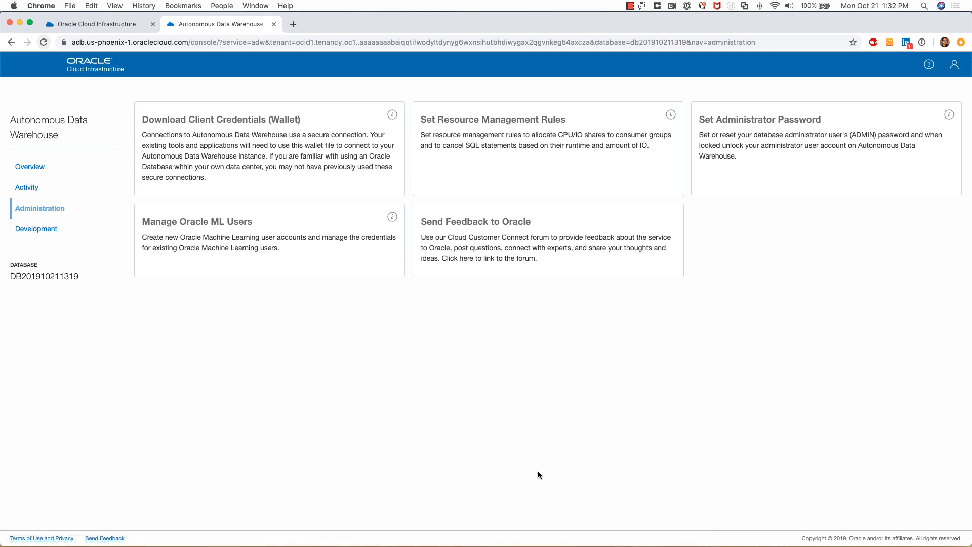
{"action": "mouse_move", "coordinate": [259, 160]}
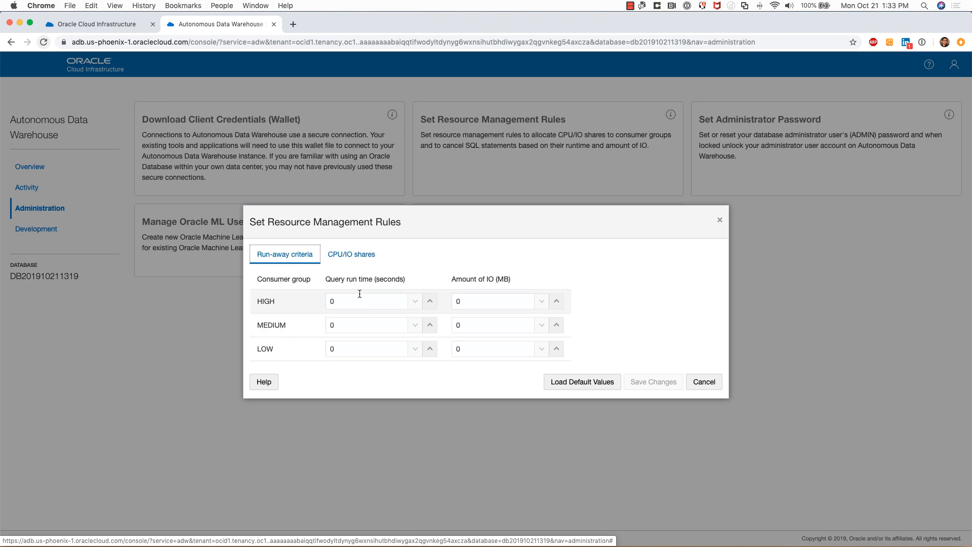
{"action": "mouse_move", "coordinate": [469, 371]}
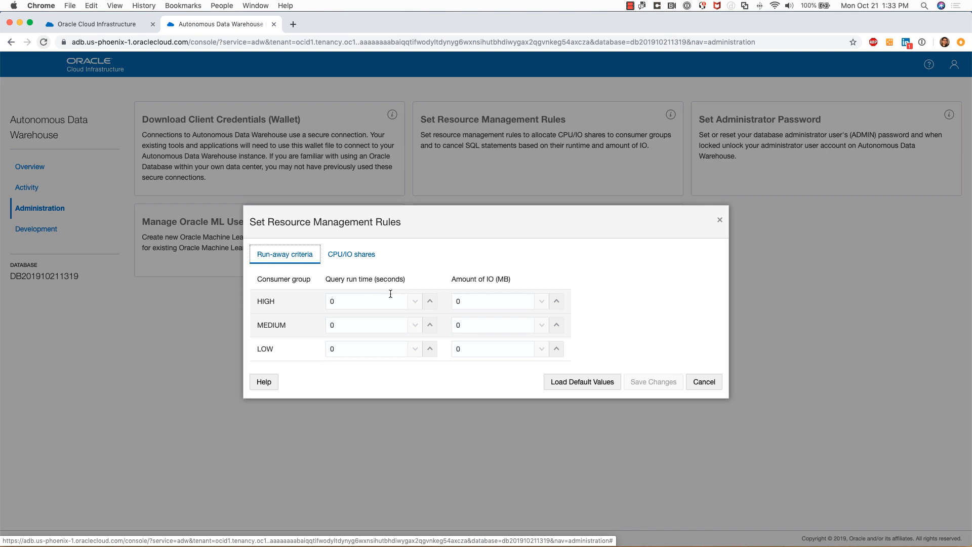
{"action": "mouse_move", "coordinate": [520, 280]}
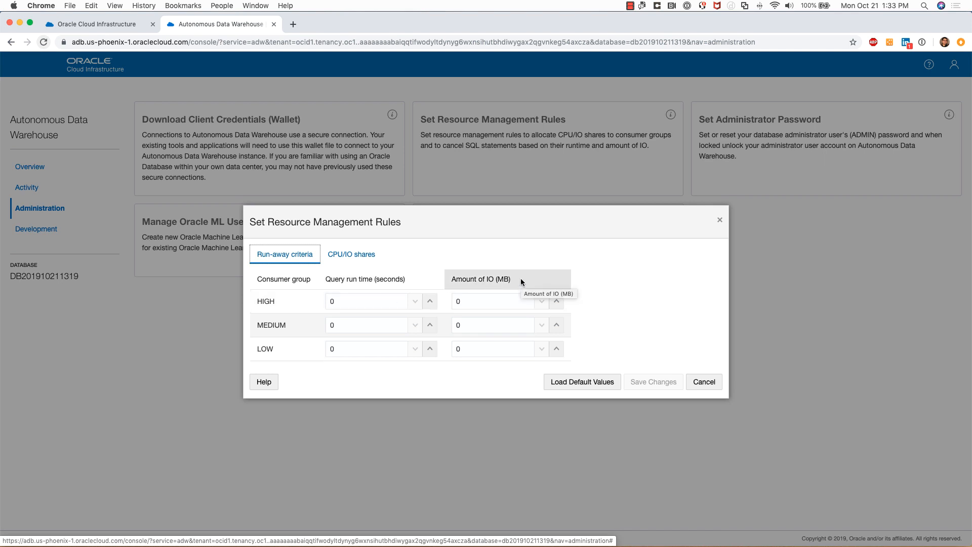
{"action": "left_click", "coordinate": [351, 254]}
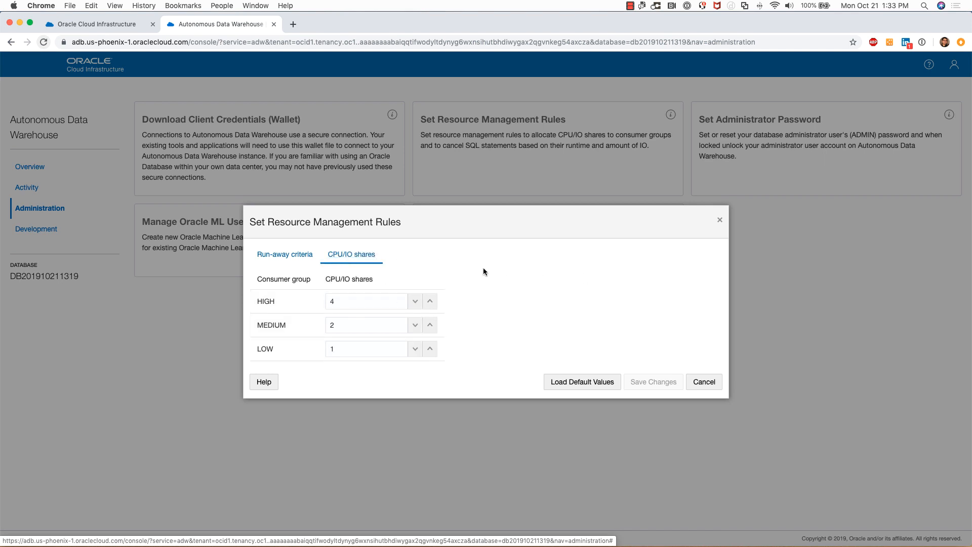
{"action": "mouse_move", "coordinate": [449, 281]}
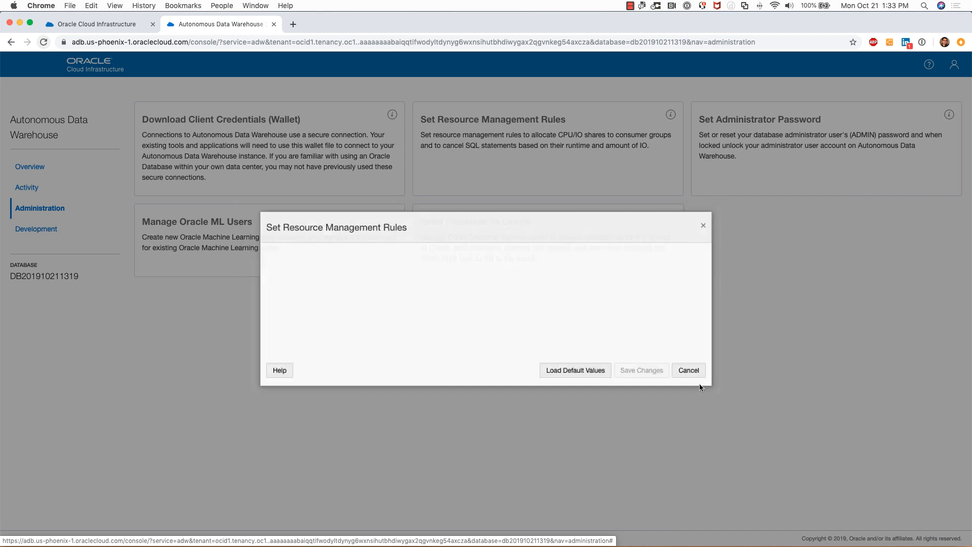
{"action": "left_click", "coordinate": [687, 371]}
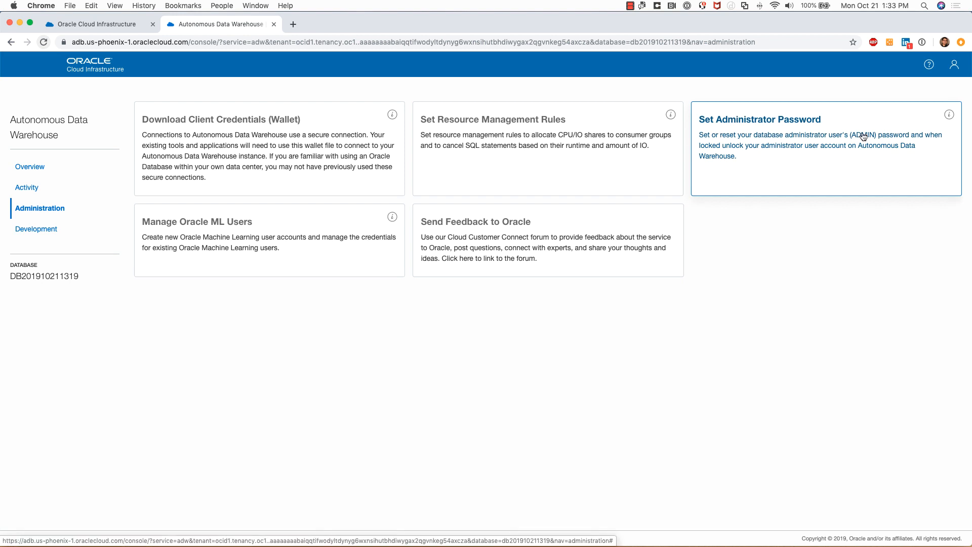
{"action": "mouse_move", "coordinate": [342, 241]}
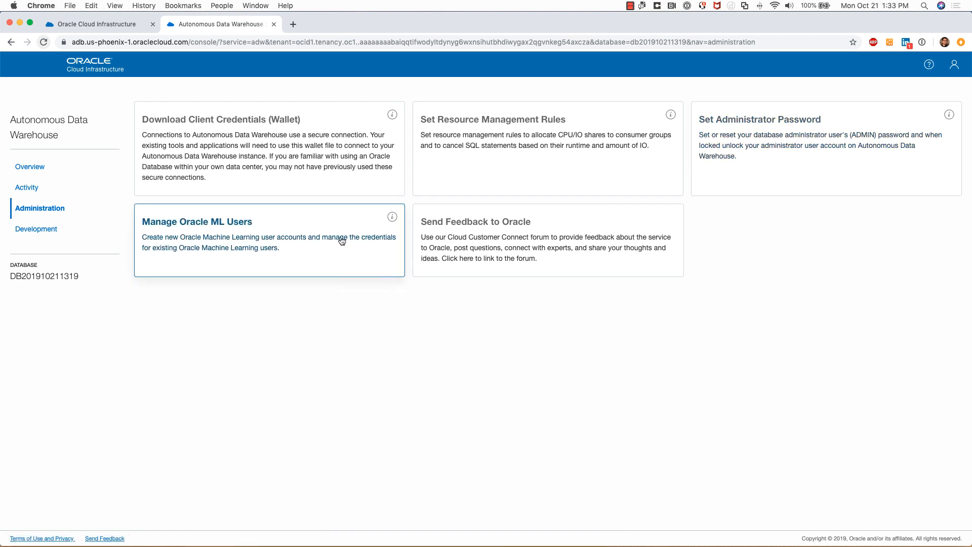
{"action": "mouse_move", "coordinate": [261, 232]}
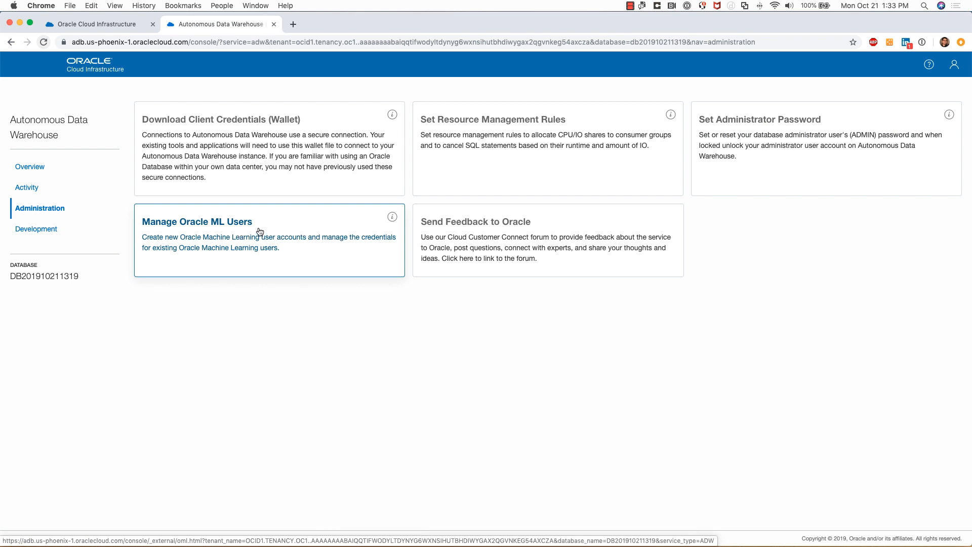
Start a new Oracle ML user from the User Administration list showing only ADMIN.
{"action": "left_click", "coordinate": [195, 222]}
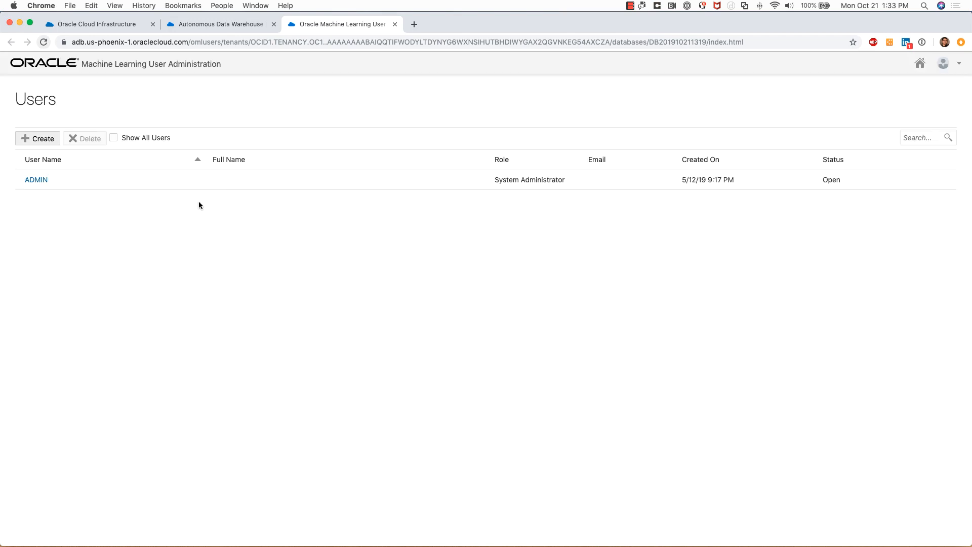
{"action": "mouse_move", "coordinate": [134, 205]}
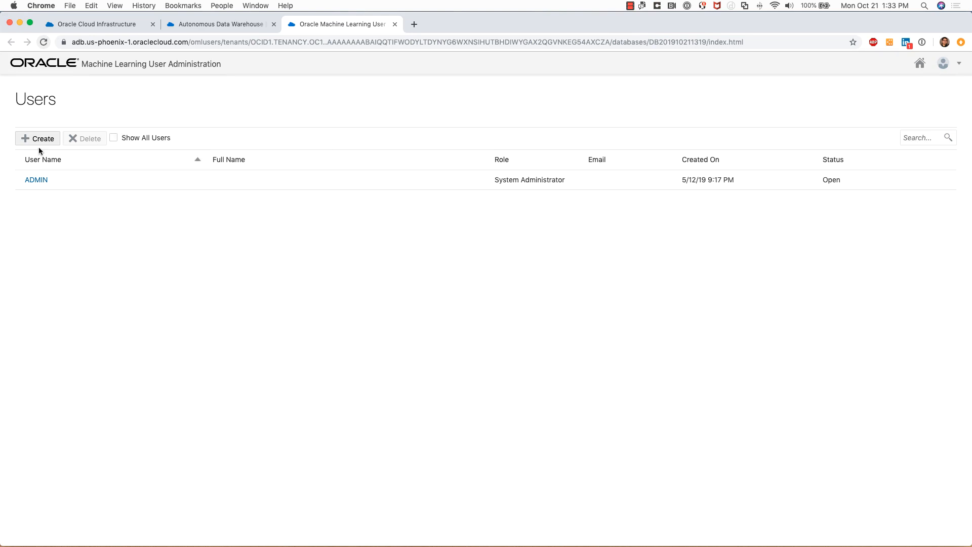
{"action": "left_click", "coordinate": [38, 139]}
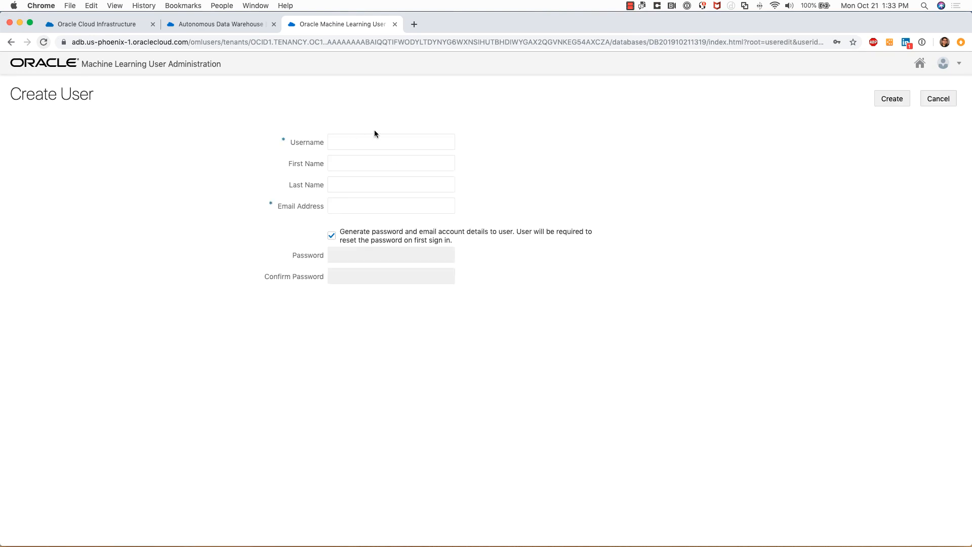
{"action": "mouse_move", "coordinate": [394, 32]}
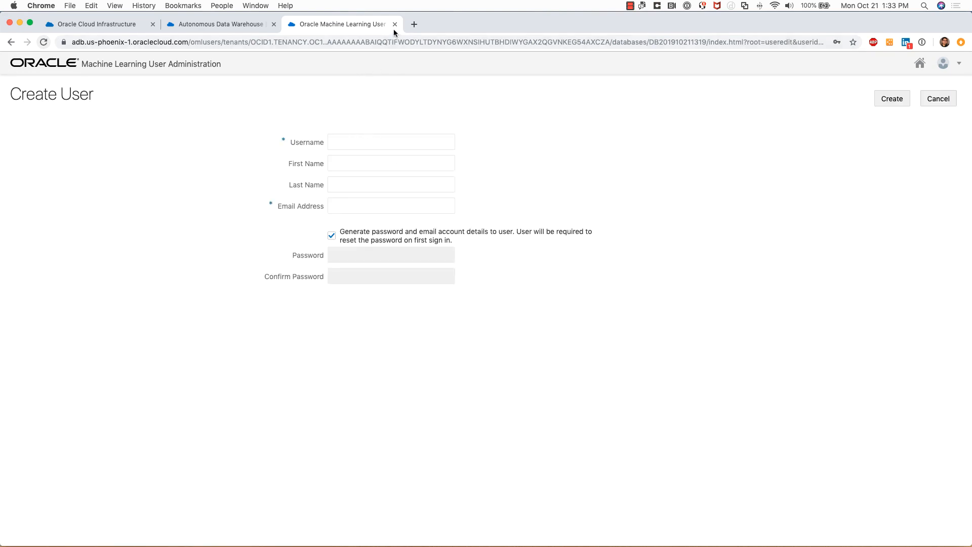
Leave ML user administration and go to the Development tools page for APEX access.
{"action": "left_click", "coordinate": [394, 24]}
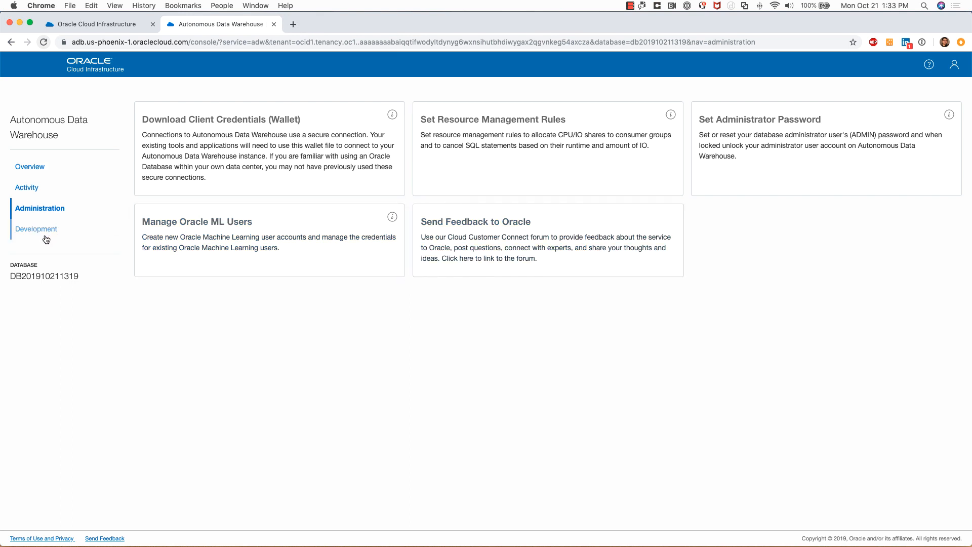
{"action": "mouse_move", "coordinate": [36, 231]}
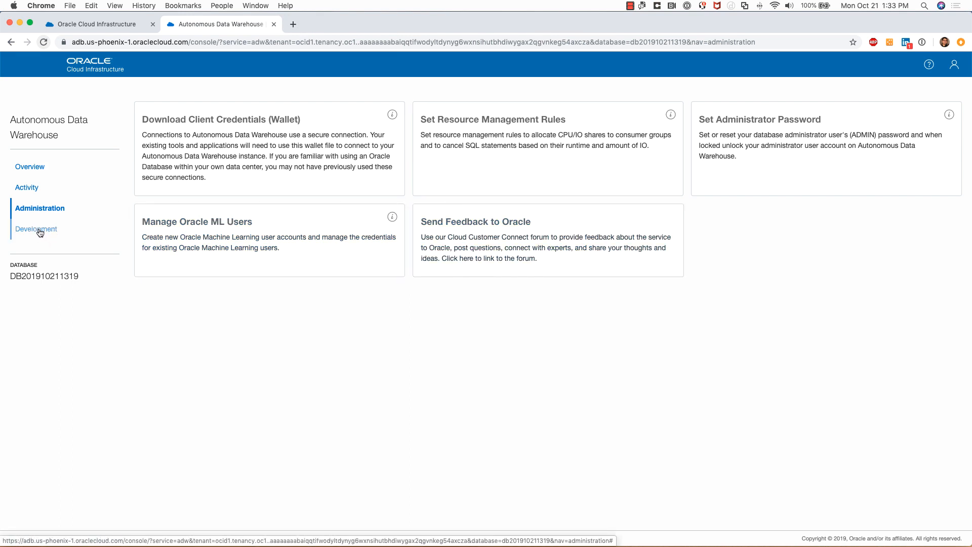
{"action": "left_click", "coordinate": [37, 229]}
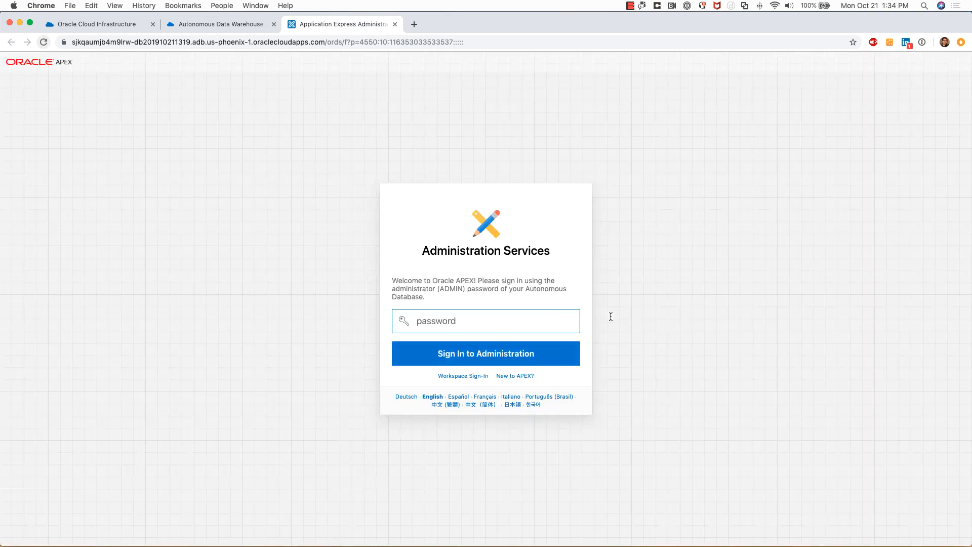
{"action": "mouse_move", "coordinate": [558, 302]}
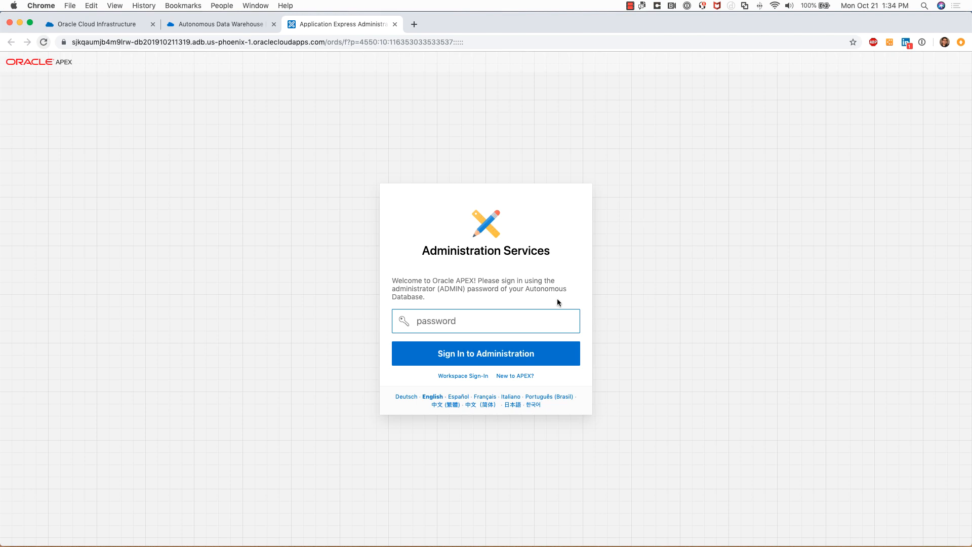
{"action": "mouse_move", "coordinate": [417, 15]}
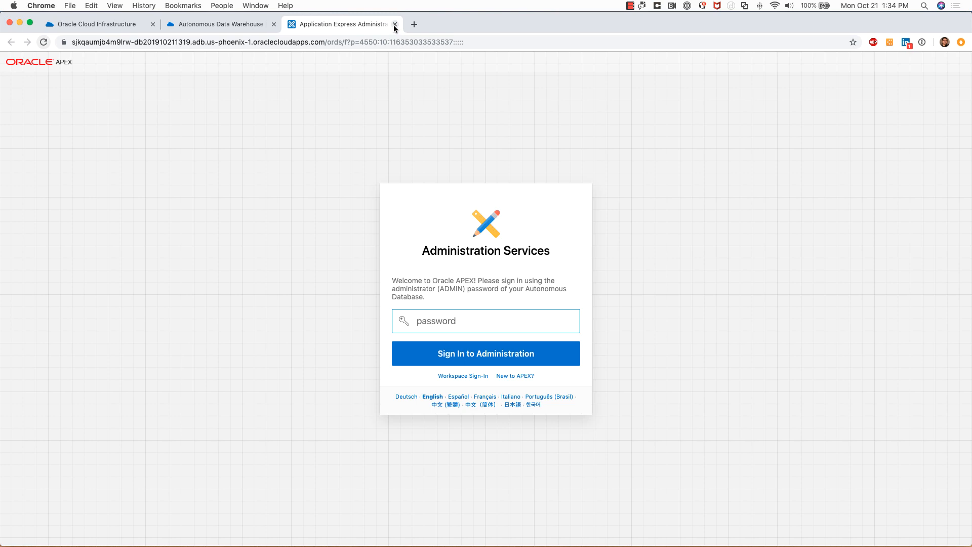
Sign in to SQL Developer Web as Admin, reaching an empty worksheet.
{"action": "left_click", "coordinate": [395, 24]}
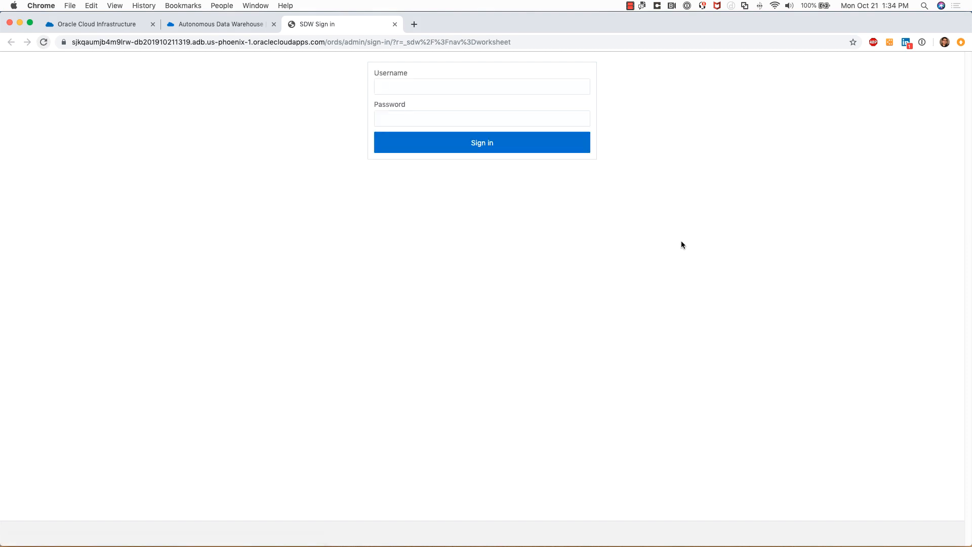
{"action": "left_click", "coordinate": [481, 86]}
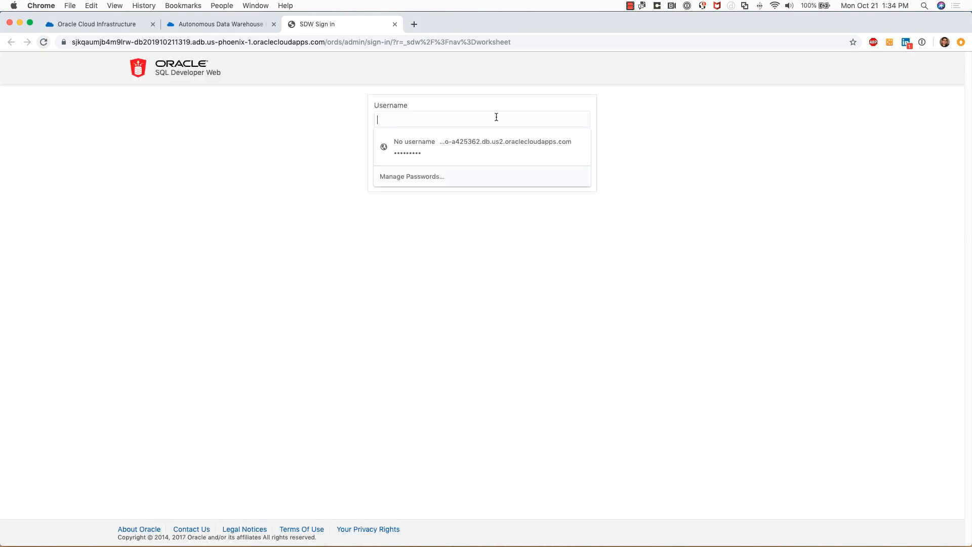
{"action": "type", "text": "Au"}
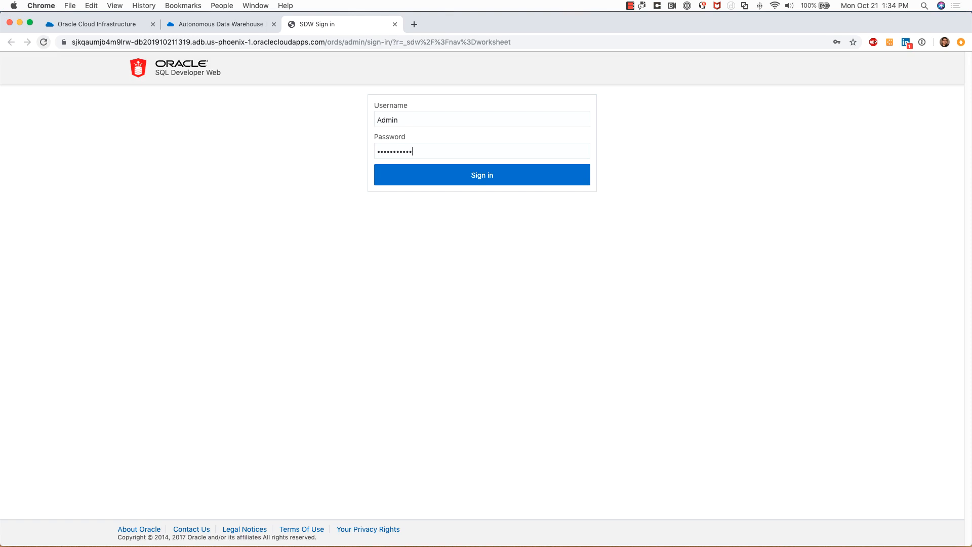
{"action": "left_click", "coordinate": [482, 176]}
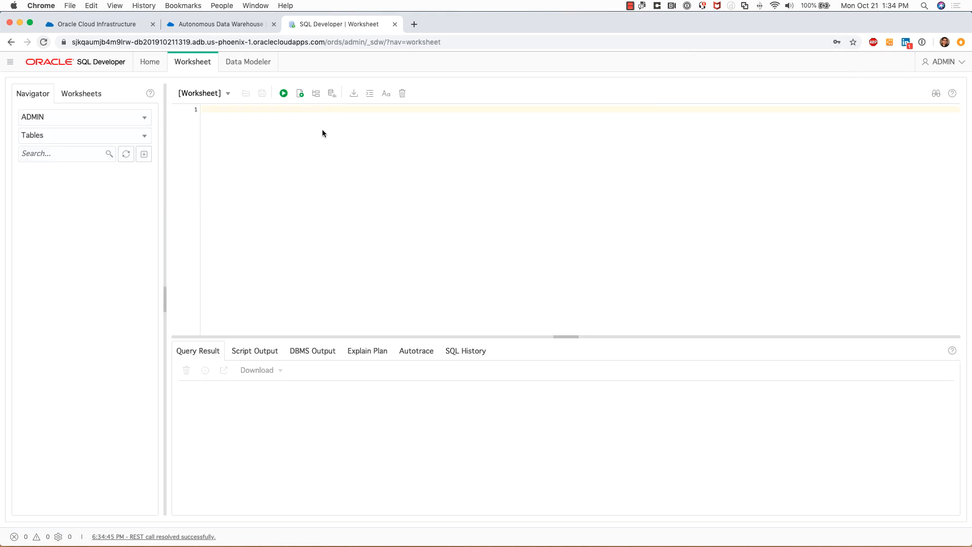
{"action": "mouse_move", "coordinate": [515, 218]}
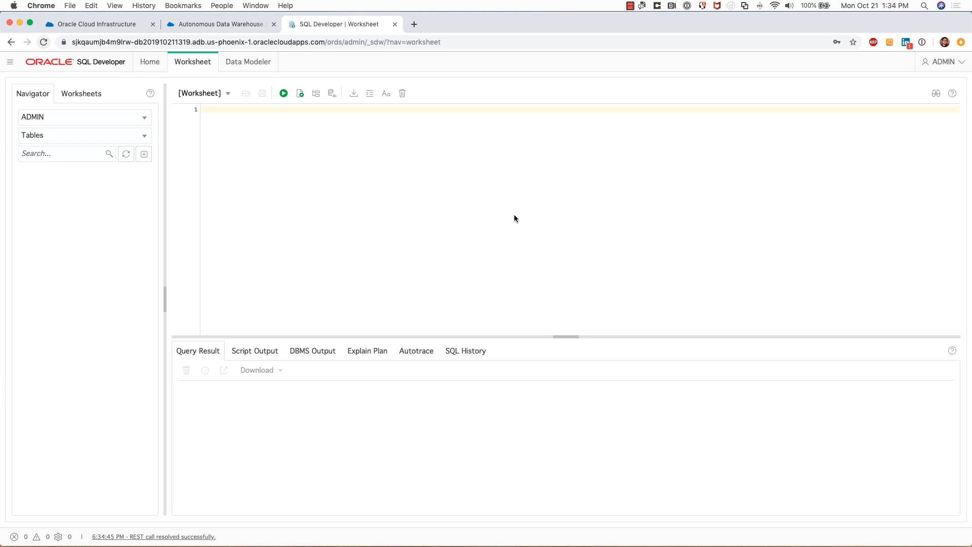
{"action": "mouse_move", "coordinate": [219, 173]}
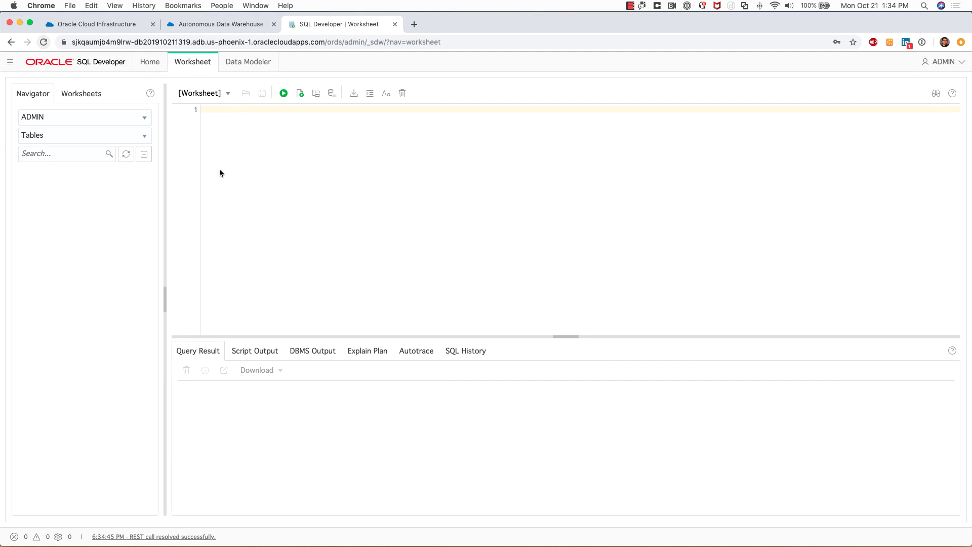
{"action": "mouse_move", "coordinate": [465, 63]}
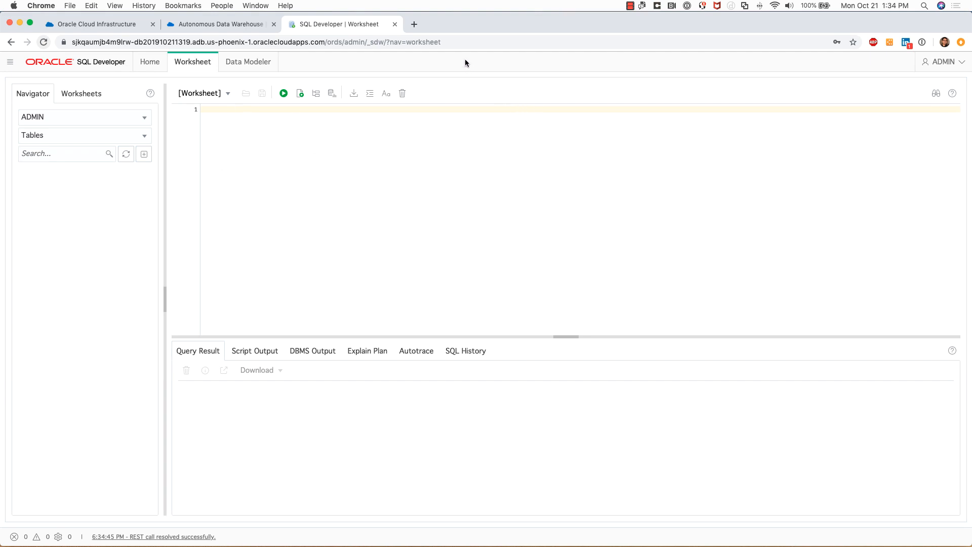
Close the SQL Developer Web and service console tabs, back to Test Data Warehouse details.
{"action": "left_click", "coordinate": [395, 24]}
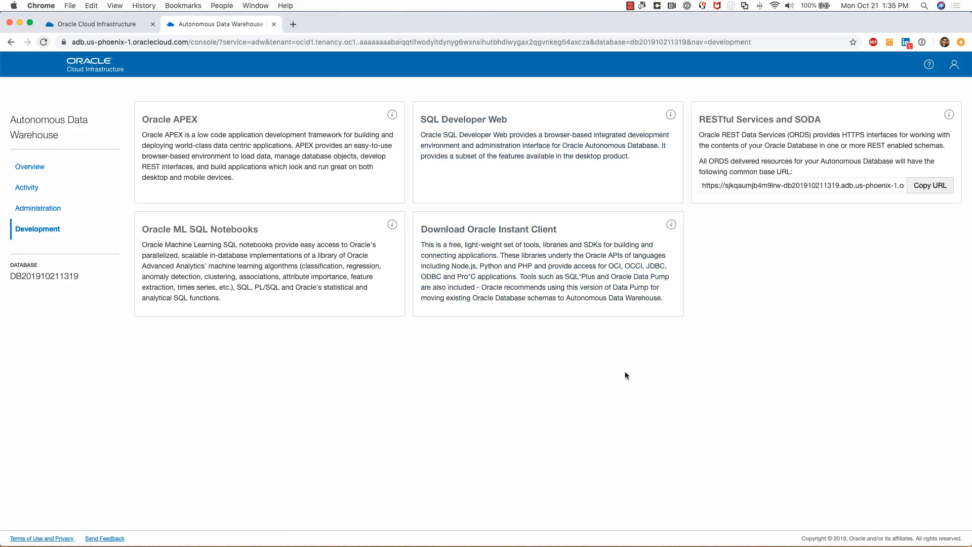
{"action": "mouse_move", "coordinate": [577, 390]}
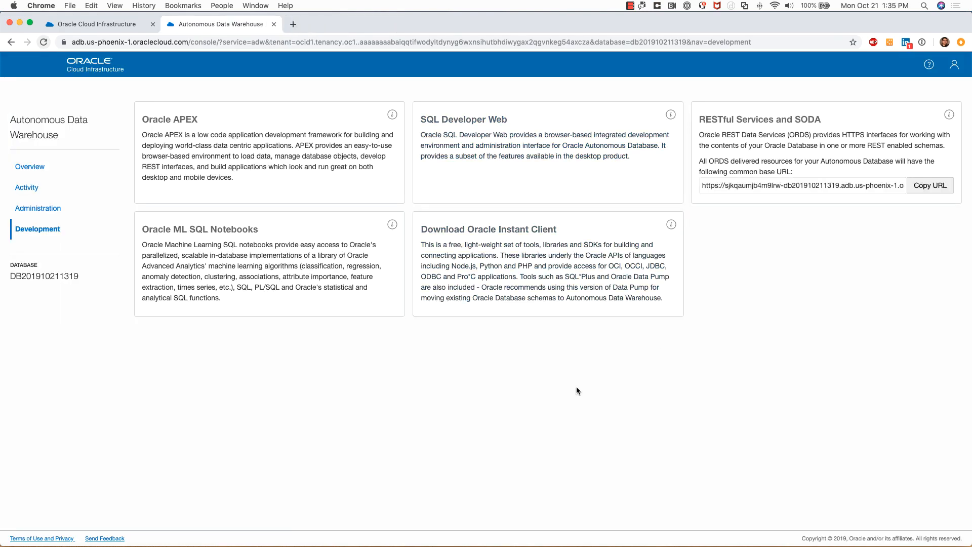
{"action": "mouse_move", "coordinate": [248, 257]}
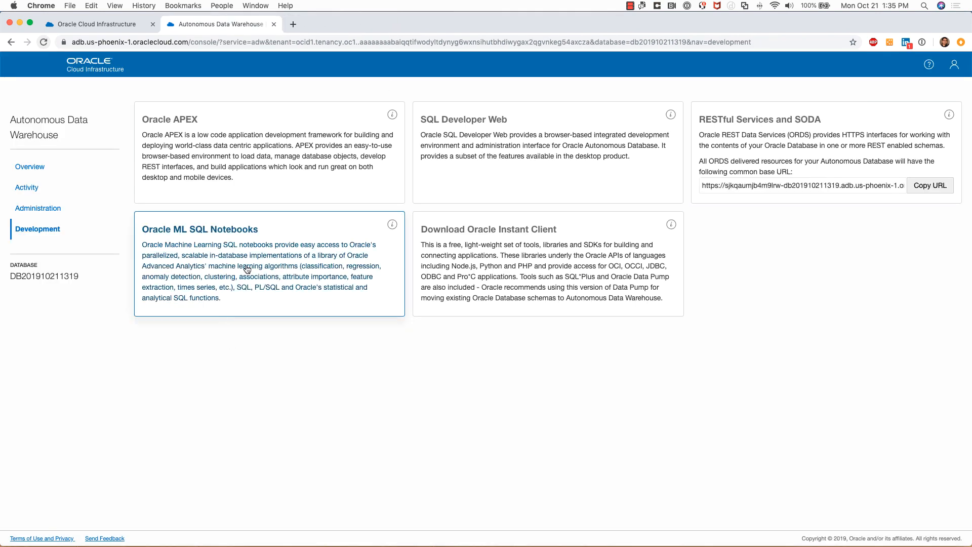
{"action": "mouse_move", "coordinate": [380, 373]}
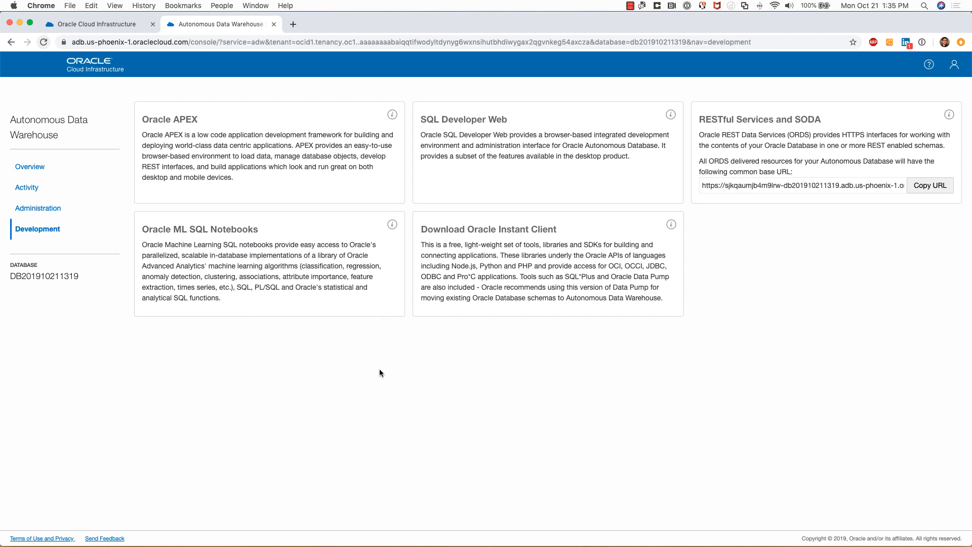
{"action": "mouse_move", "coordinate": [385, 366]}
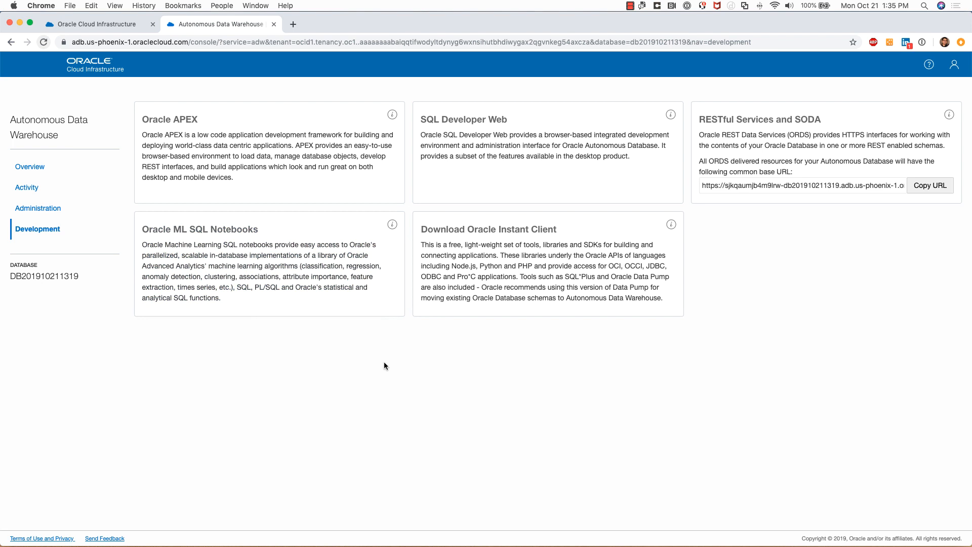
{"action": "mouse_move", "coordinate": [504, 250]}
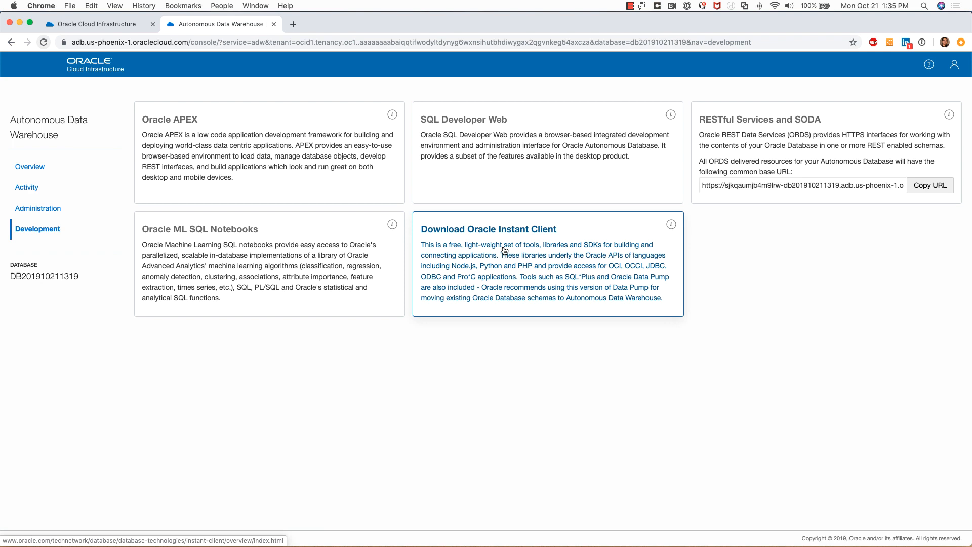
{"action": "mouse_move", "coordinate": [576, 267]}
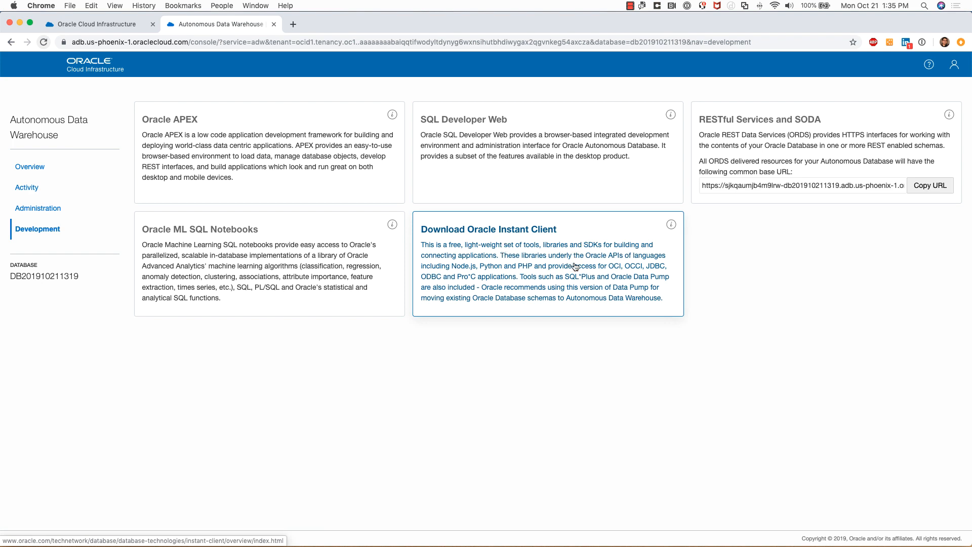
{"action": "mouse_move", "coordinate": [574, 261]}
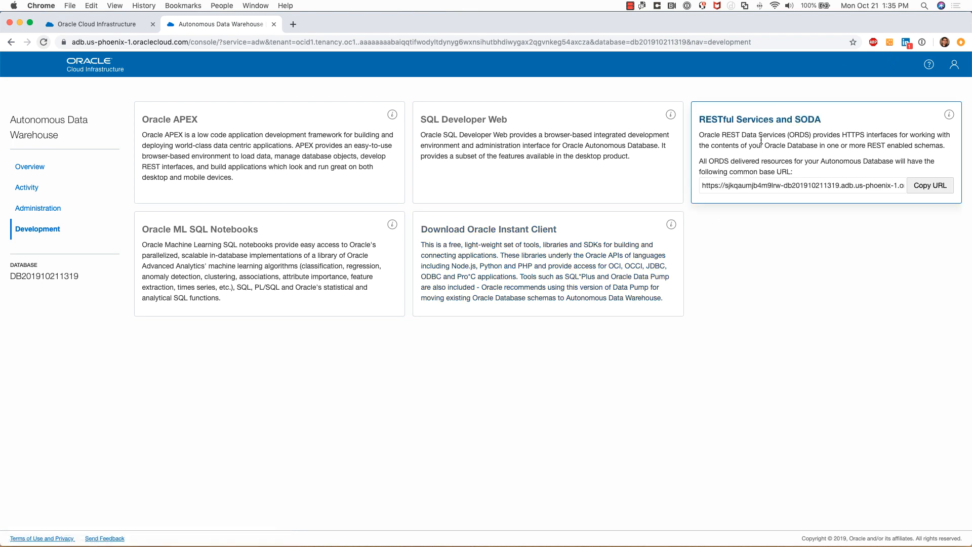
{"action": "mouse_move", "coordinate": [780, 135]}
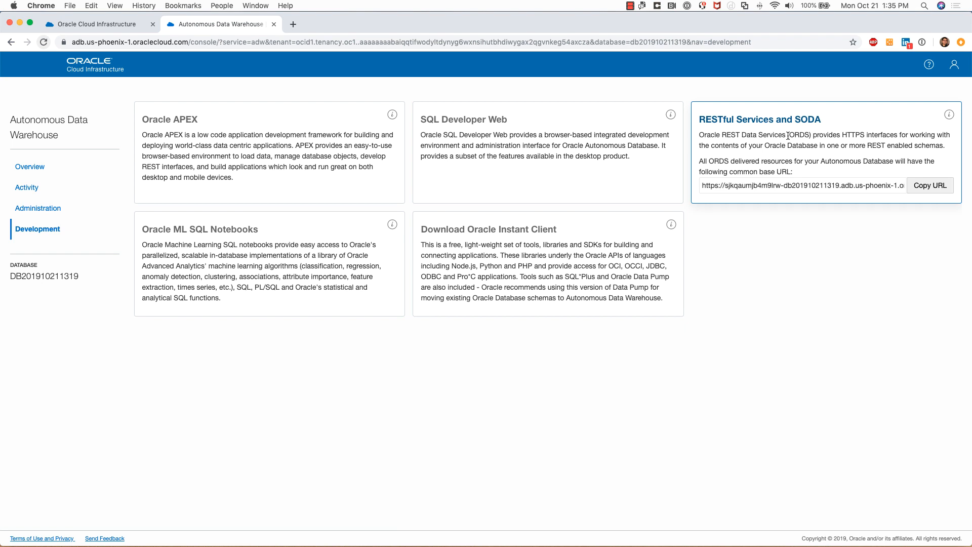
{"action": "mouse_move", "coordinate": [862, 236]}
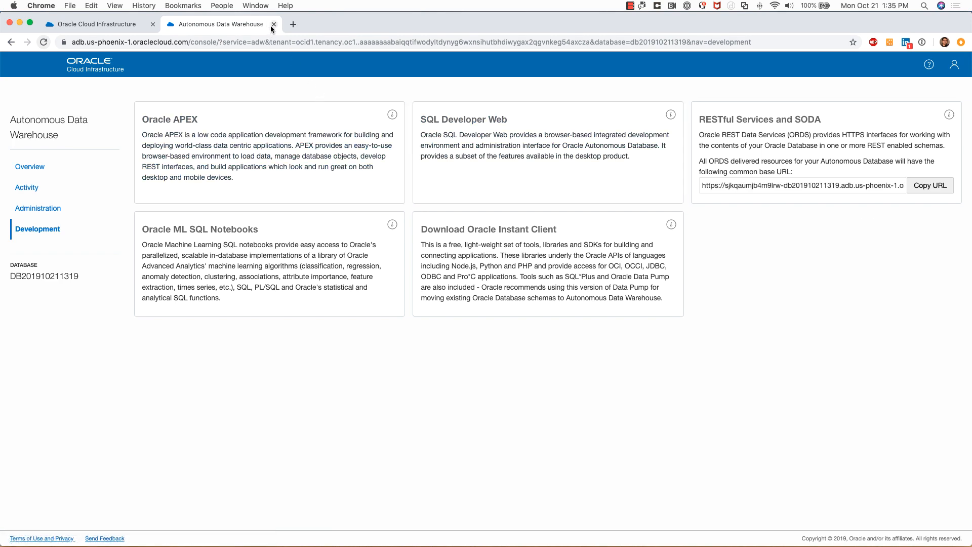
{"action": "left_click", "coordinate": [273, 23]}
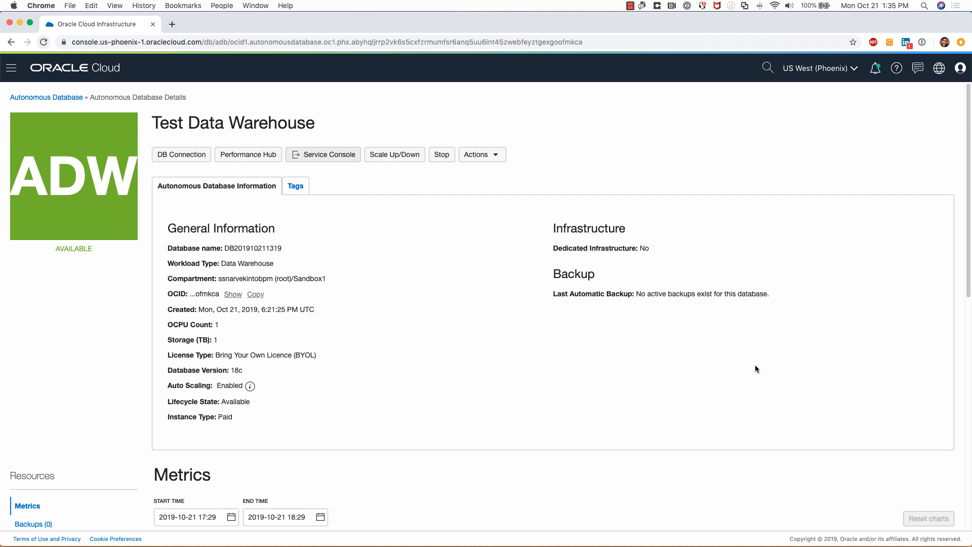
{"action": "mouse_move", "coordinate": [534, 357]}
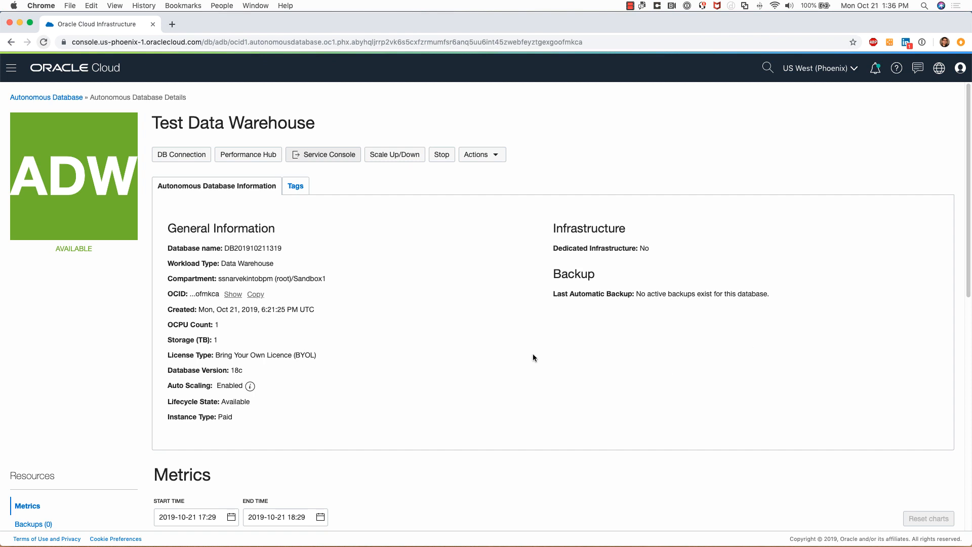